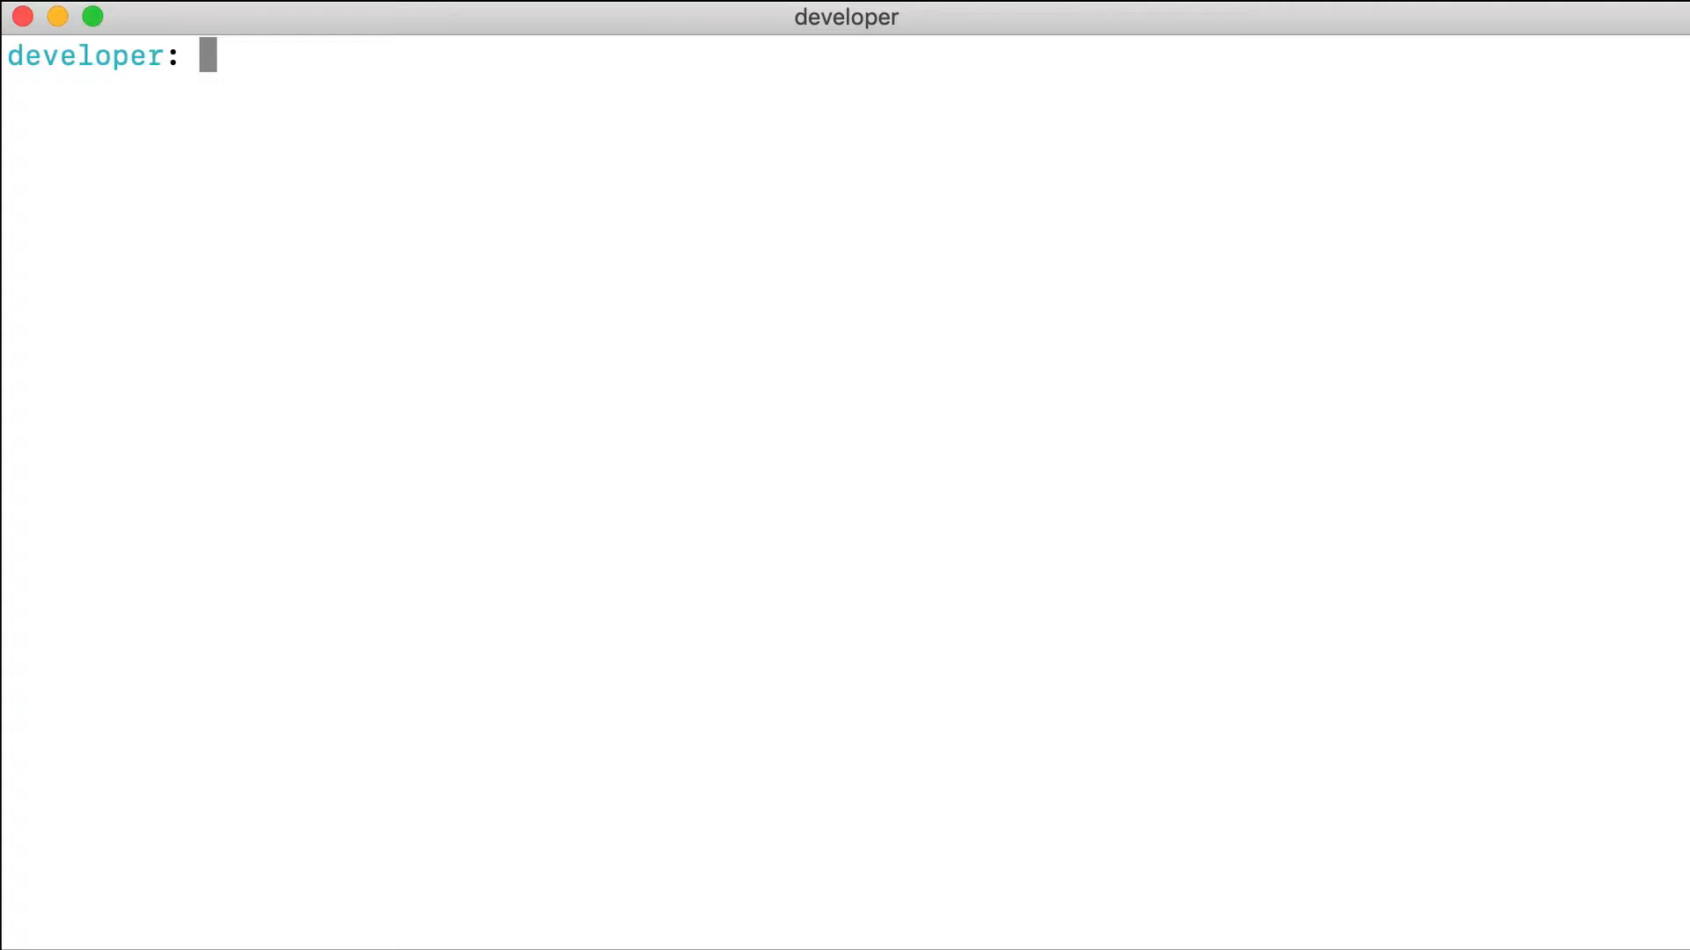
Clone the node-js-getting-started sample repository and move into its folder
type("git clon")
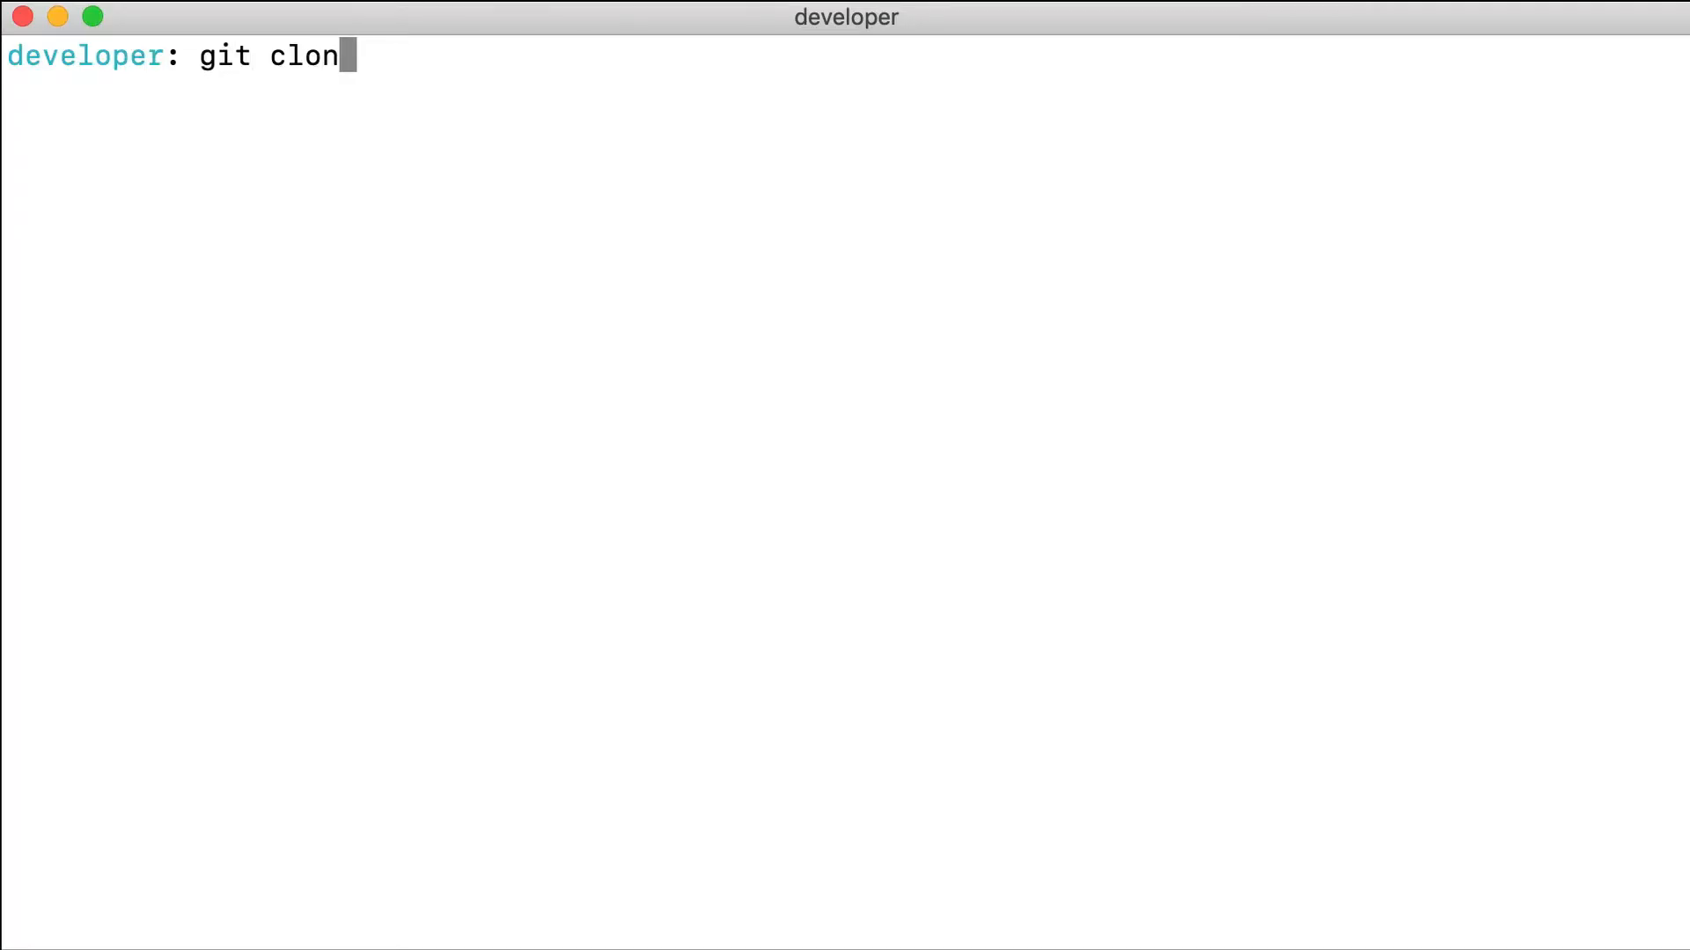
key("Return")
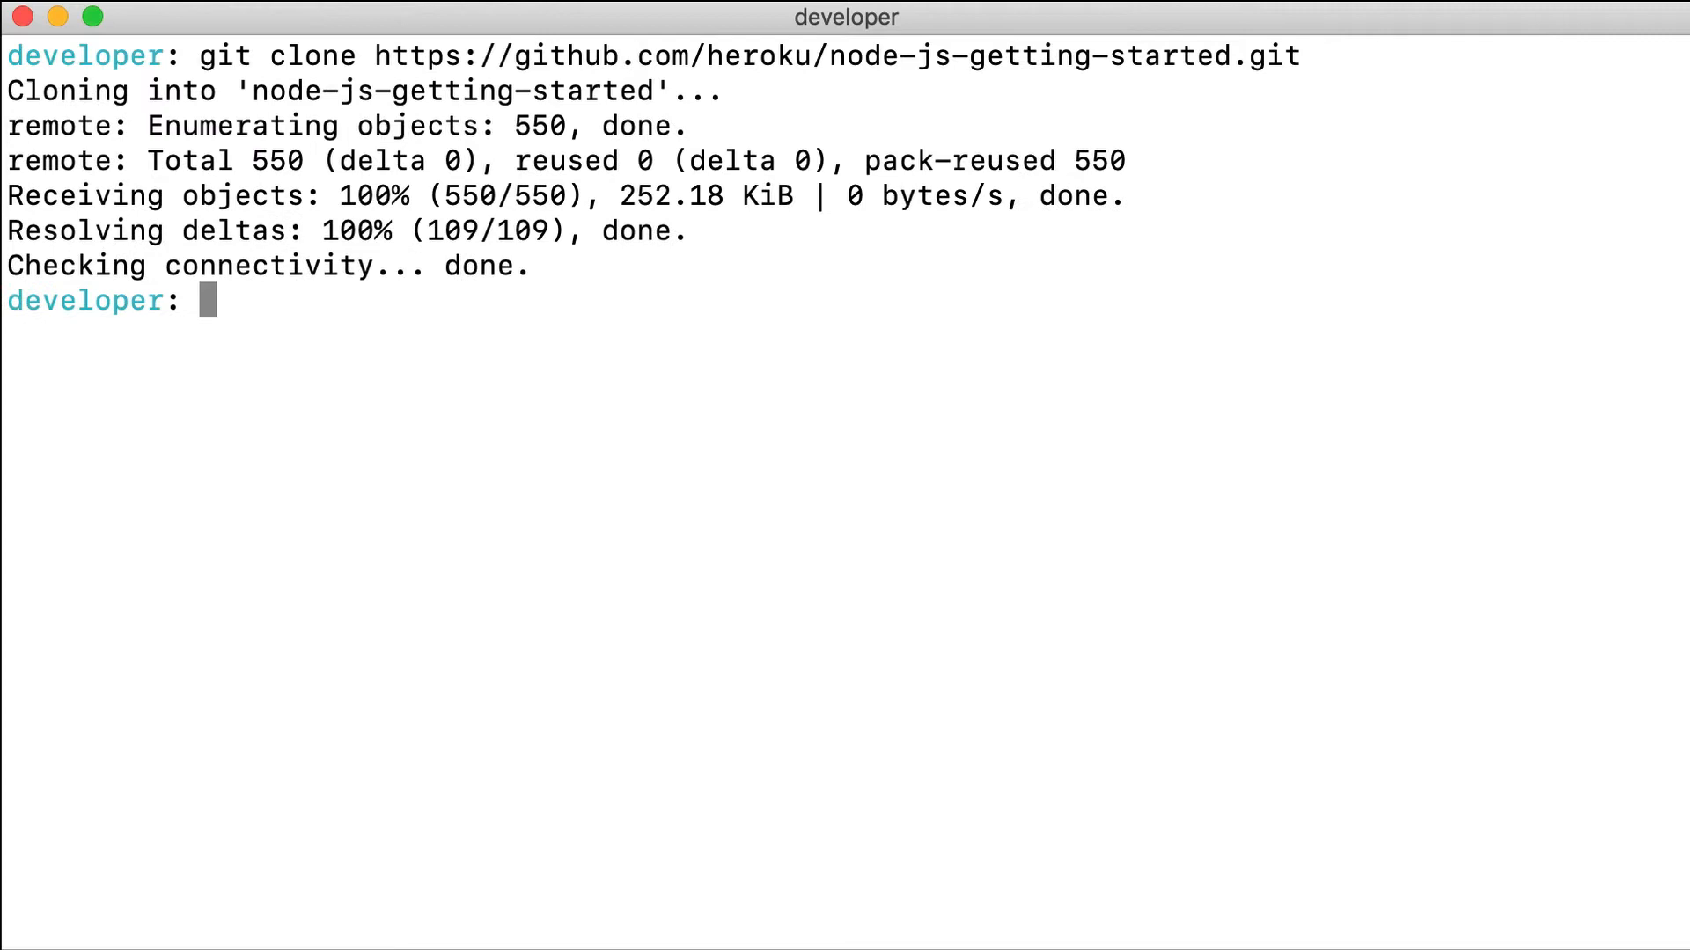
type("cd node")
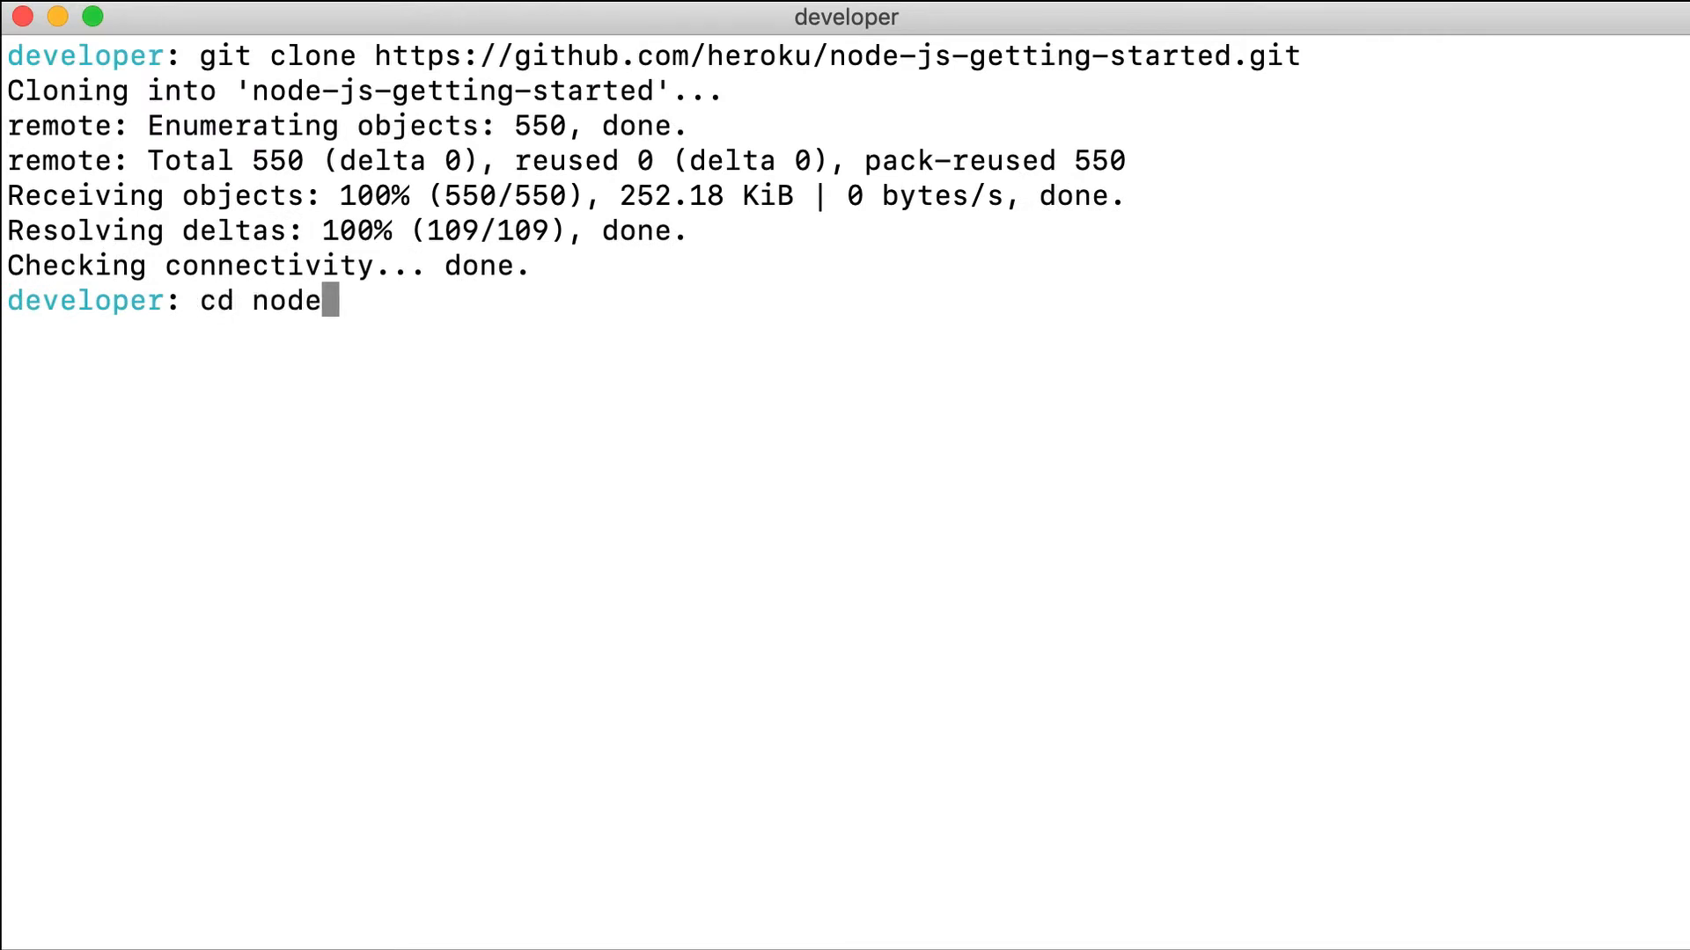
key("Return")
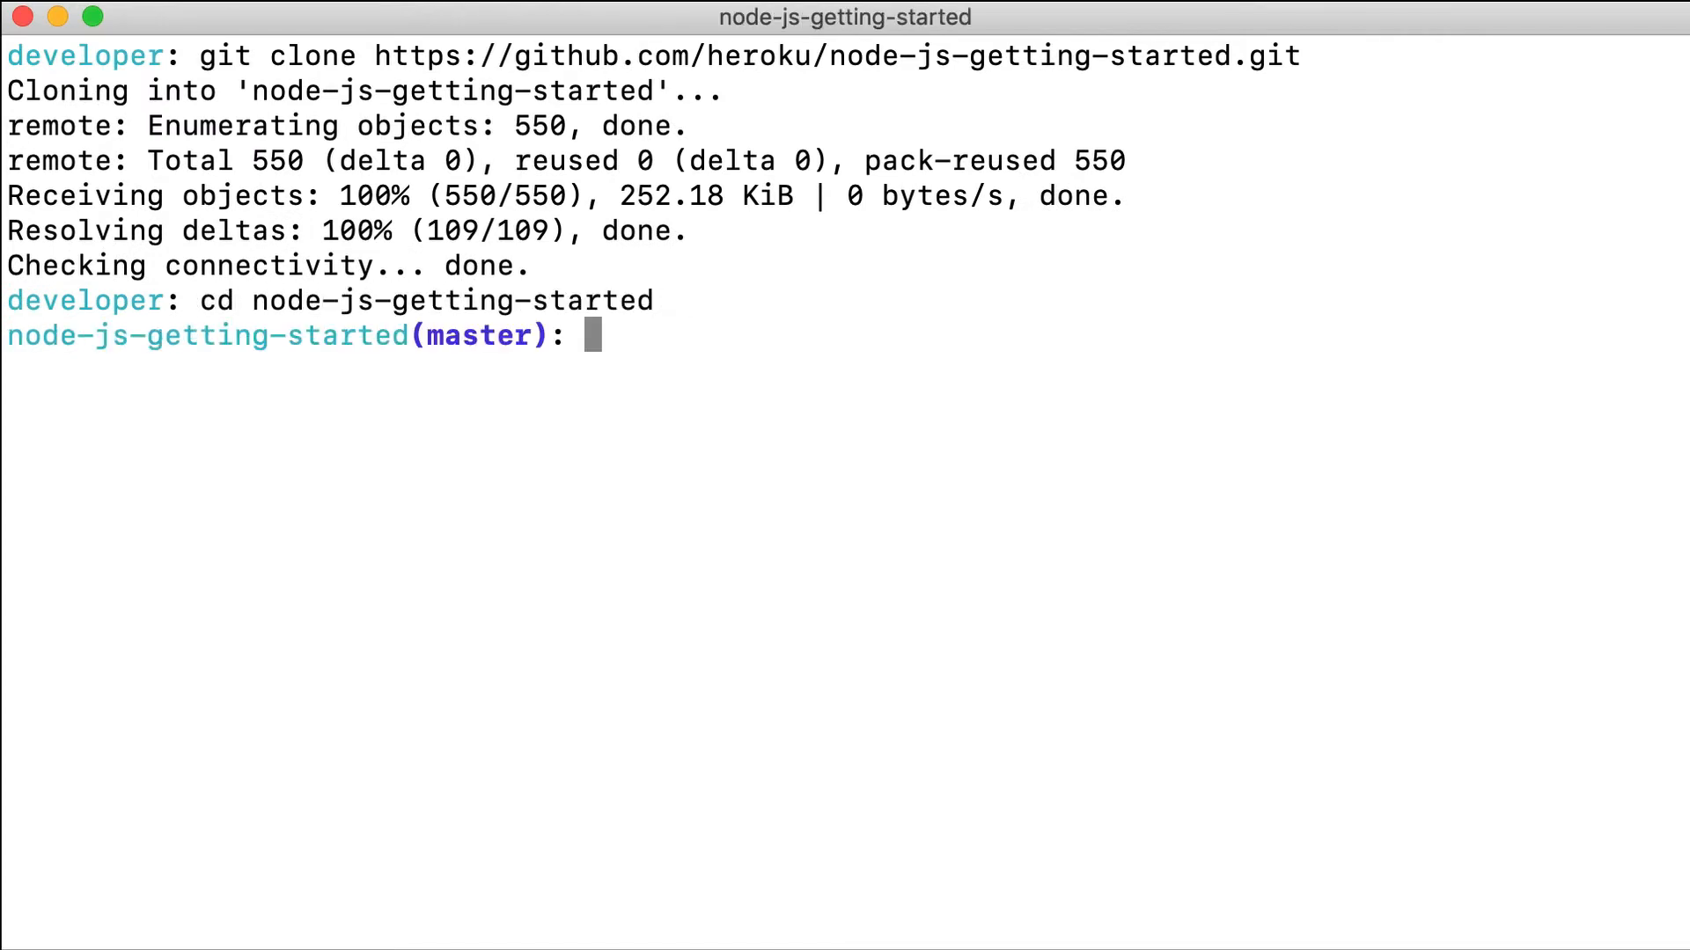
Create the Heroku app floating-thicket-52112 and list the git remotes showing heroku and origin
type("heroku cre")
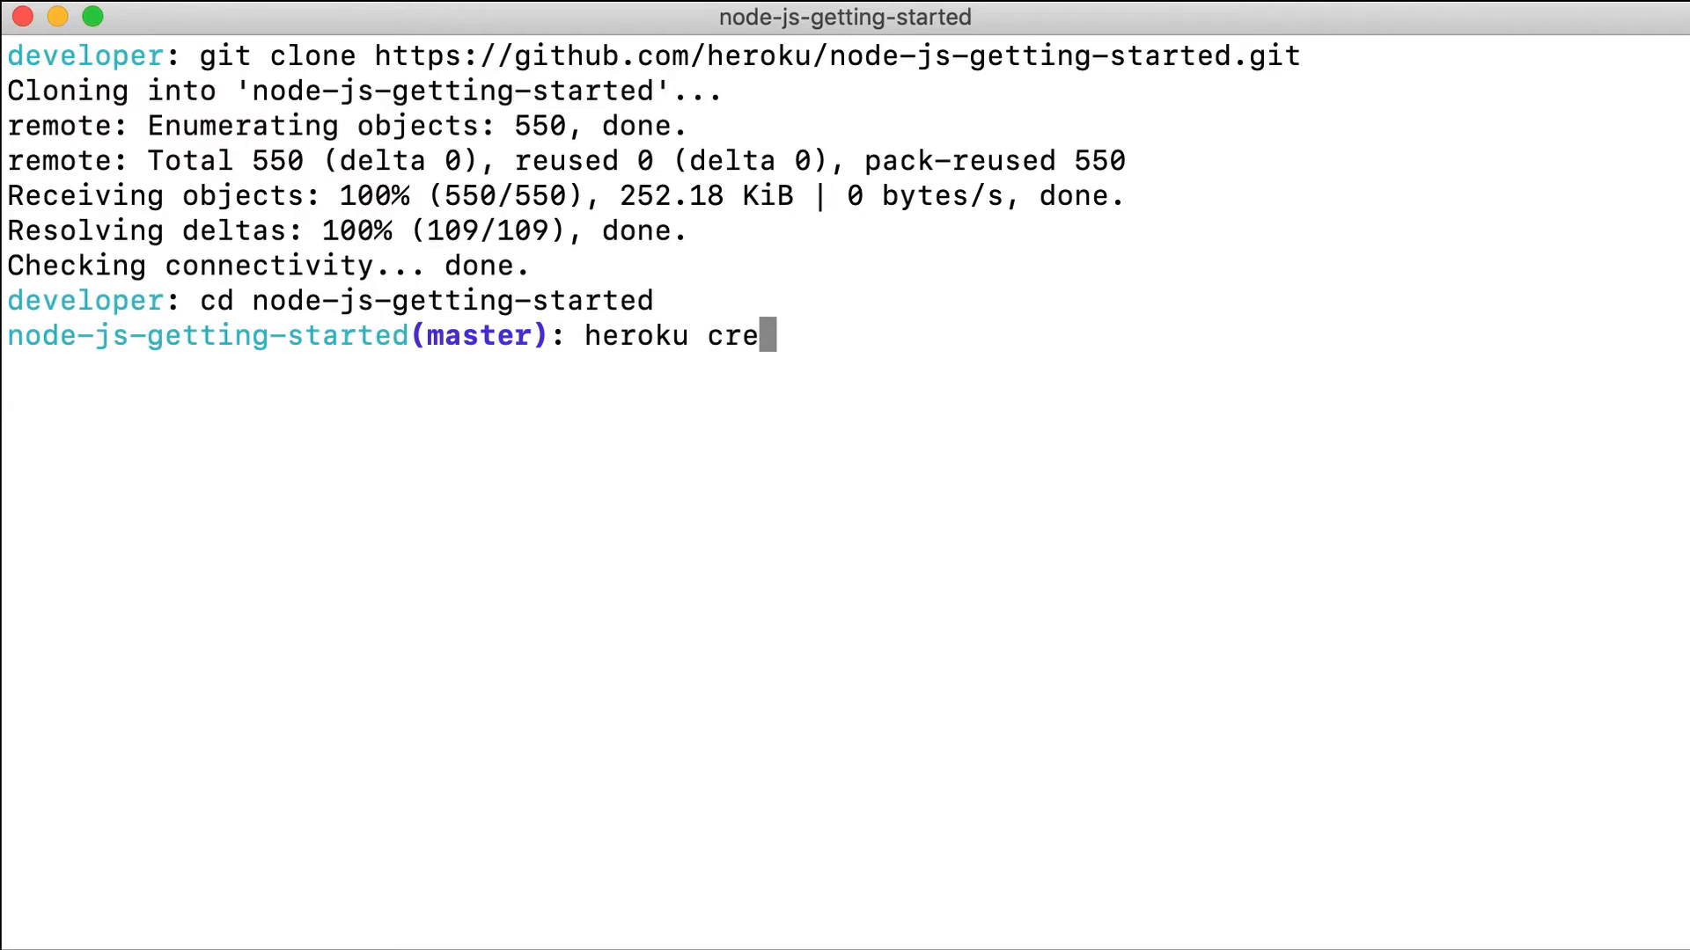
key("Return")
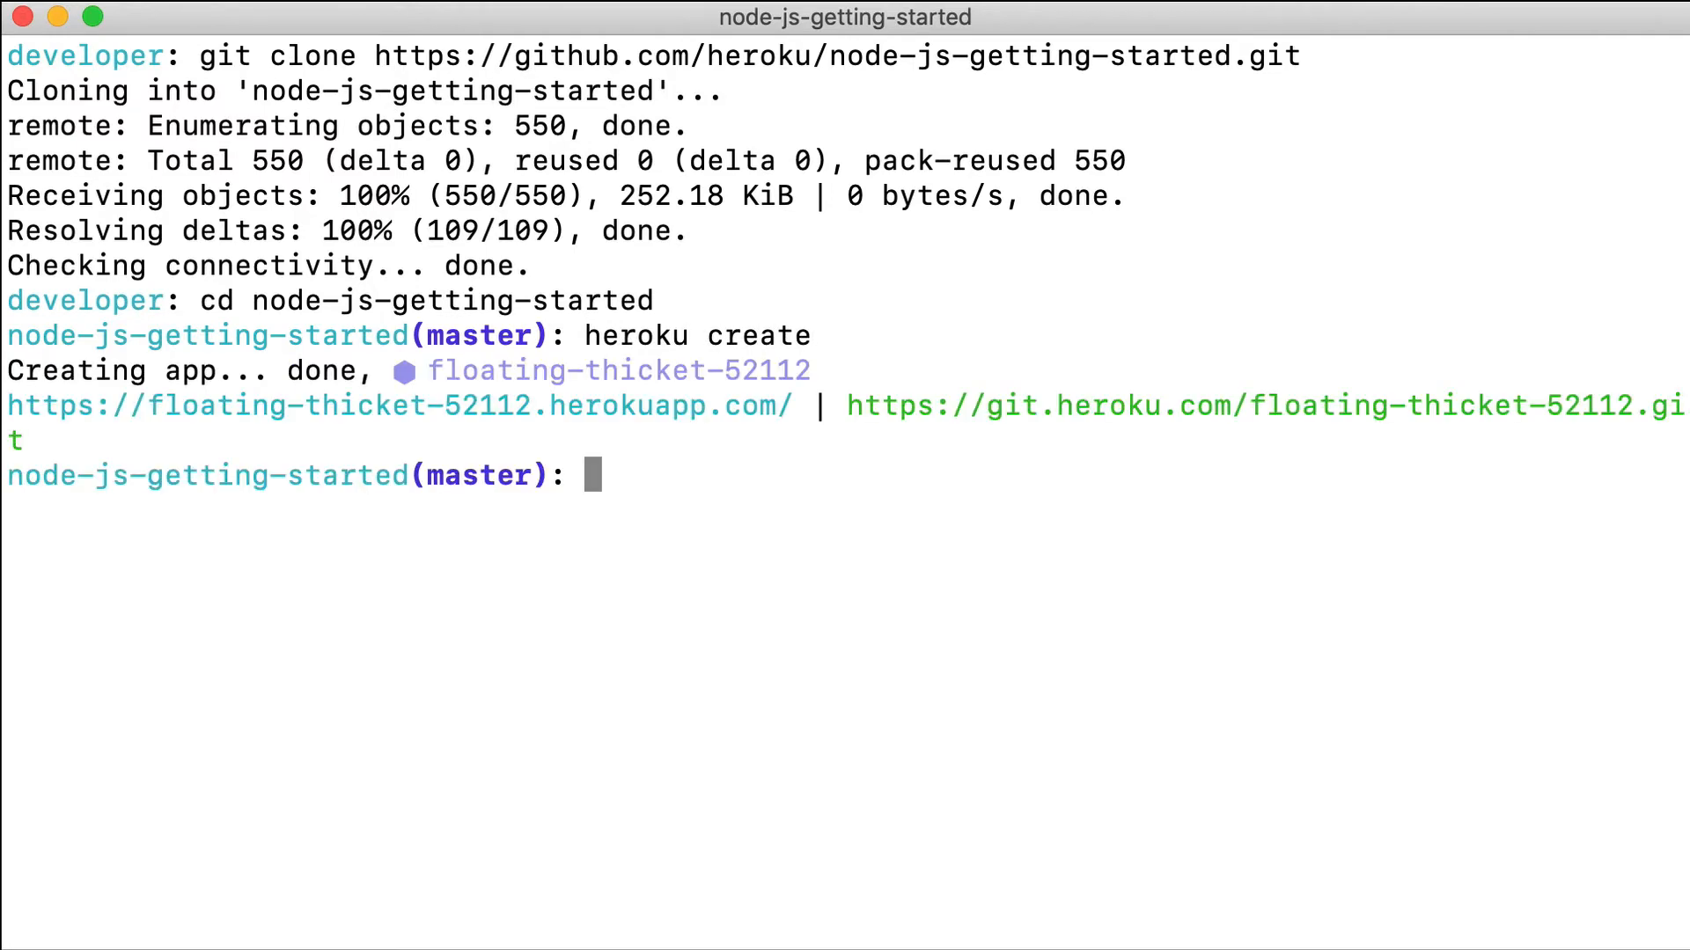
type("git remote -v")
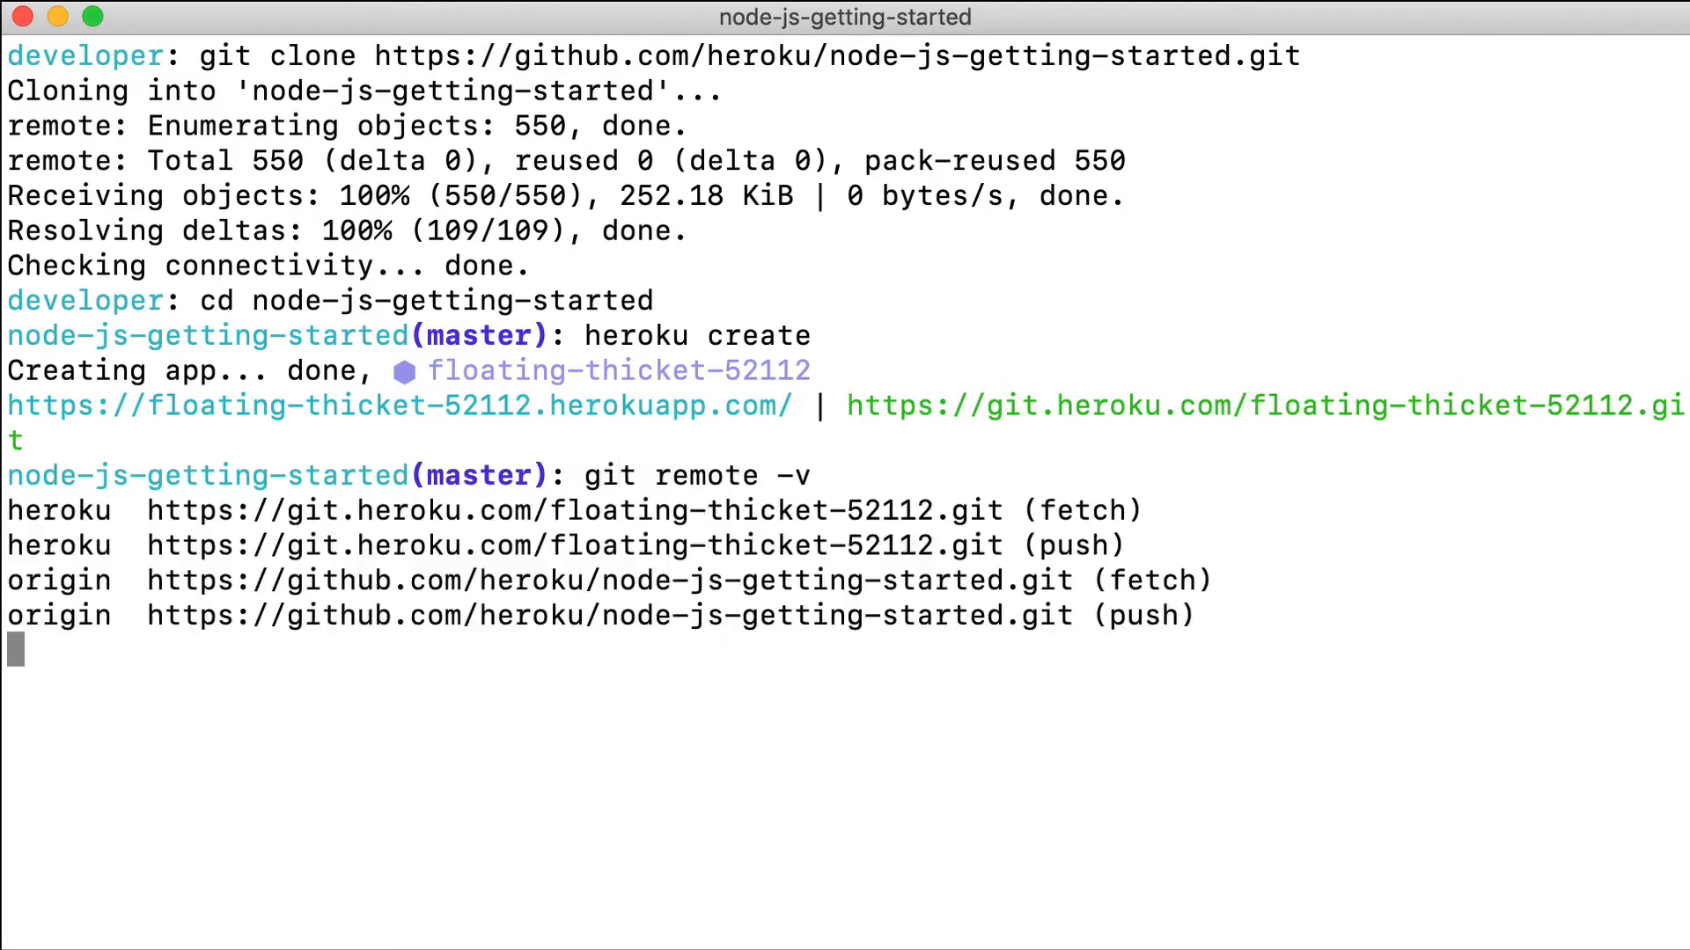
key("Return")
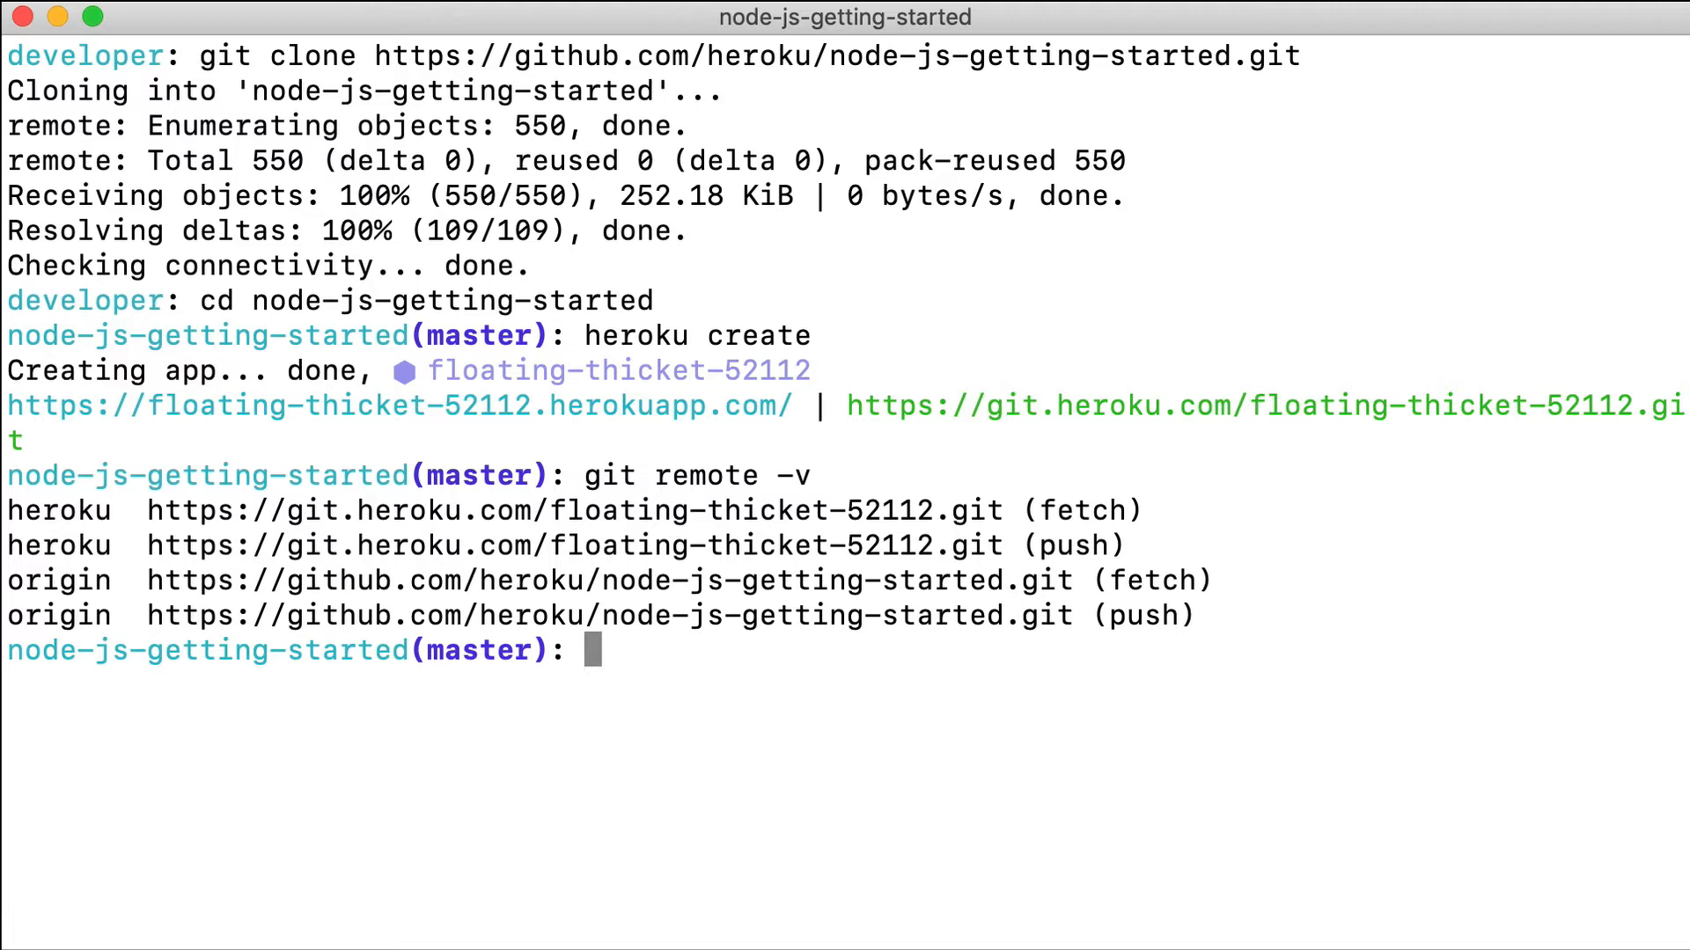
Push master to the heroku remote to deploy release v3, then run heroku open
type("git push heroku m")
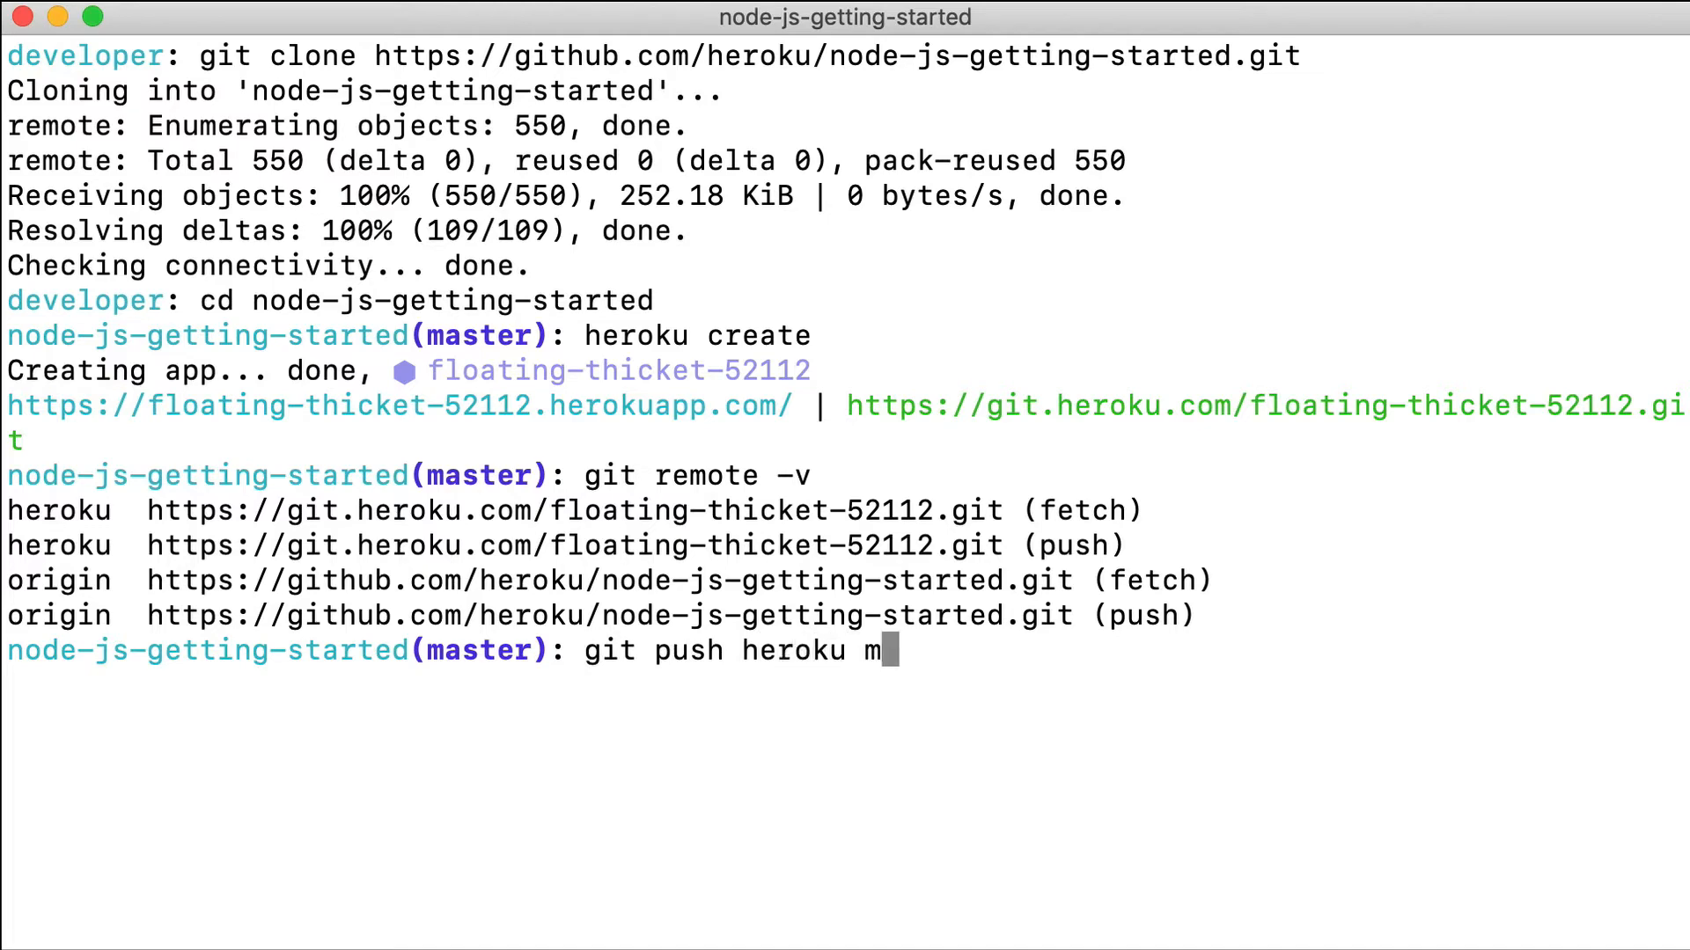
key("Return")
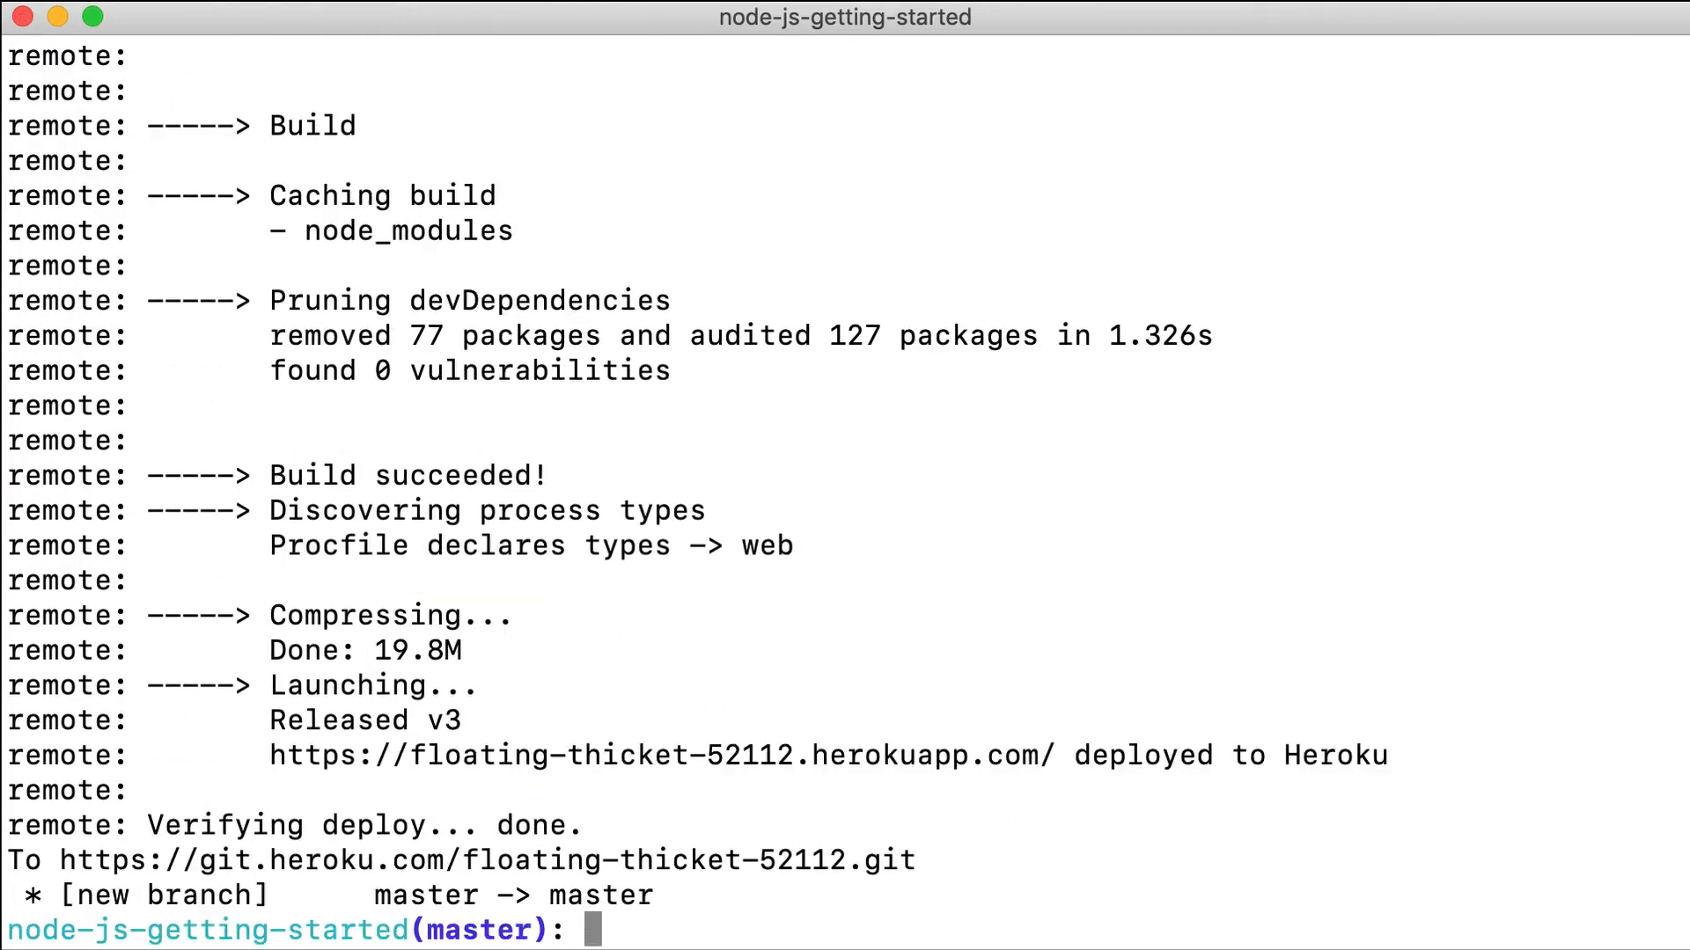
type("heroku open")
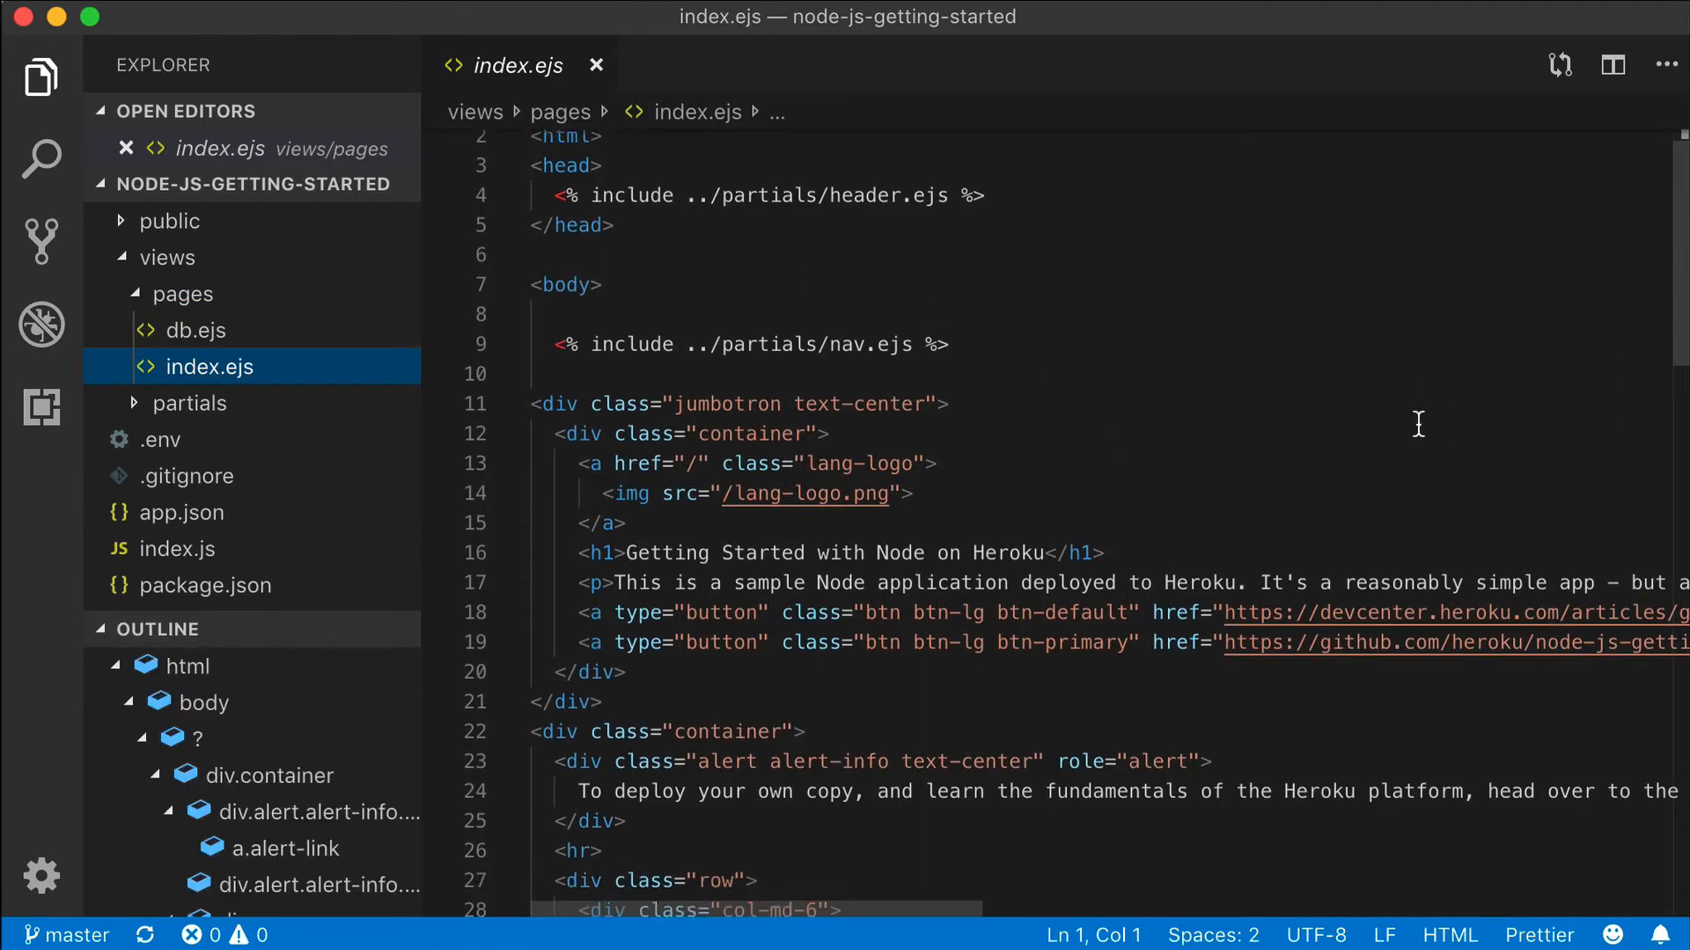
Bring views/pages/index.ejs into view in the VS Code editor
scroll("down", 3)
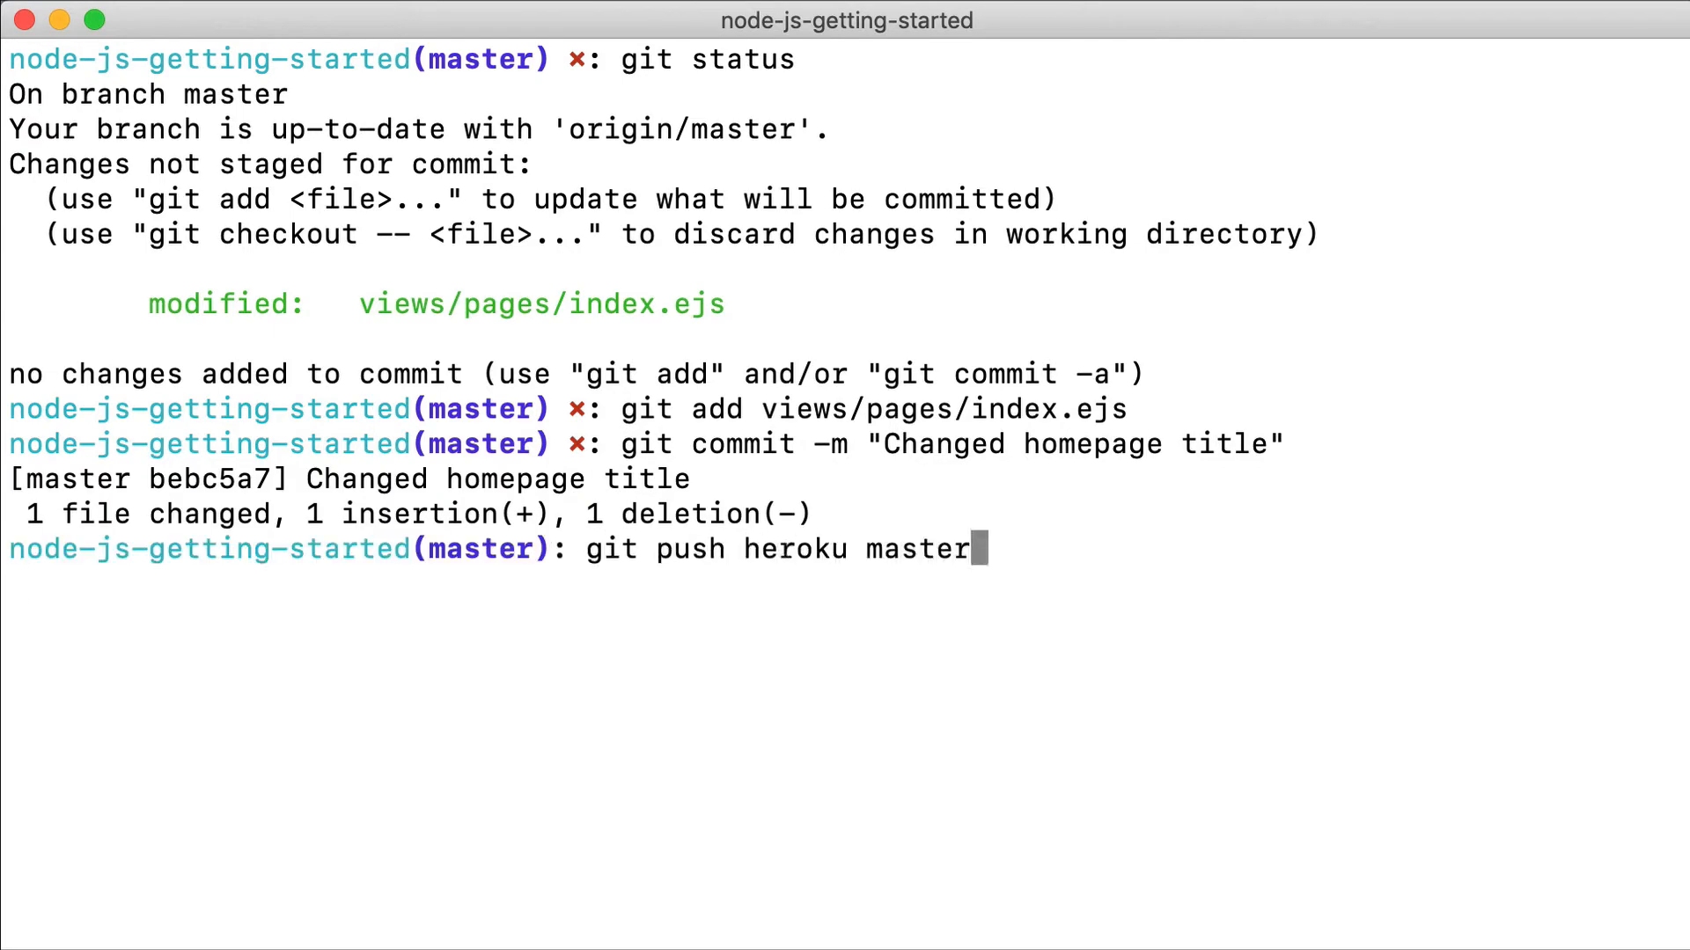
Push the 'Changed homepage title' commit to Heroku as release v4 and open the app
key("Return")
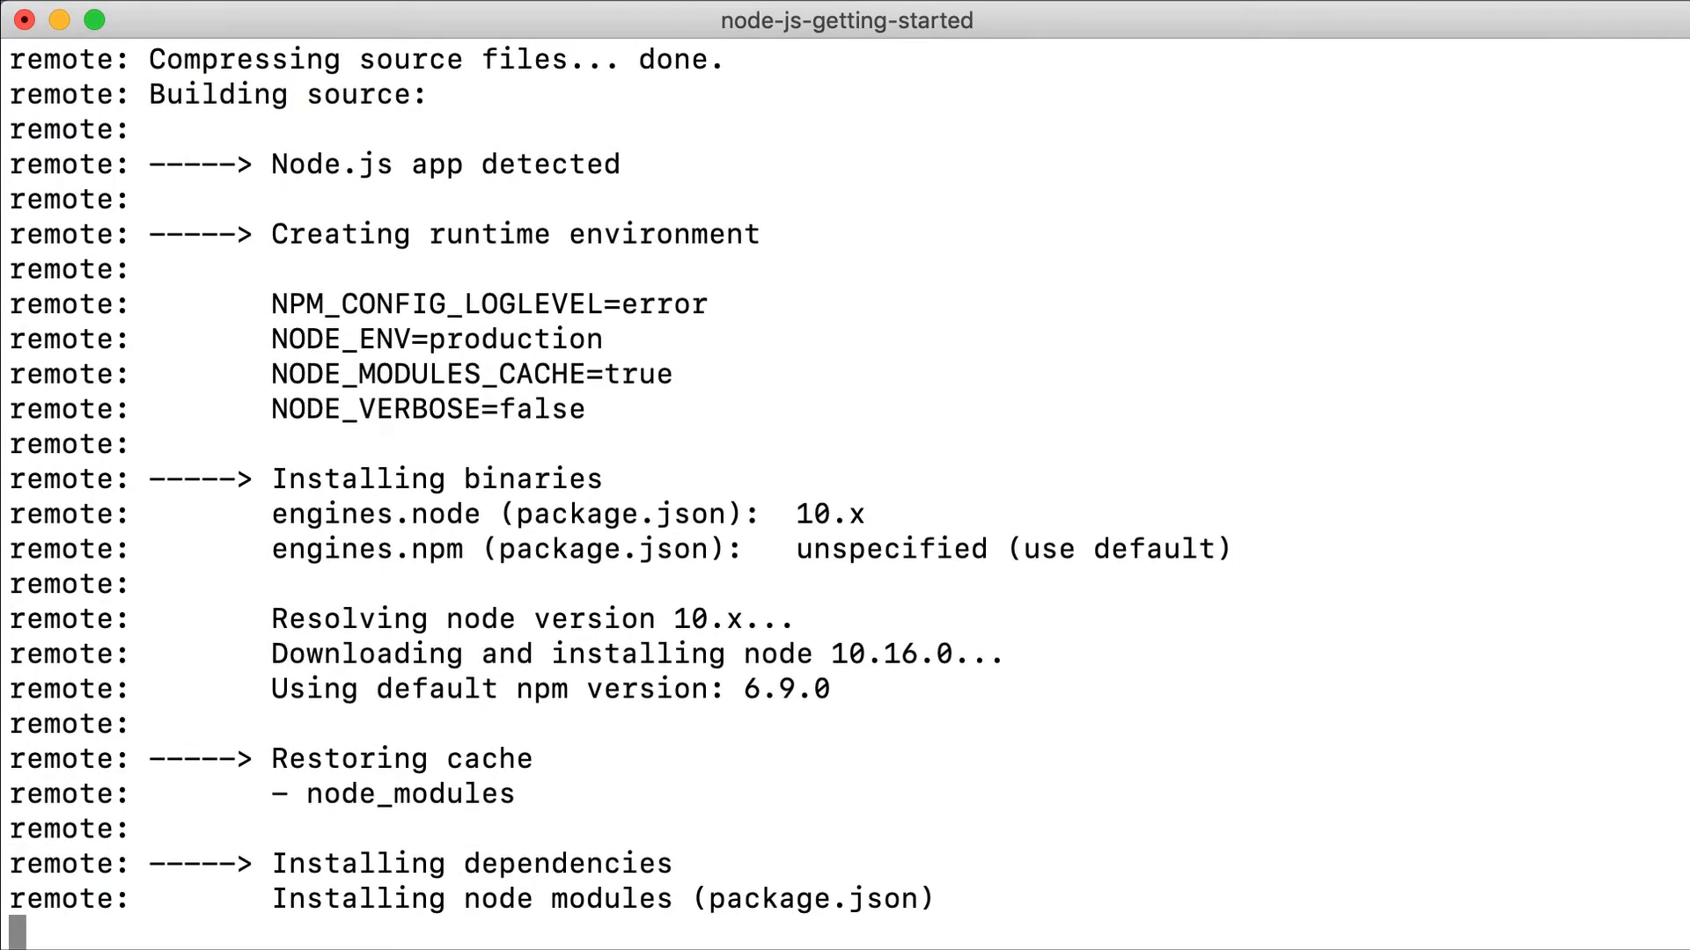
scroll("down", 3)
type("heroku open")
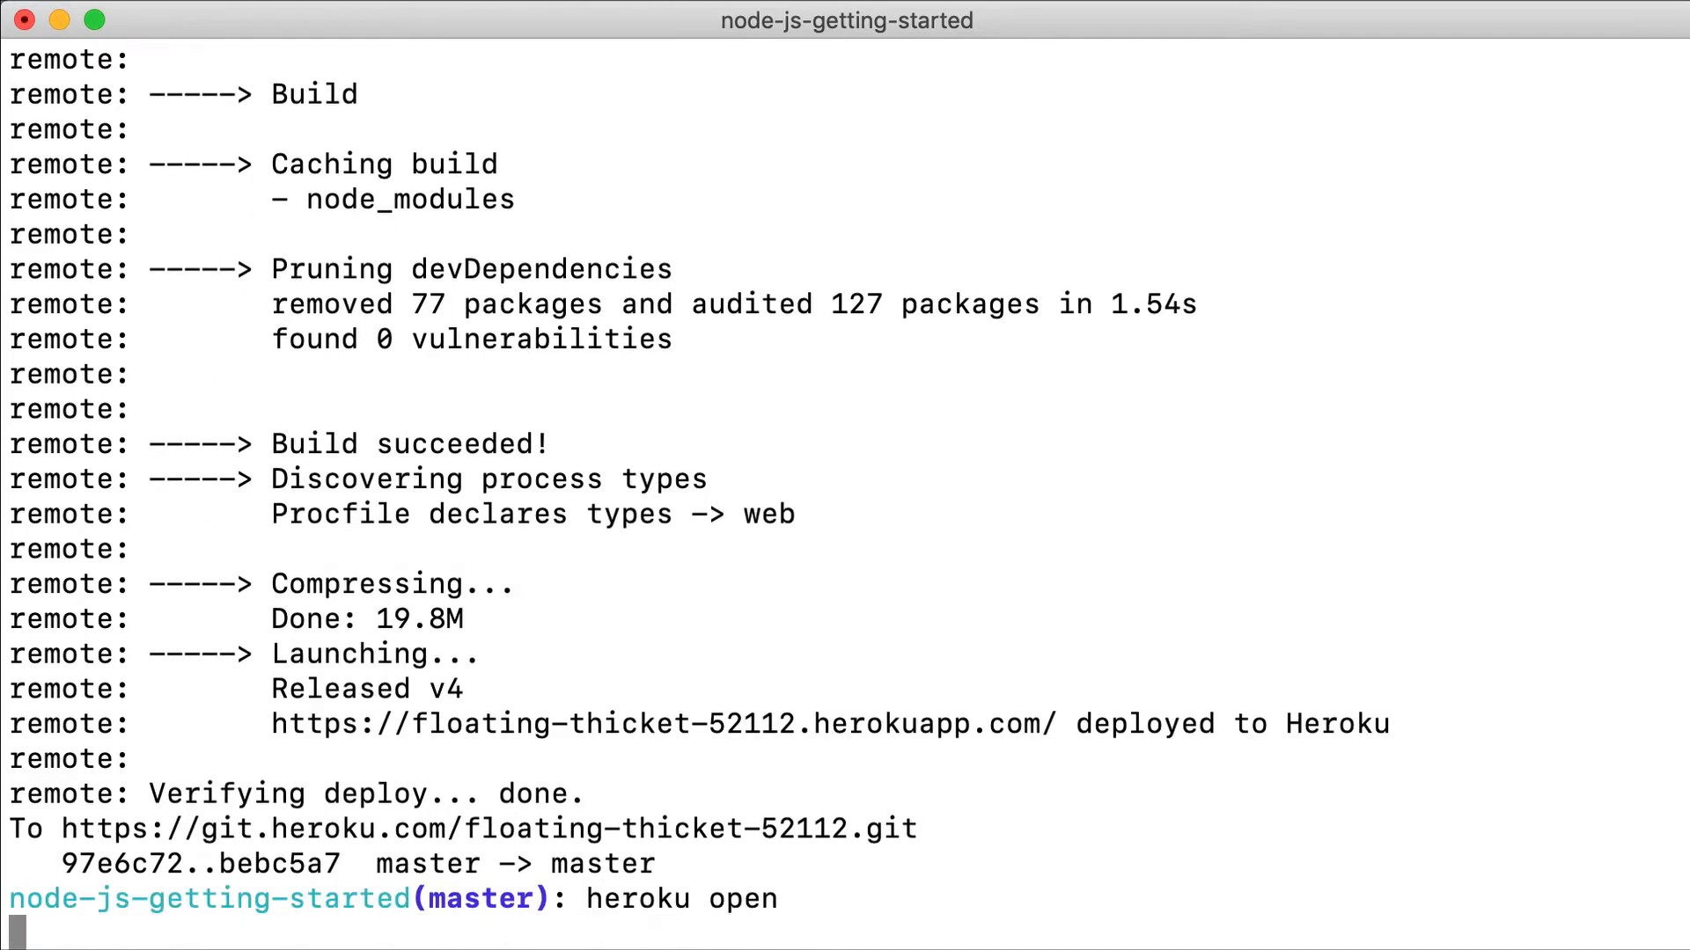
key("Return")
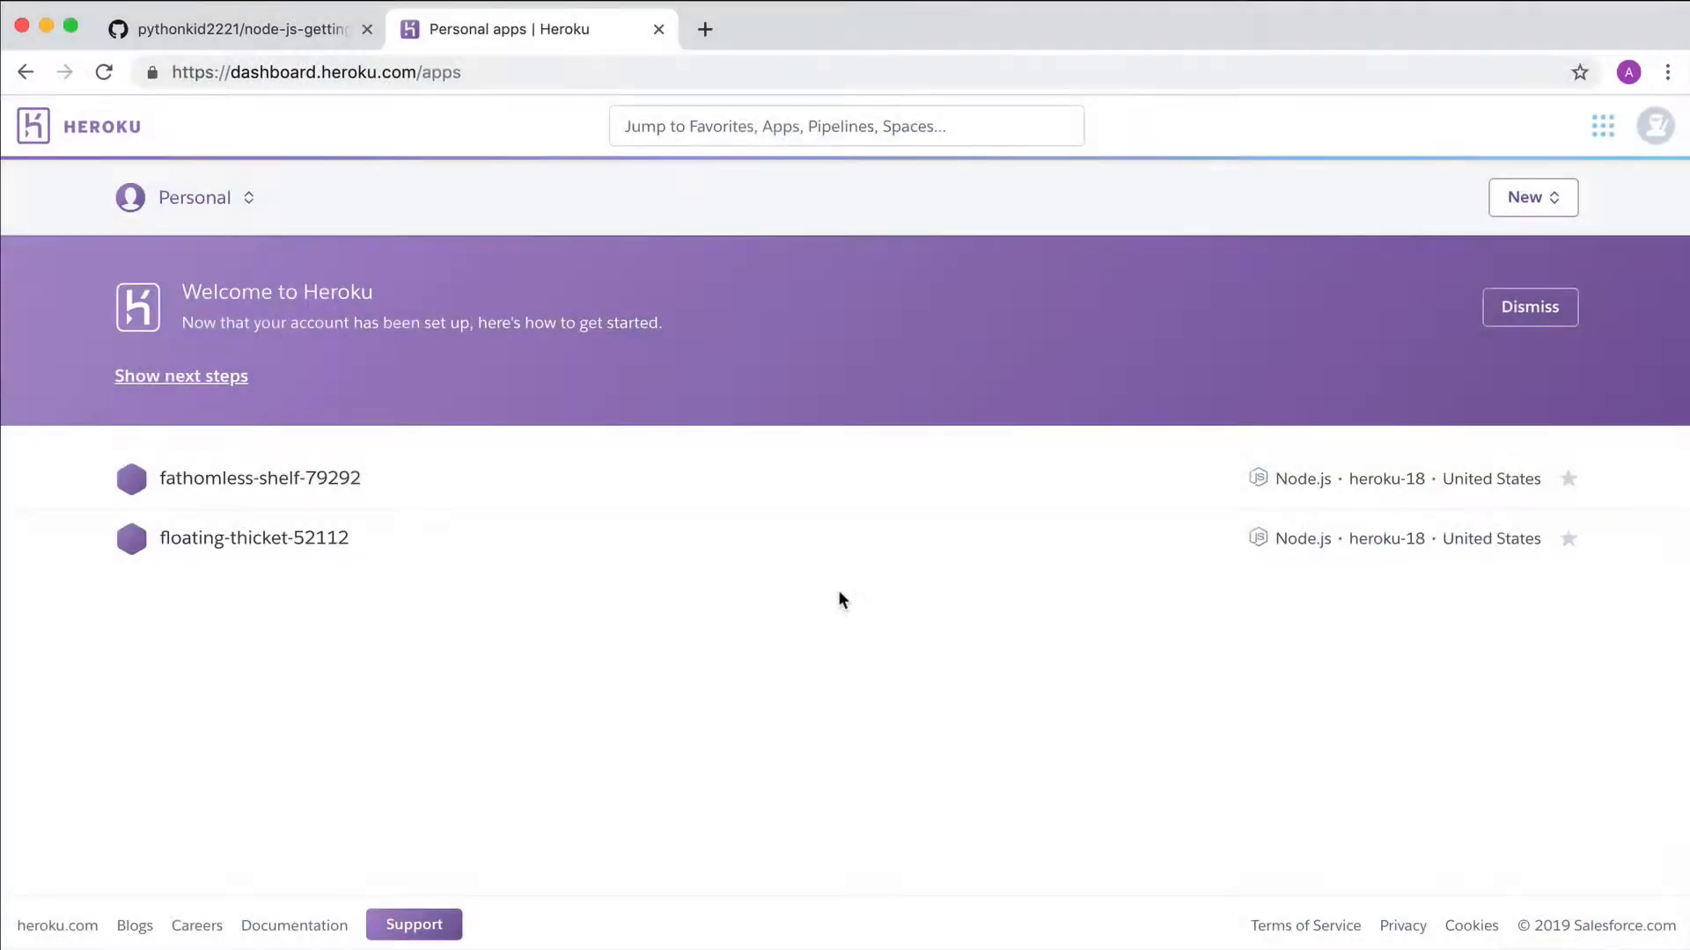
mouse_move(1496, 227)
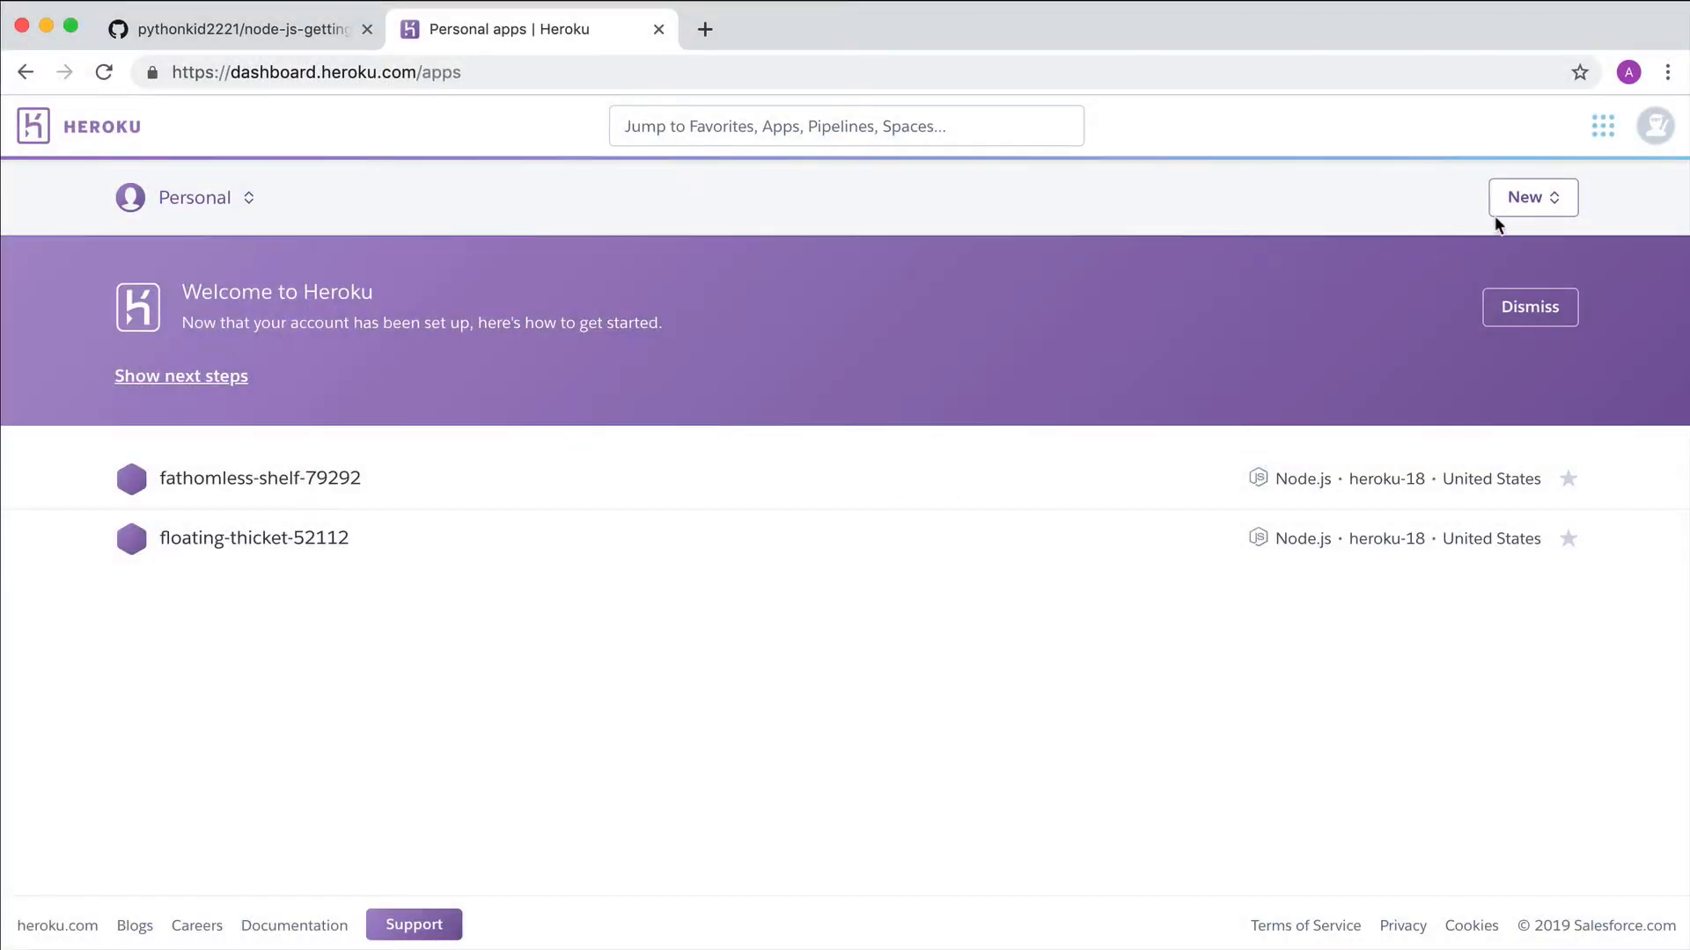
Create a new dashboard app with a generated name, immense-retreat-21607, in the United States region
left_click(1526, 197)
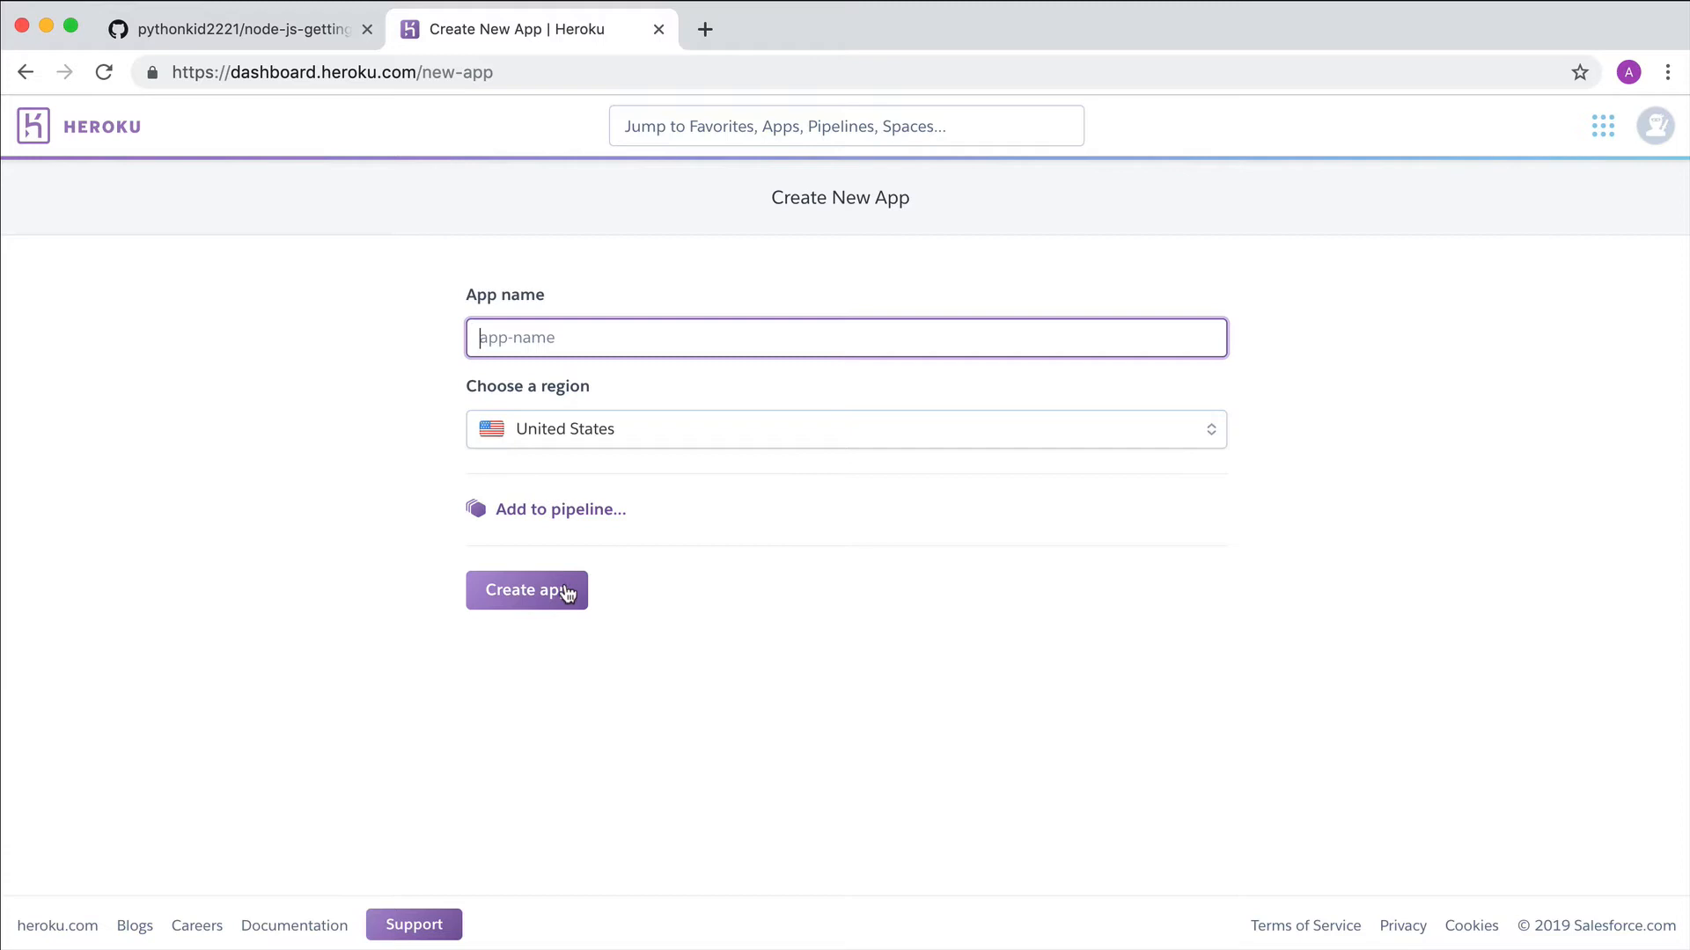
left_click(527, 589)
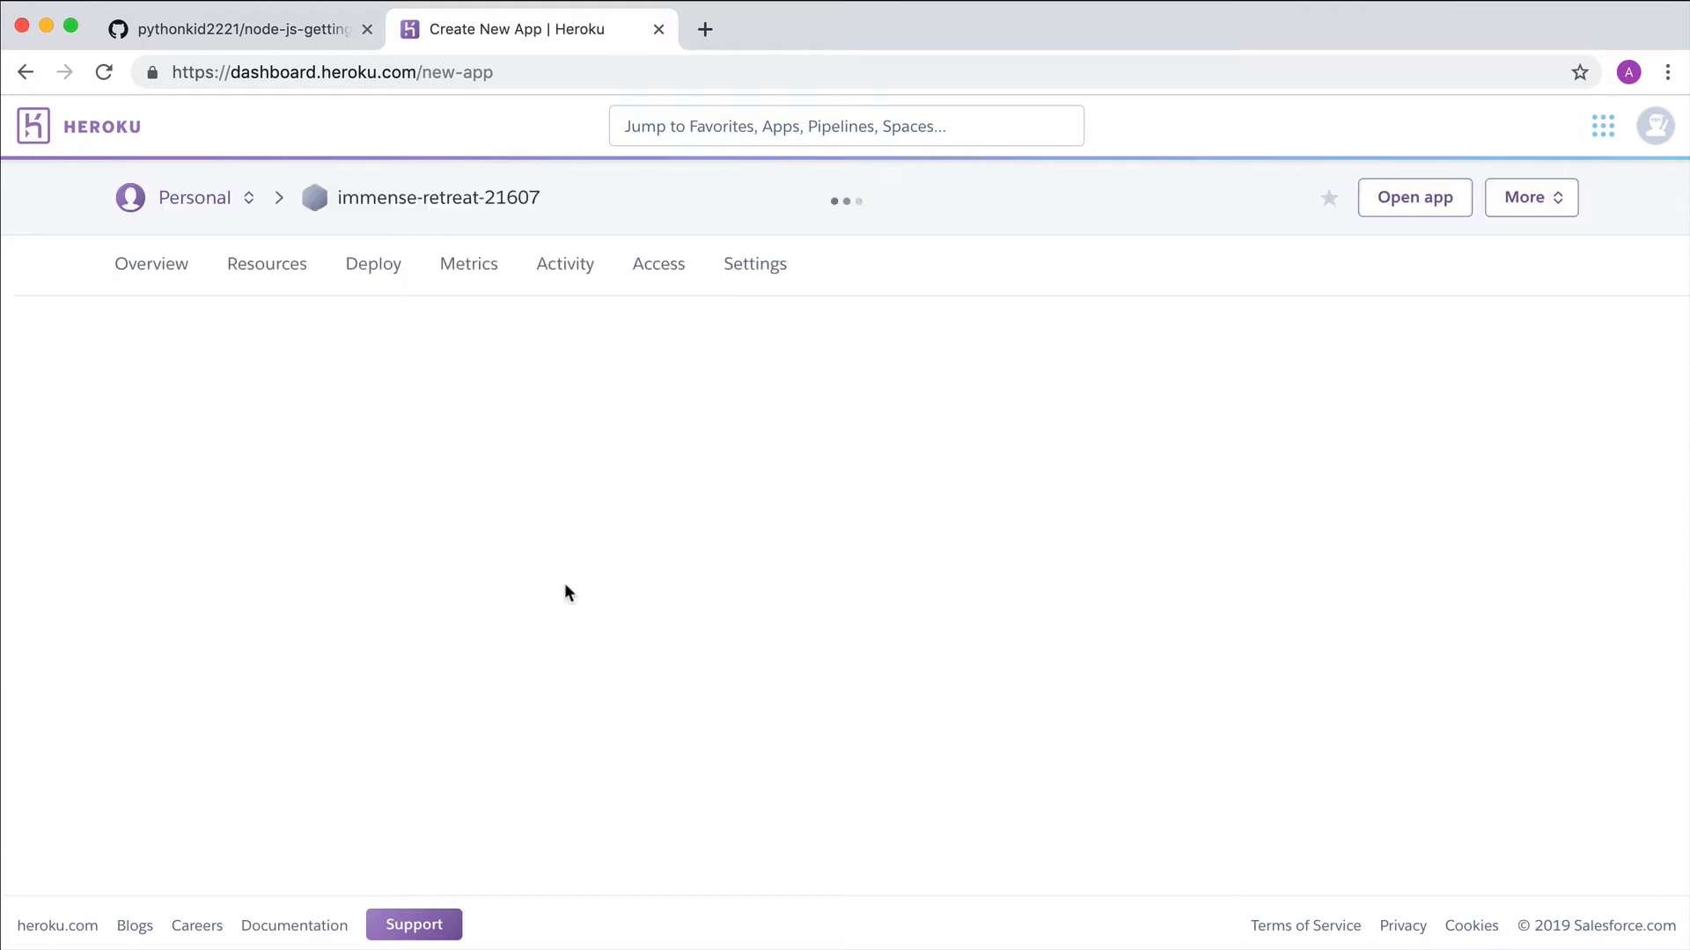
Connect immense-retreat-21607 to the node-js-getting-started GitHub repository as its deployment method
left_click(373, 264)
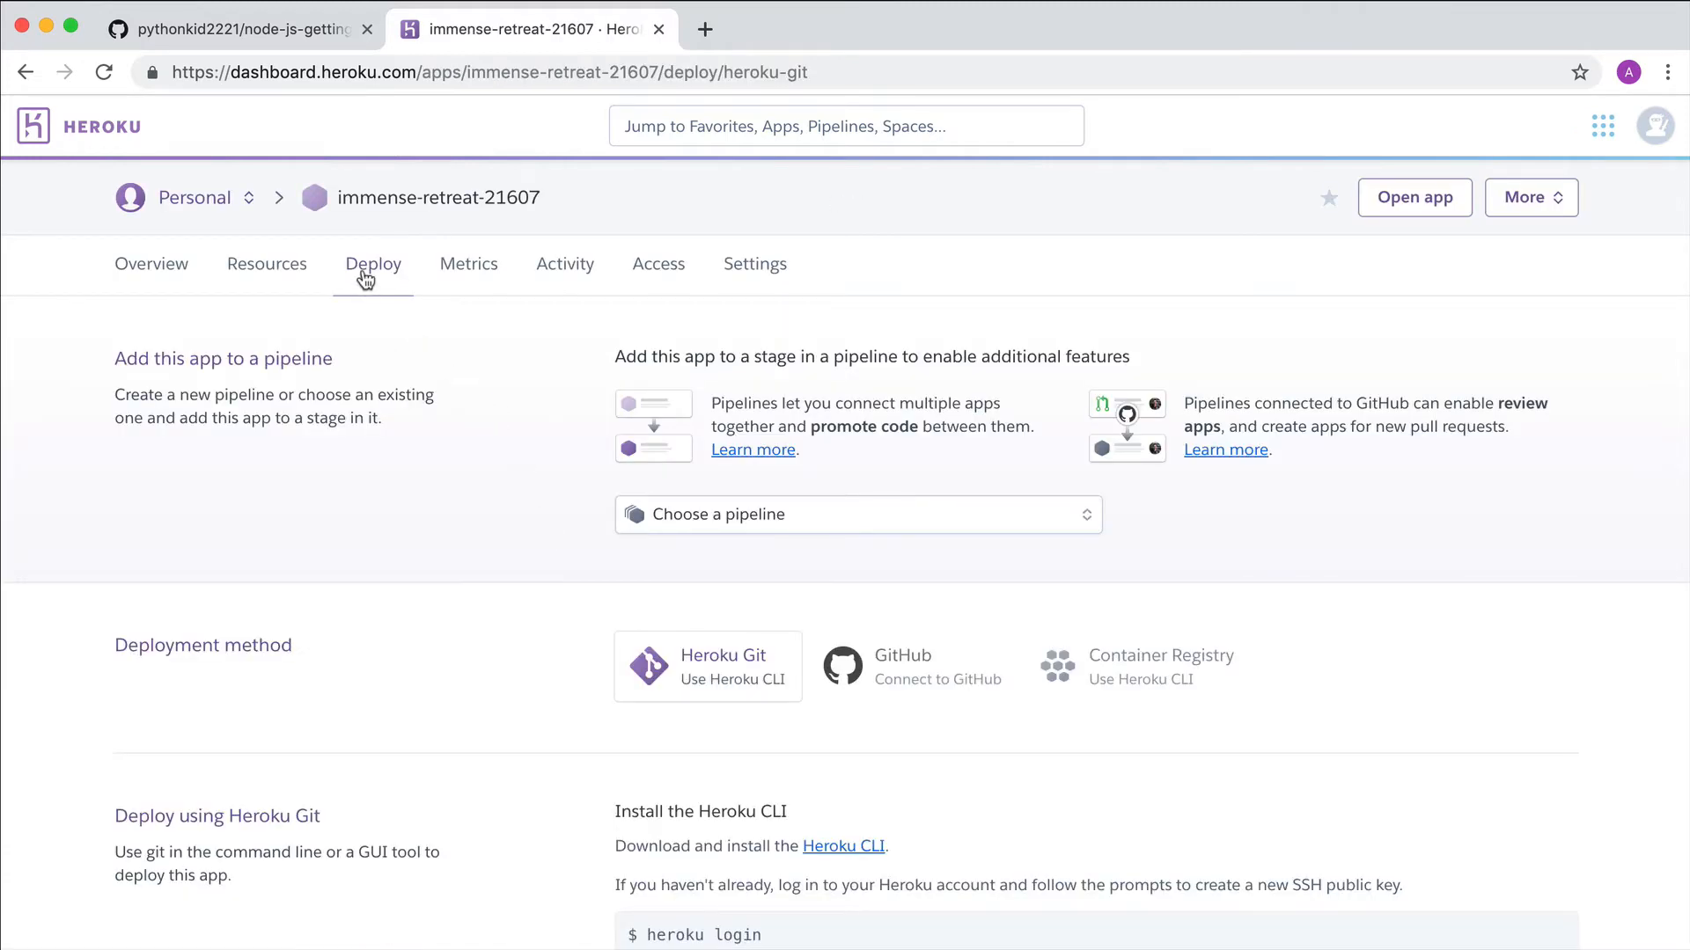
left_click(913, 665)
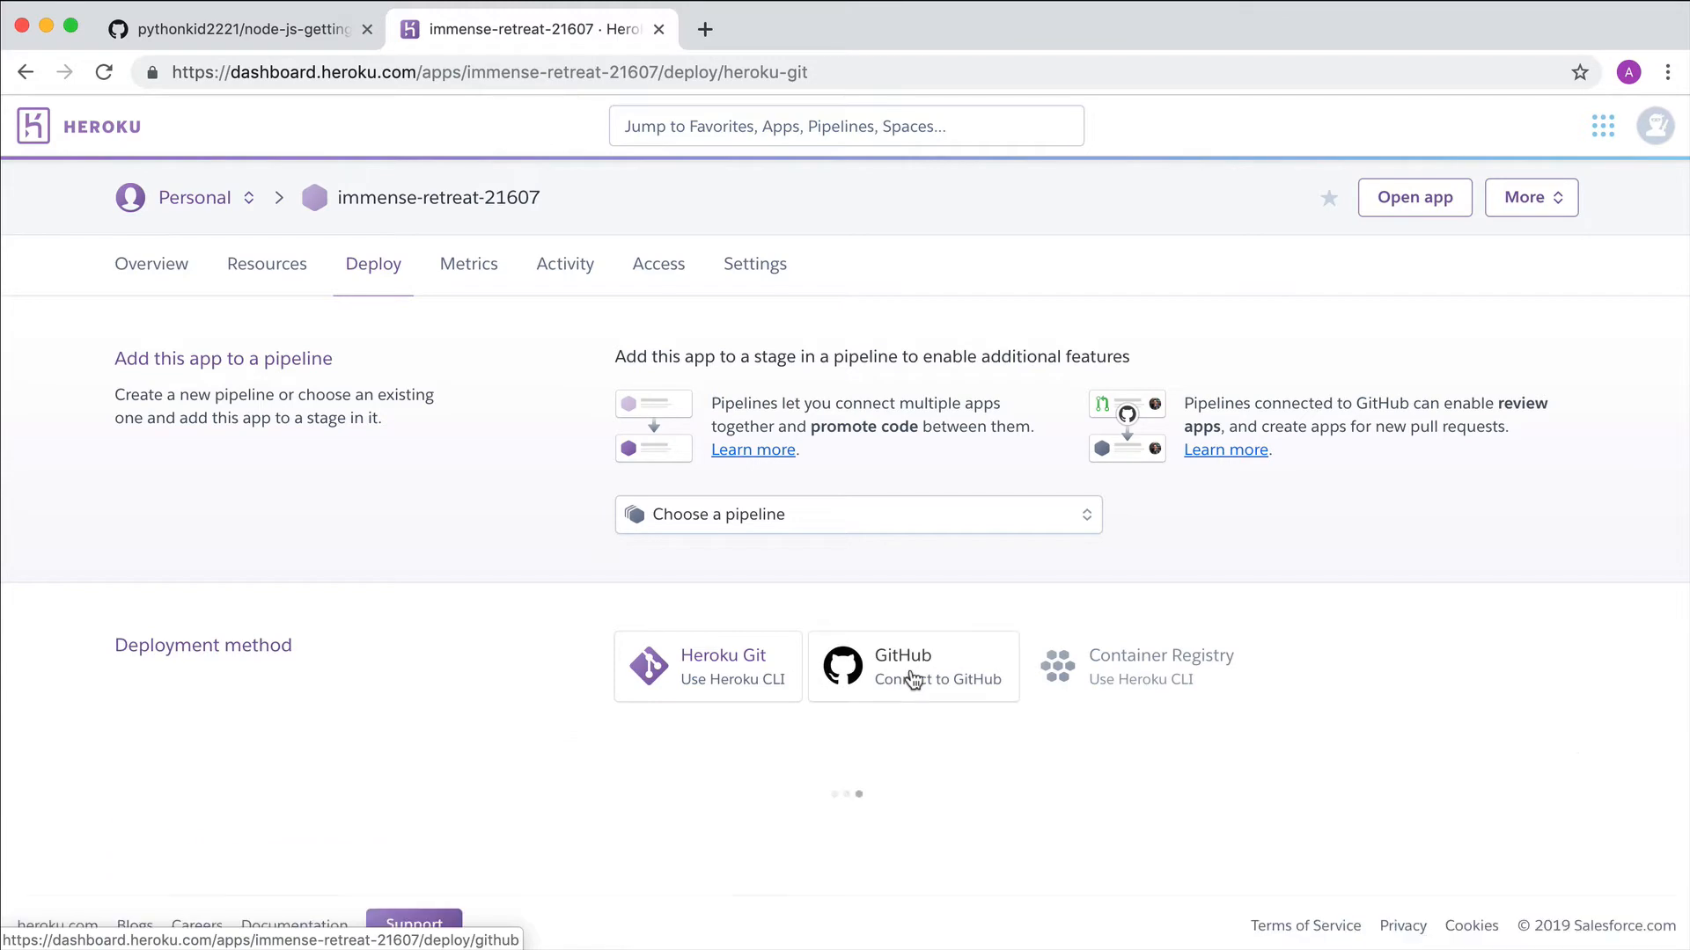
left_click(912, 665)
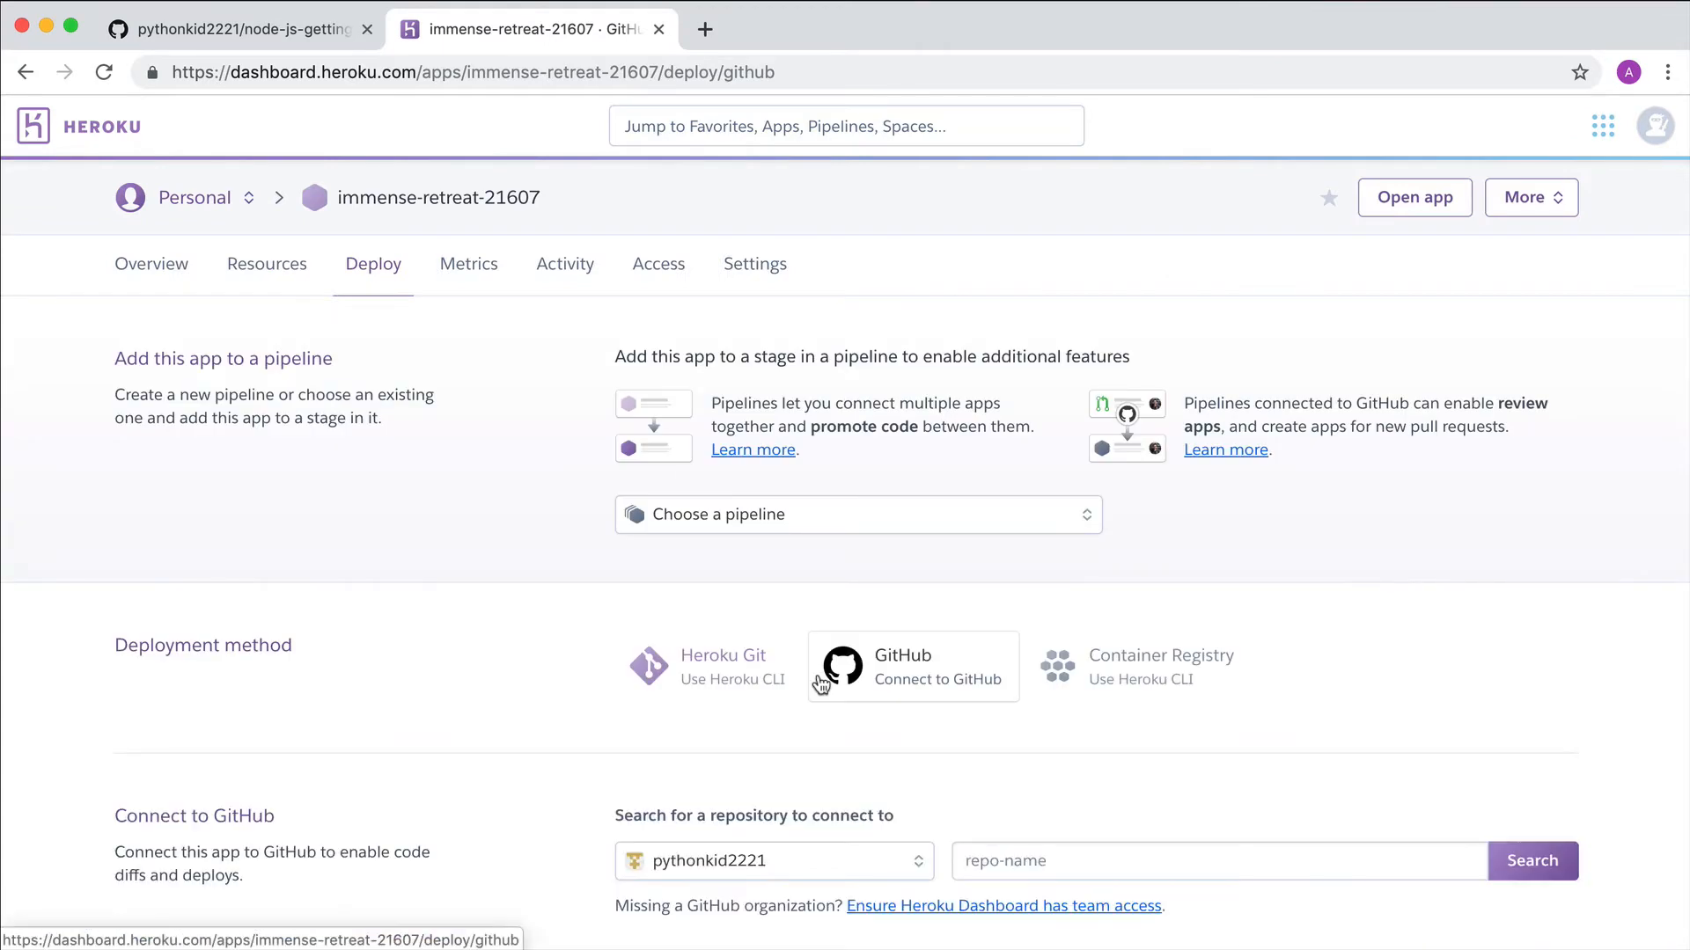
left_click(1218, 751)
type("node")
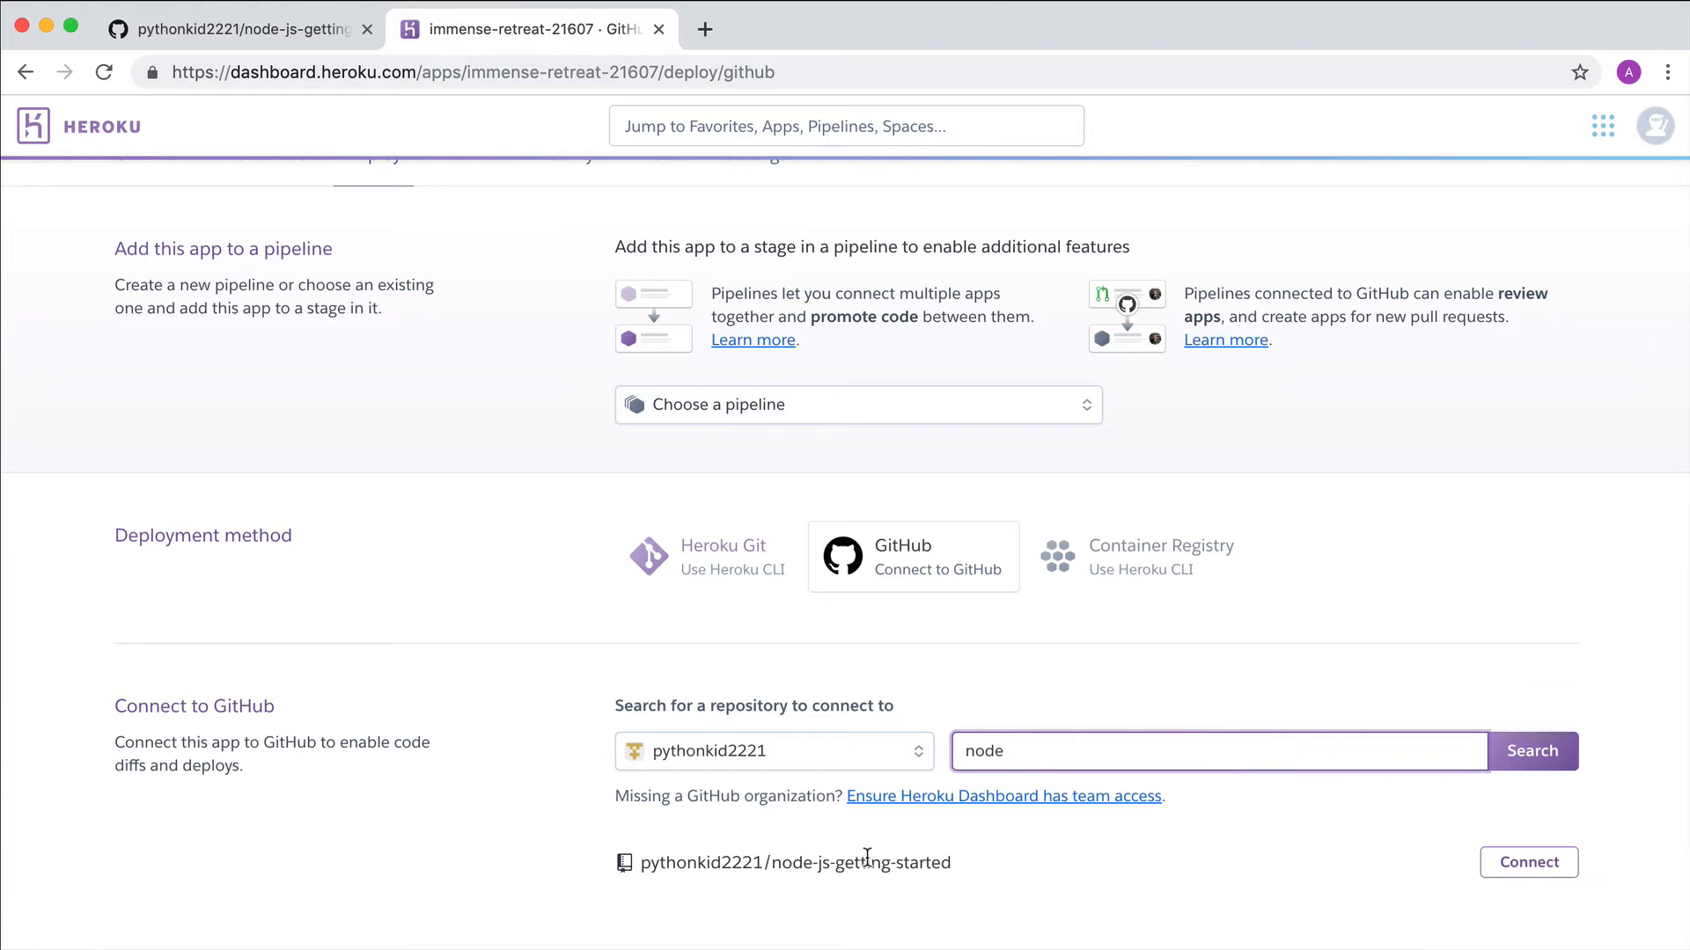
left_click(1526, 863)
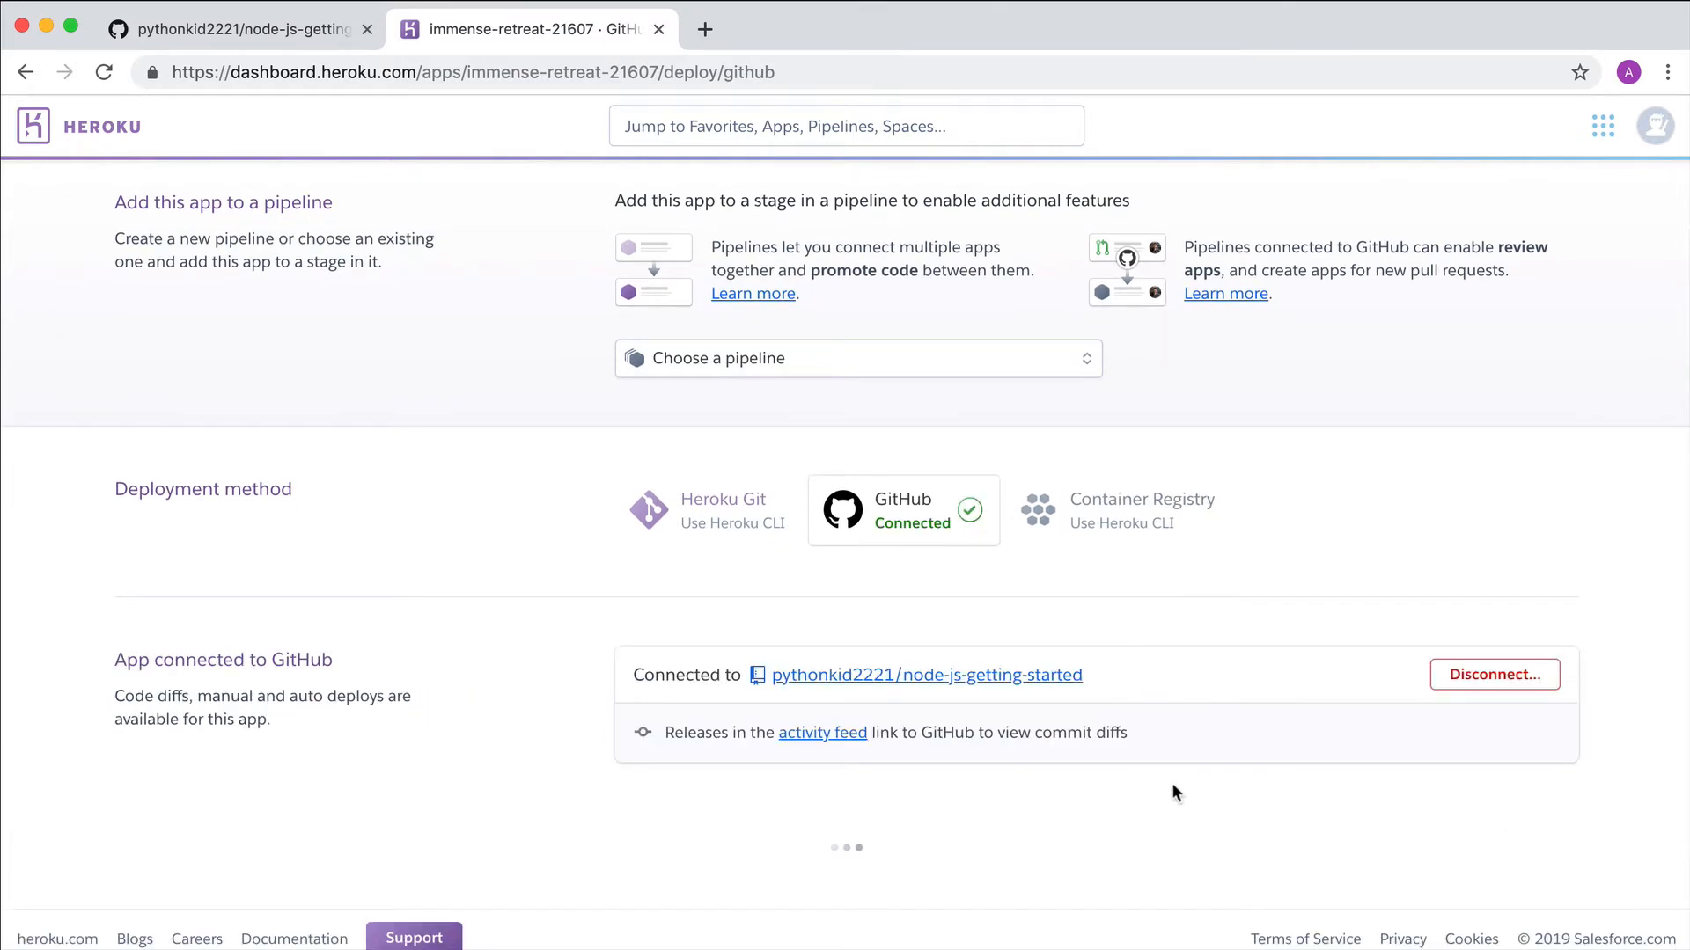
Deploy the master branch manually and view the running sample app in its own tab
scroll("down", 3)
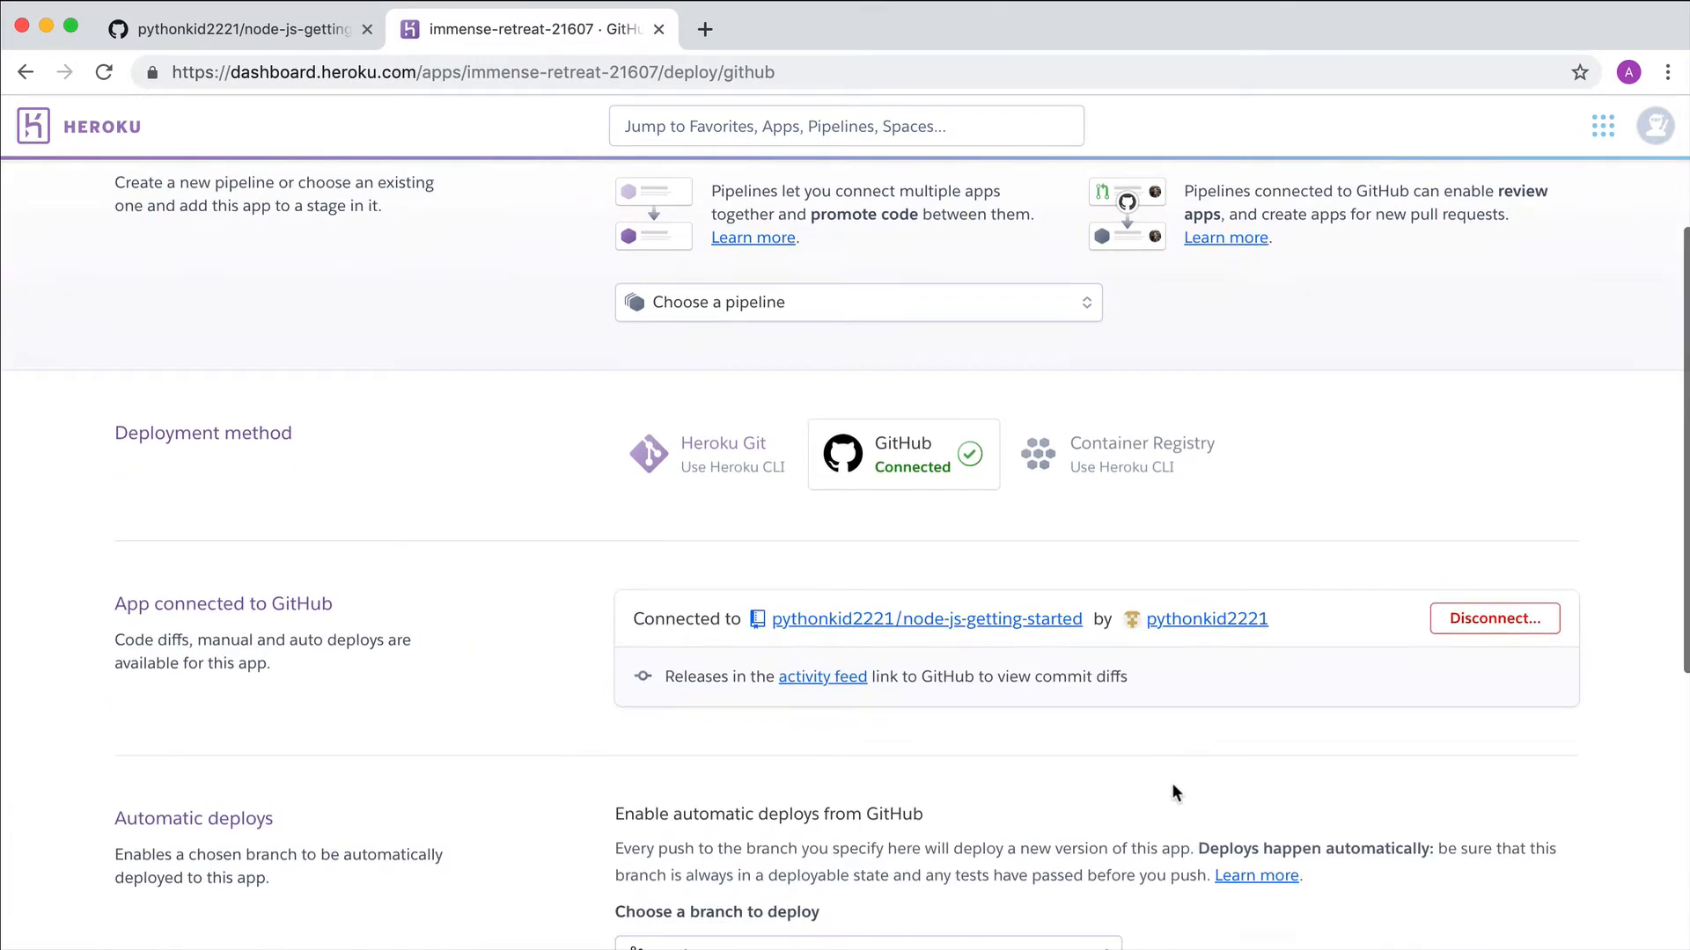
scroll("down", 3)
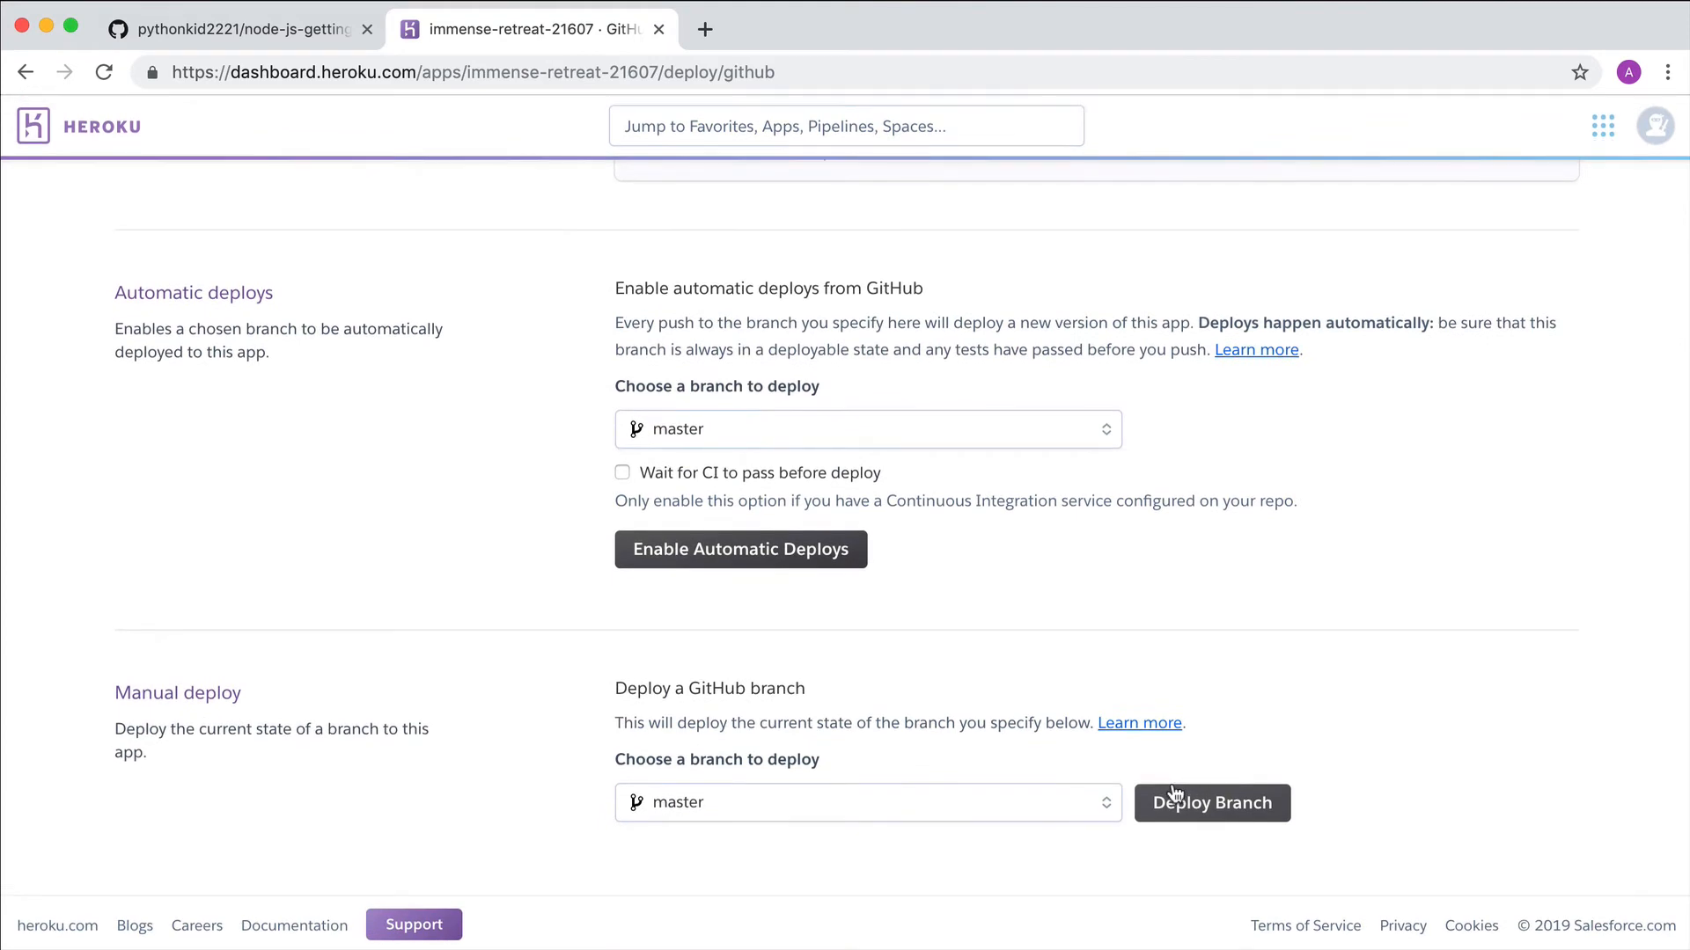
mouse_move(1175, 808)
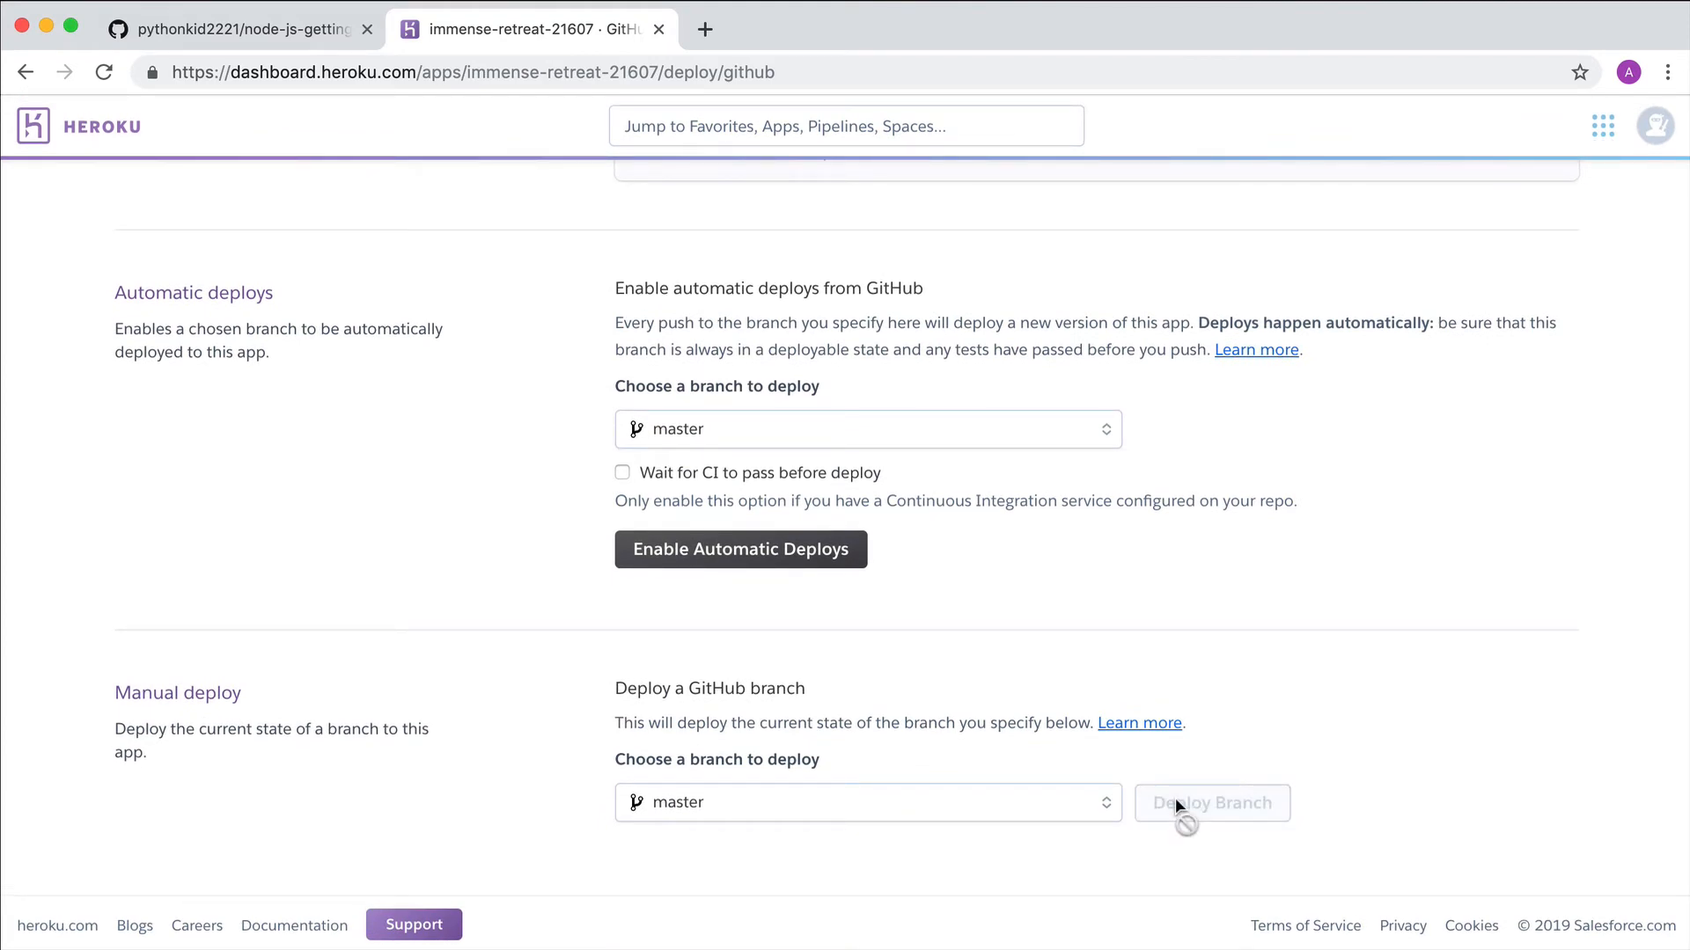
left_click(1211, 802)
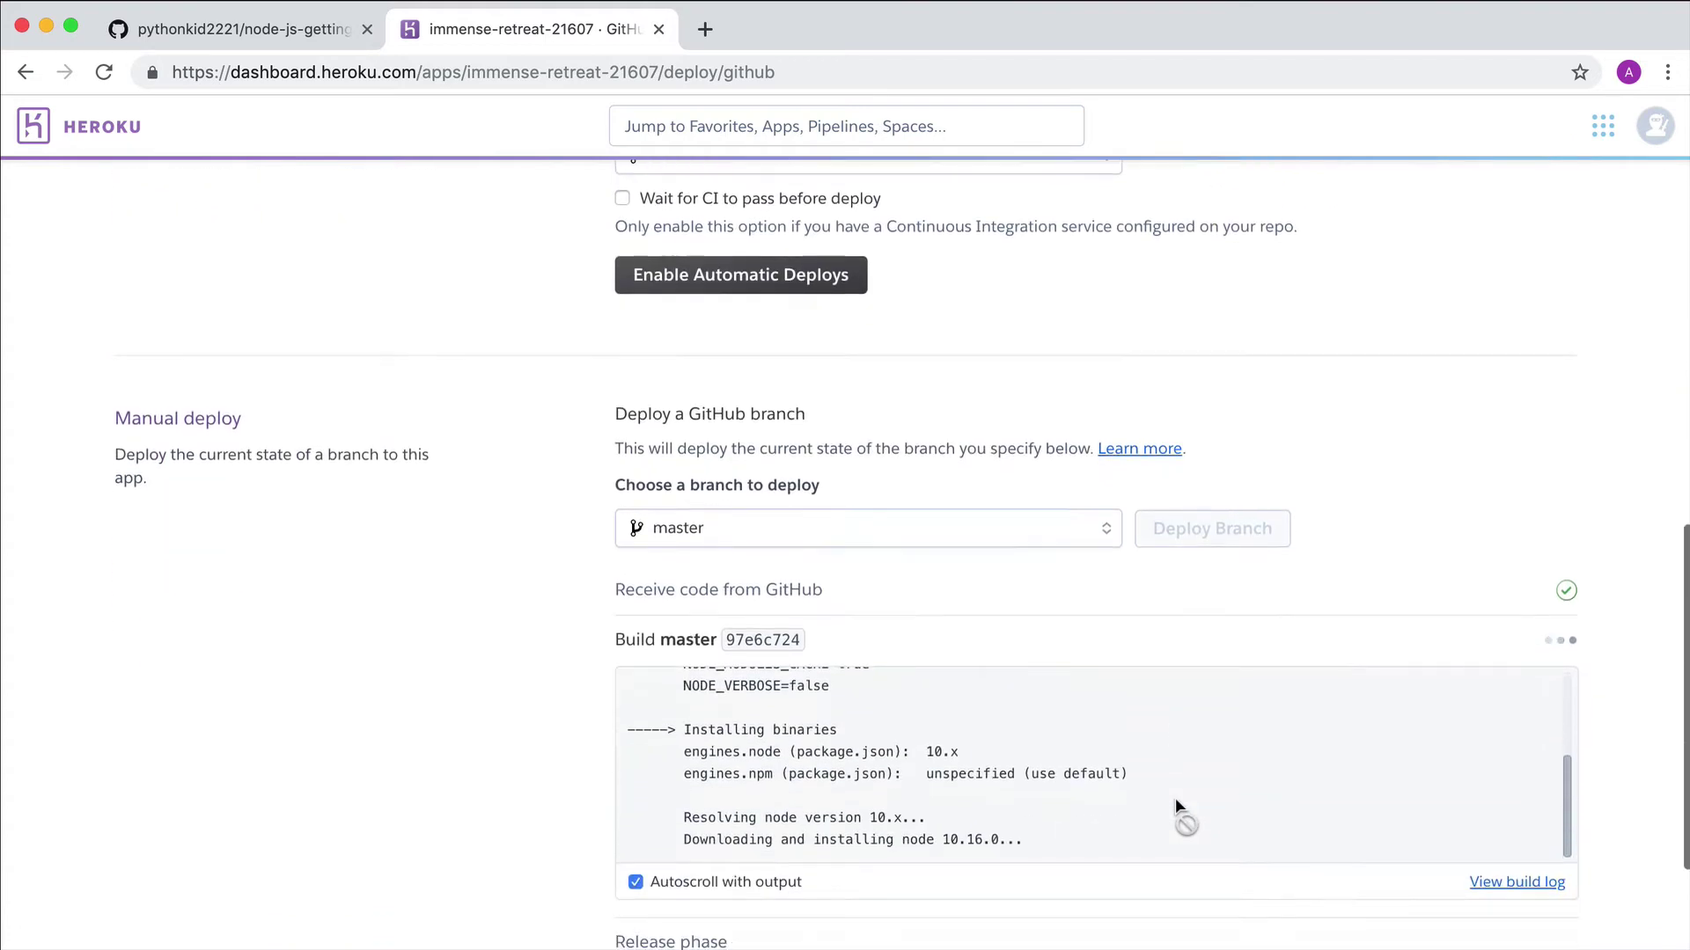
scroll("down", 3)
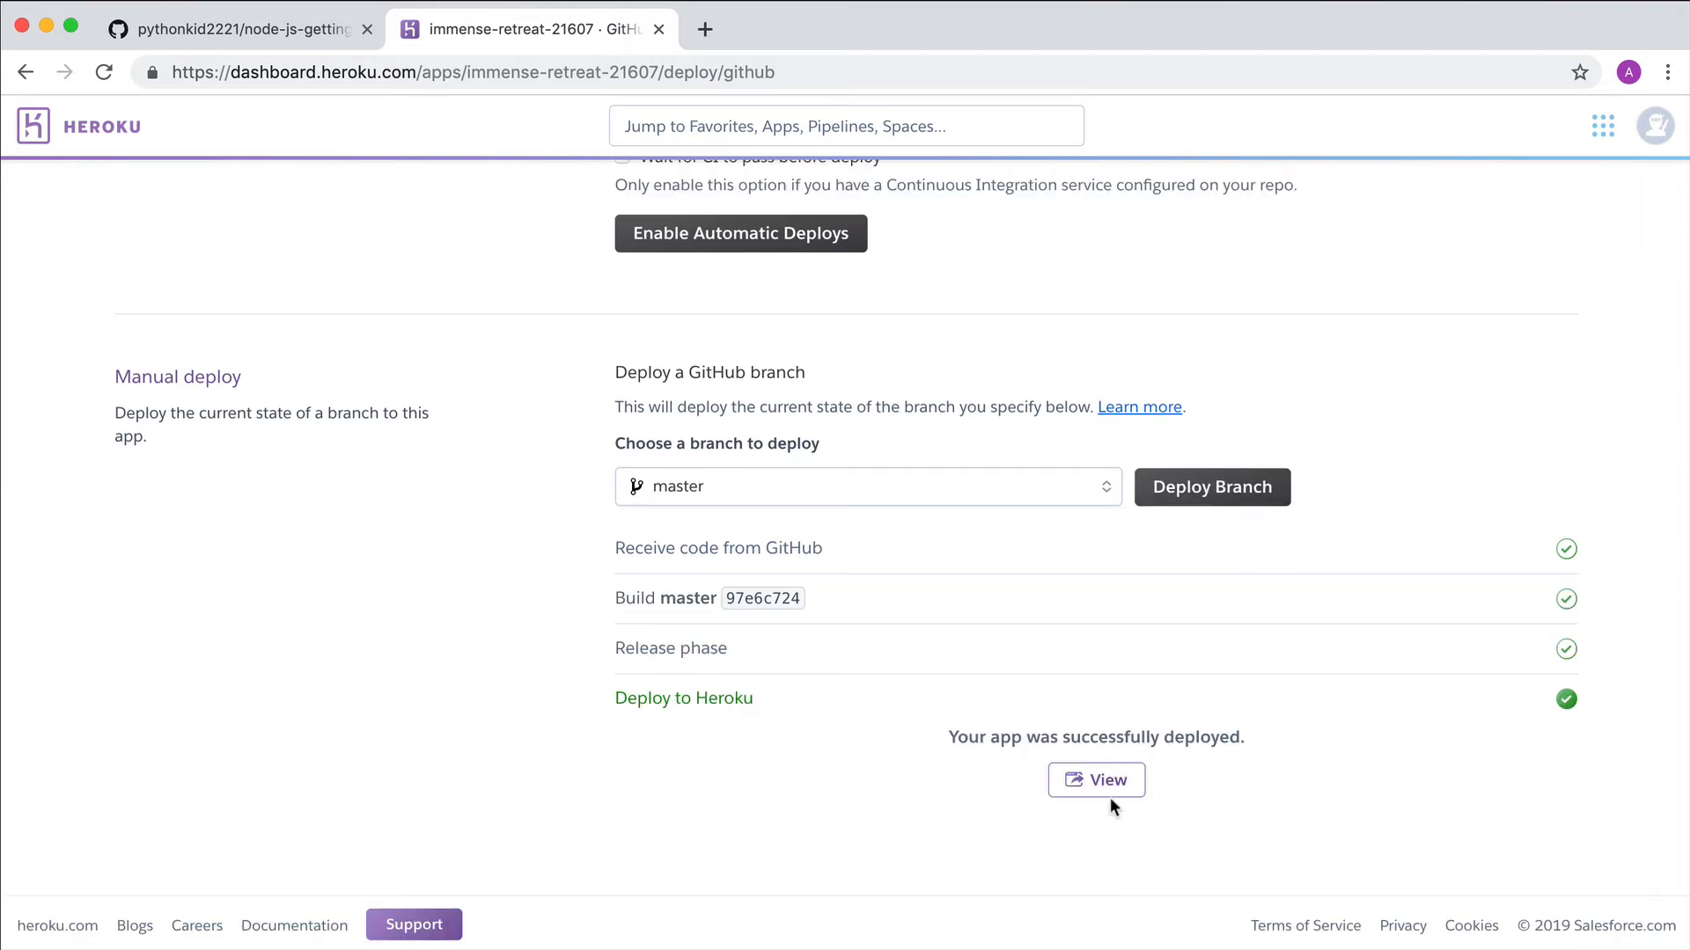
left_click(1094, 779)
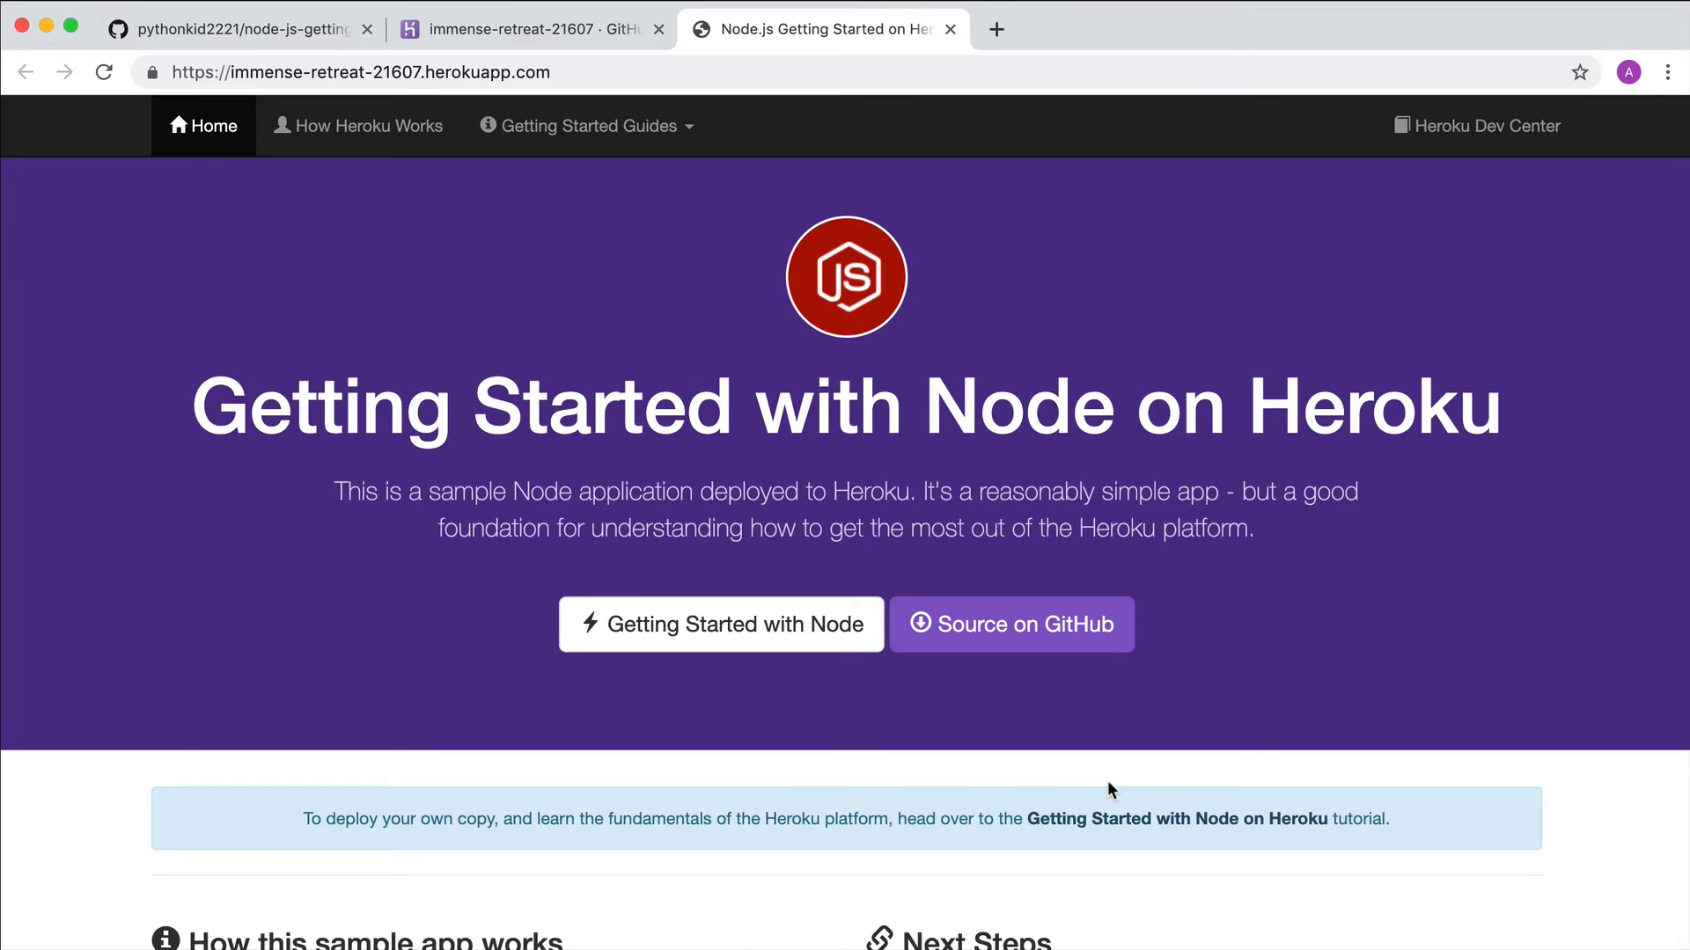
left_click(528, 30)
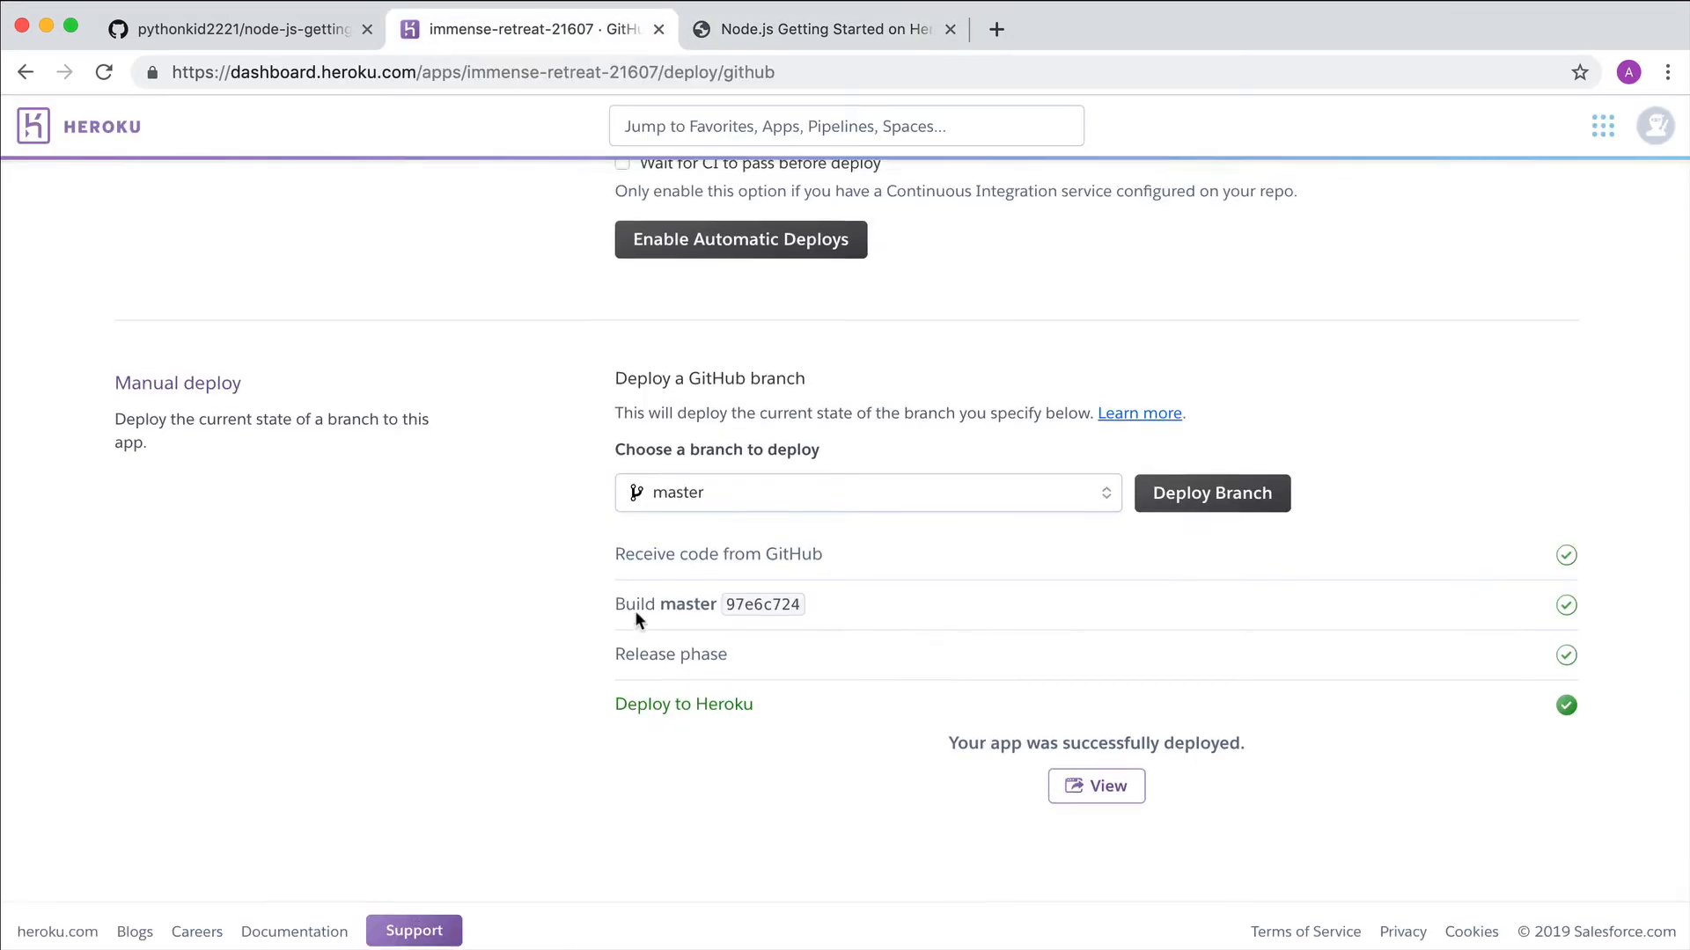
Confirm automatic deploys from master are enabled and move to the repo's views folder on GitHub
scroll("up", 3)
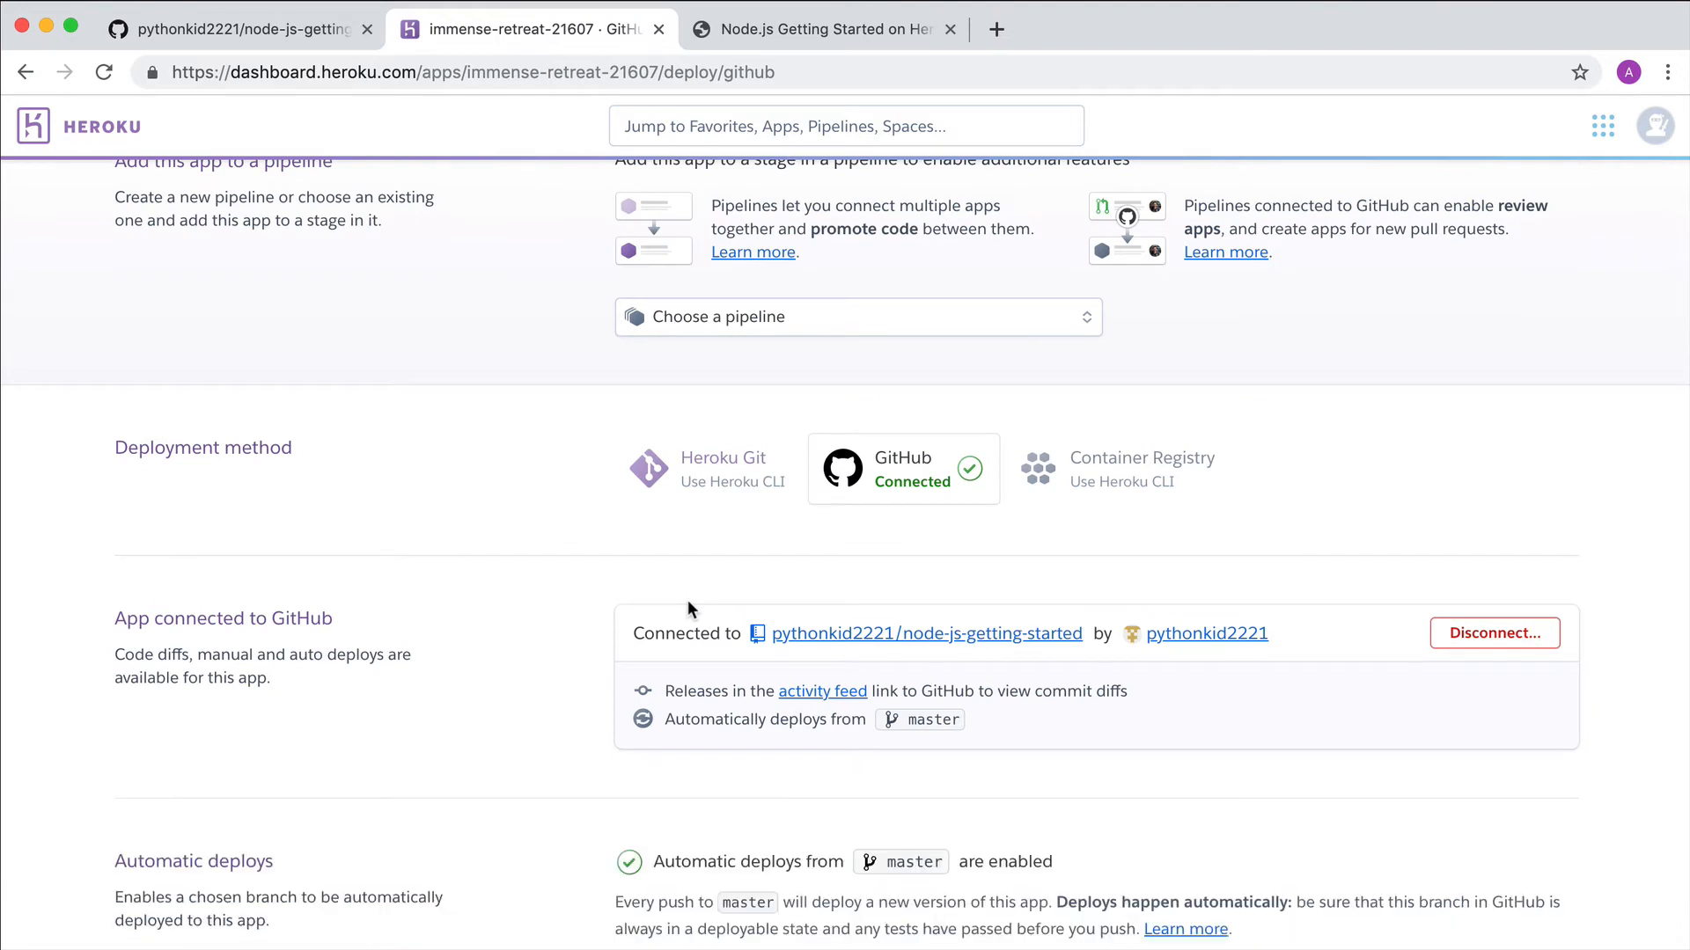
scroll("down", 3)
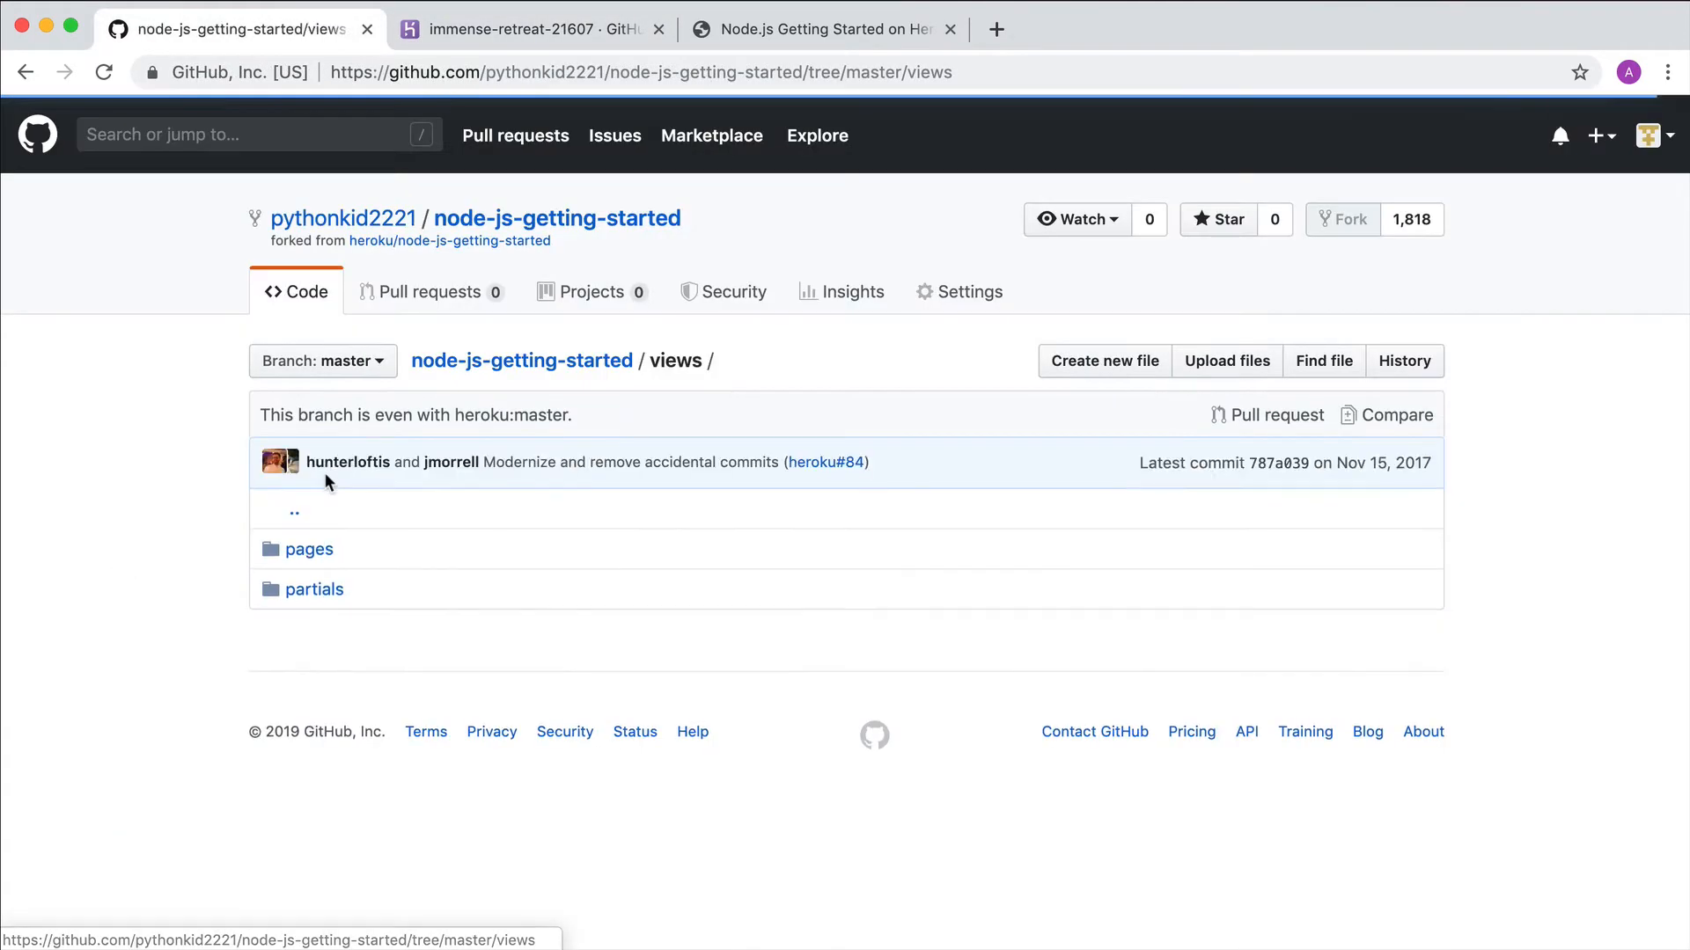
Open views/pages/index.ejs in the fork and start editing its h1 heading
left_click(310, 550)
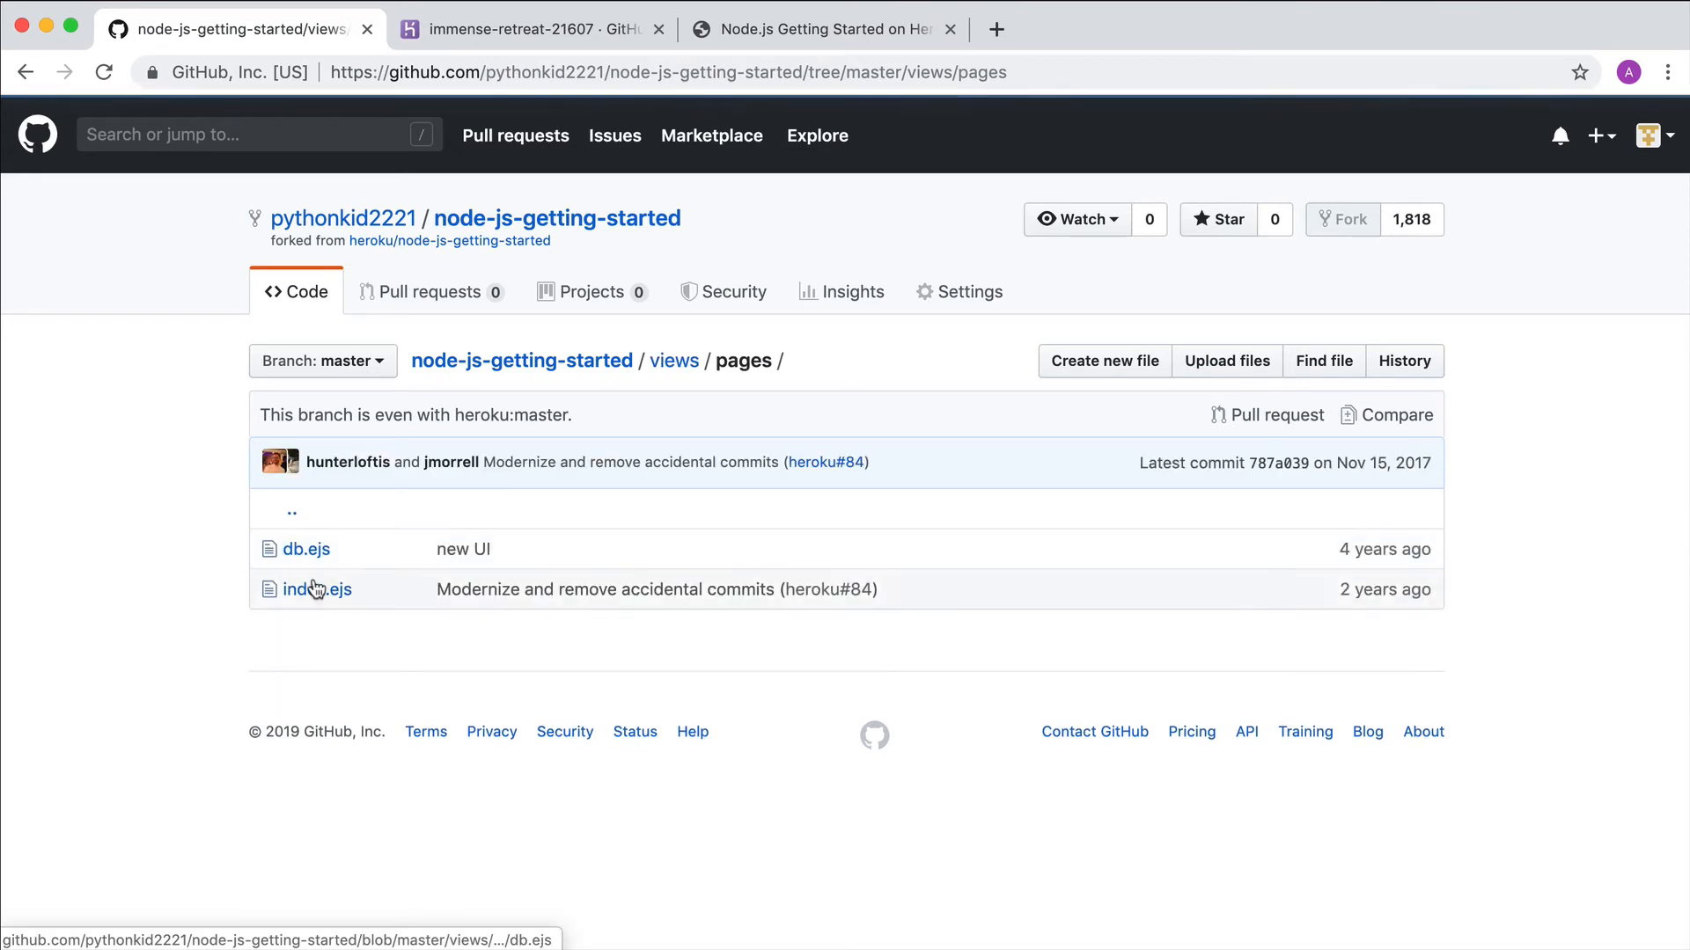
left_click(316, 588)
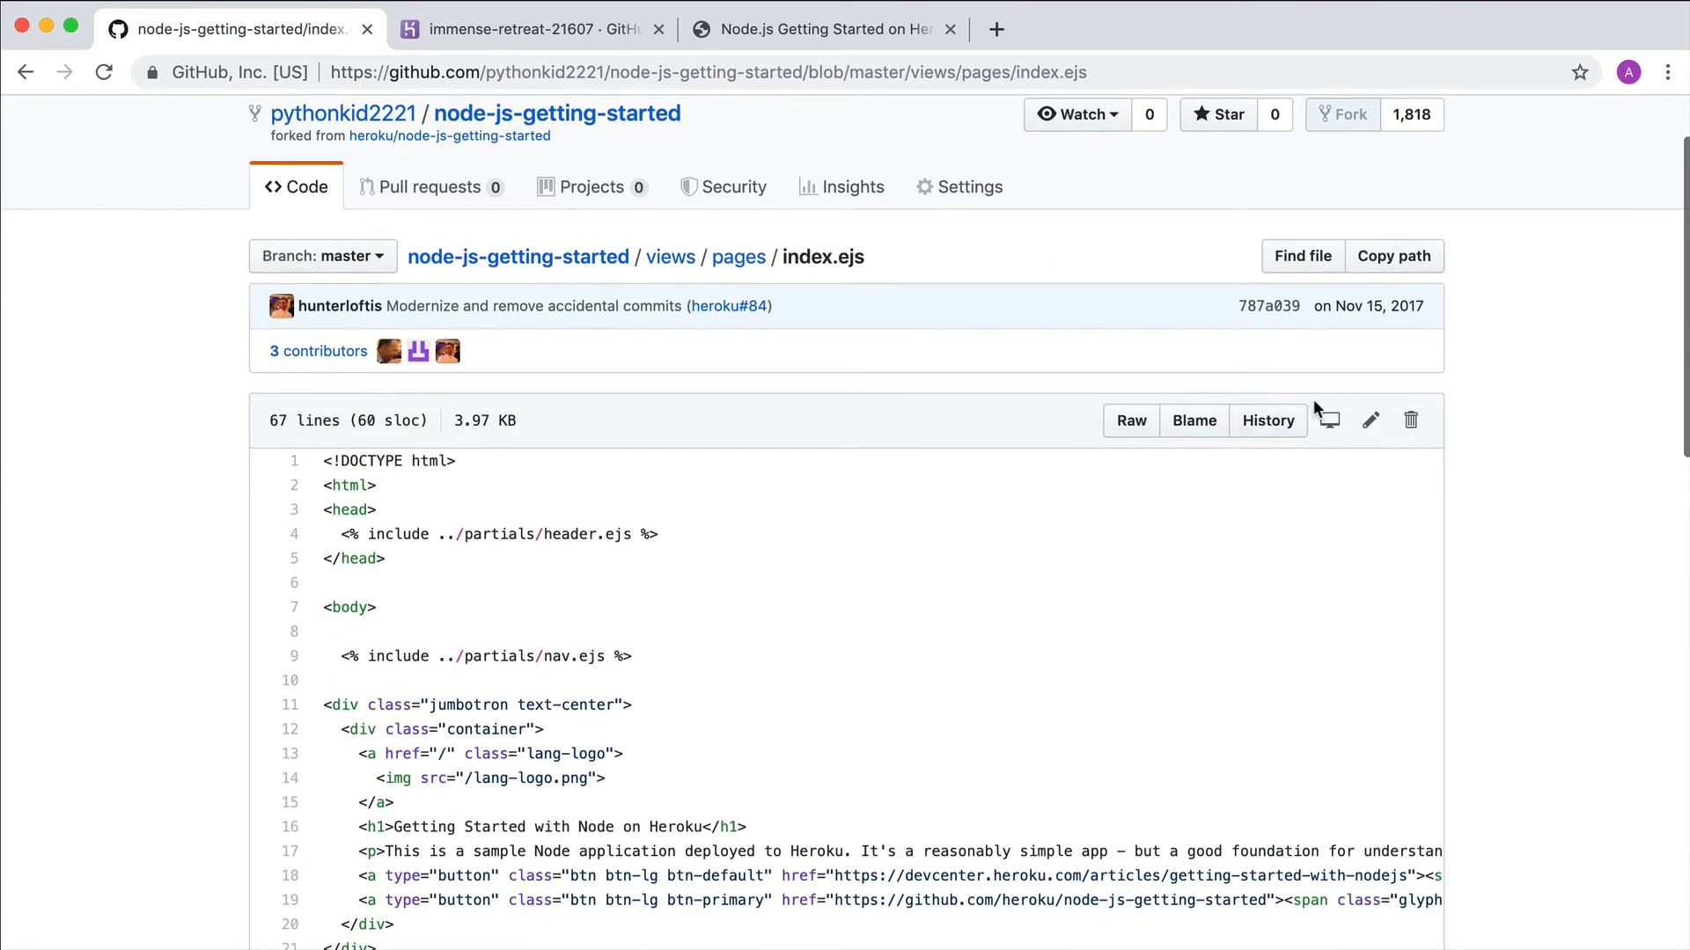
left_click(1369, 421)
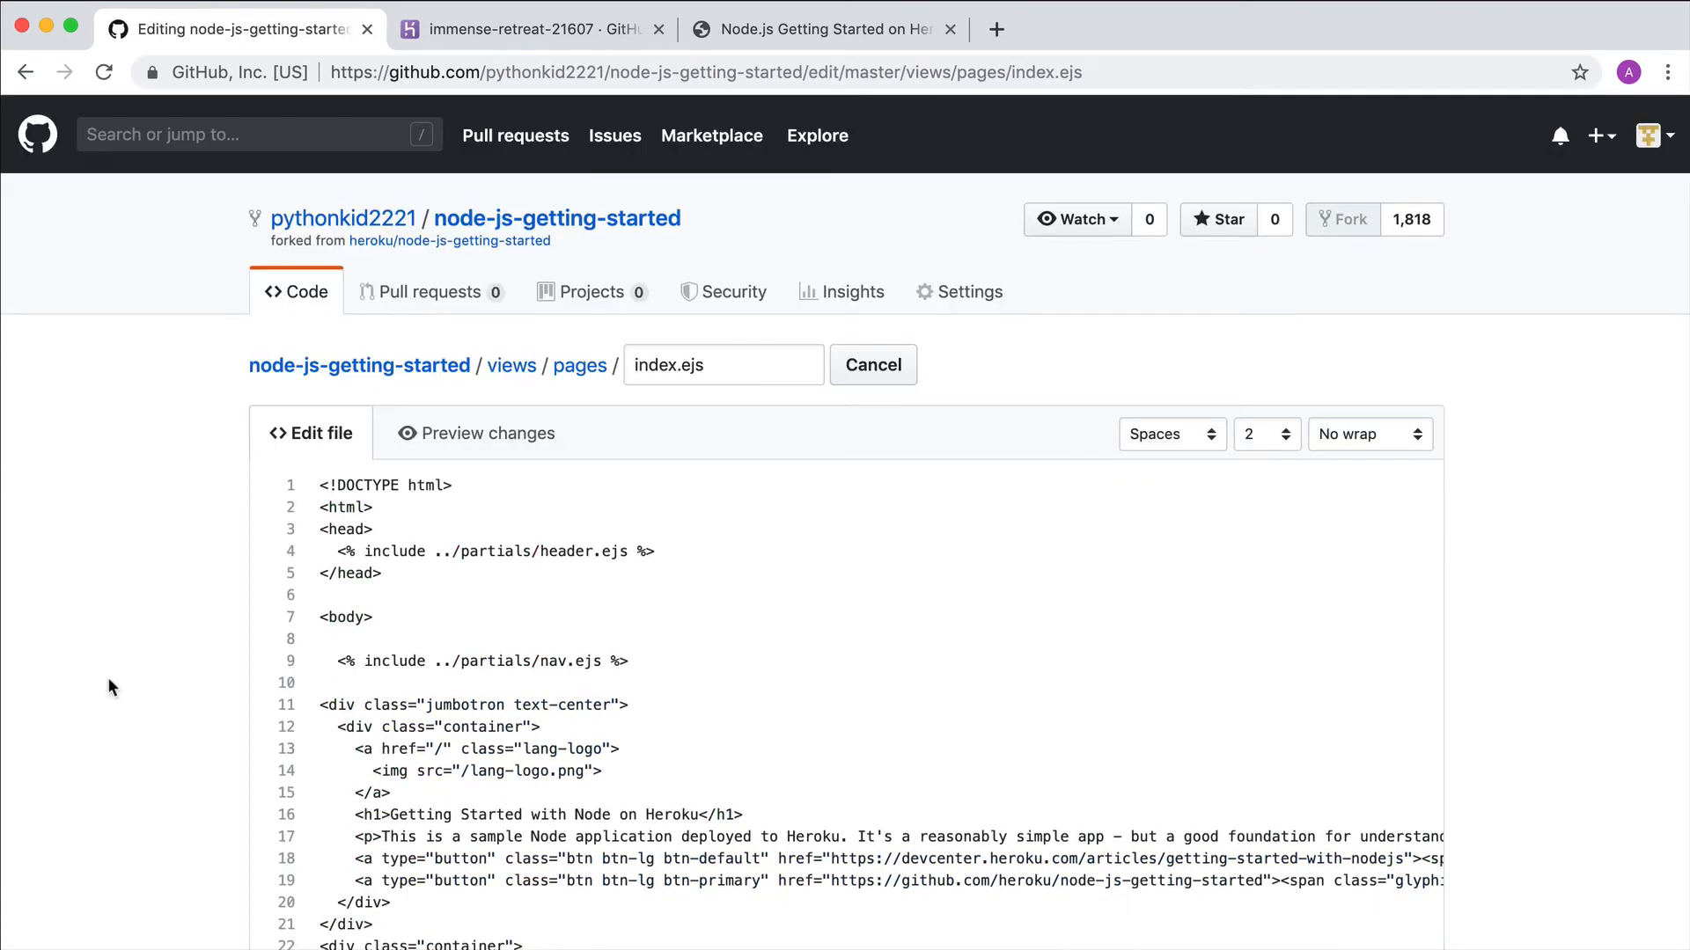
scroll("down", 3)
type("<h1>Automatic Deploys")
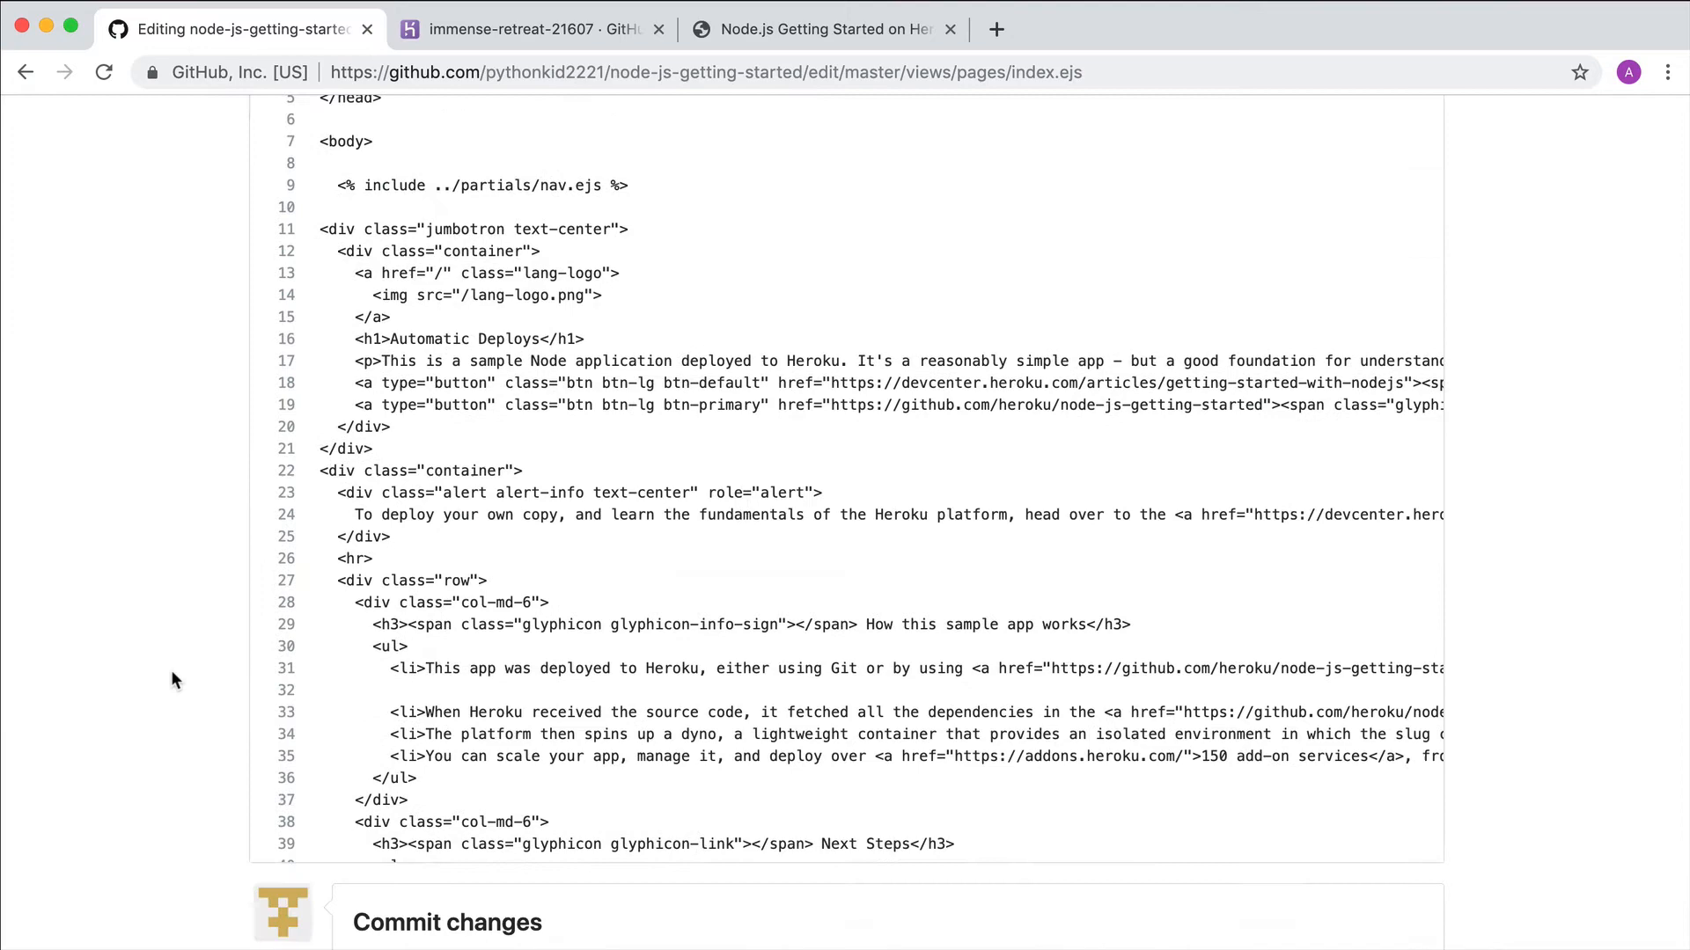
Commit the 'Automatic Deploys' heading to master with the message 'A new title'
type("A new ti")
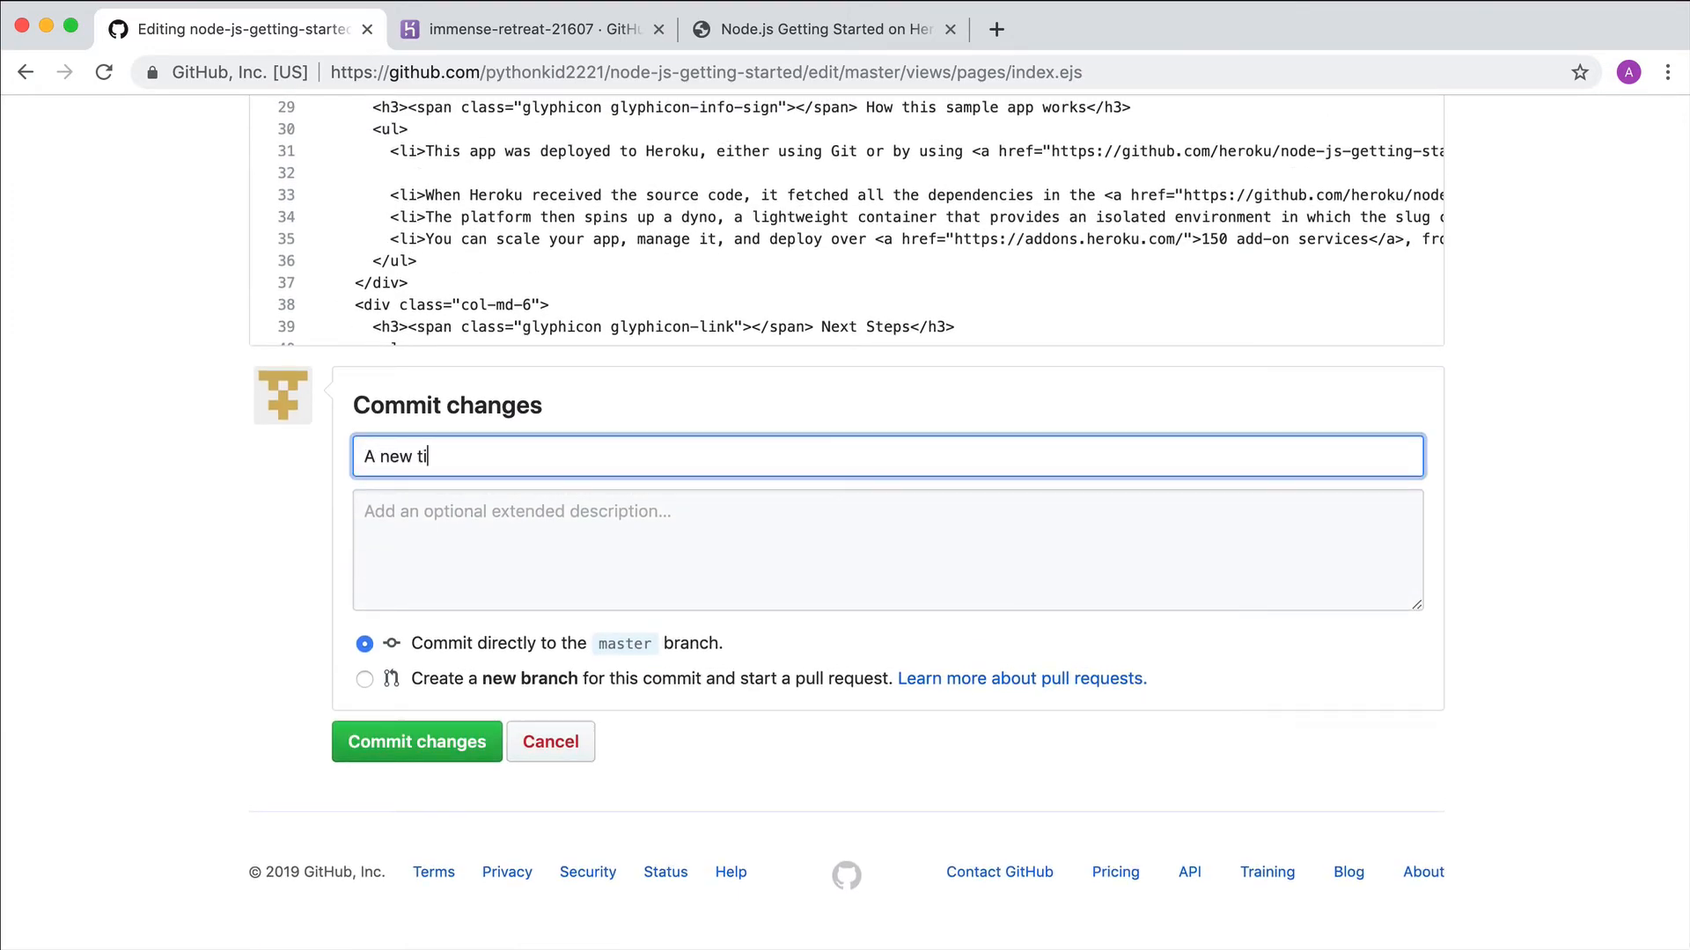
left_click(416, 741)
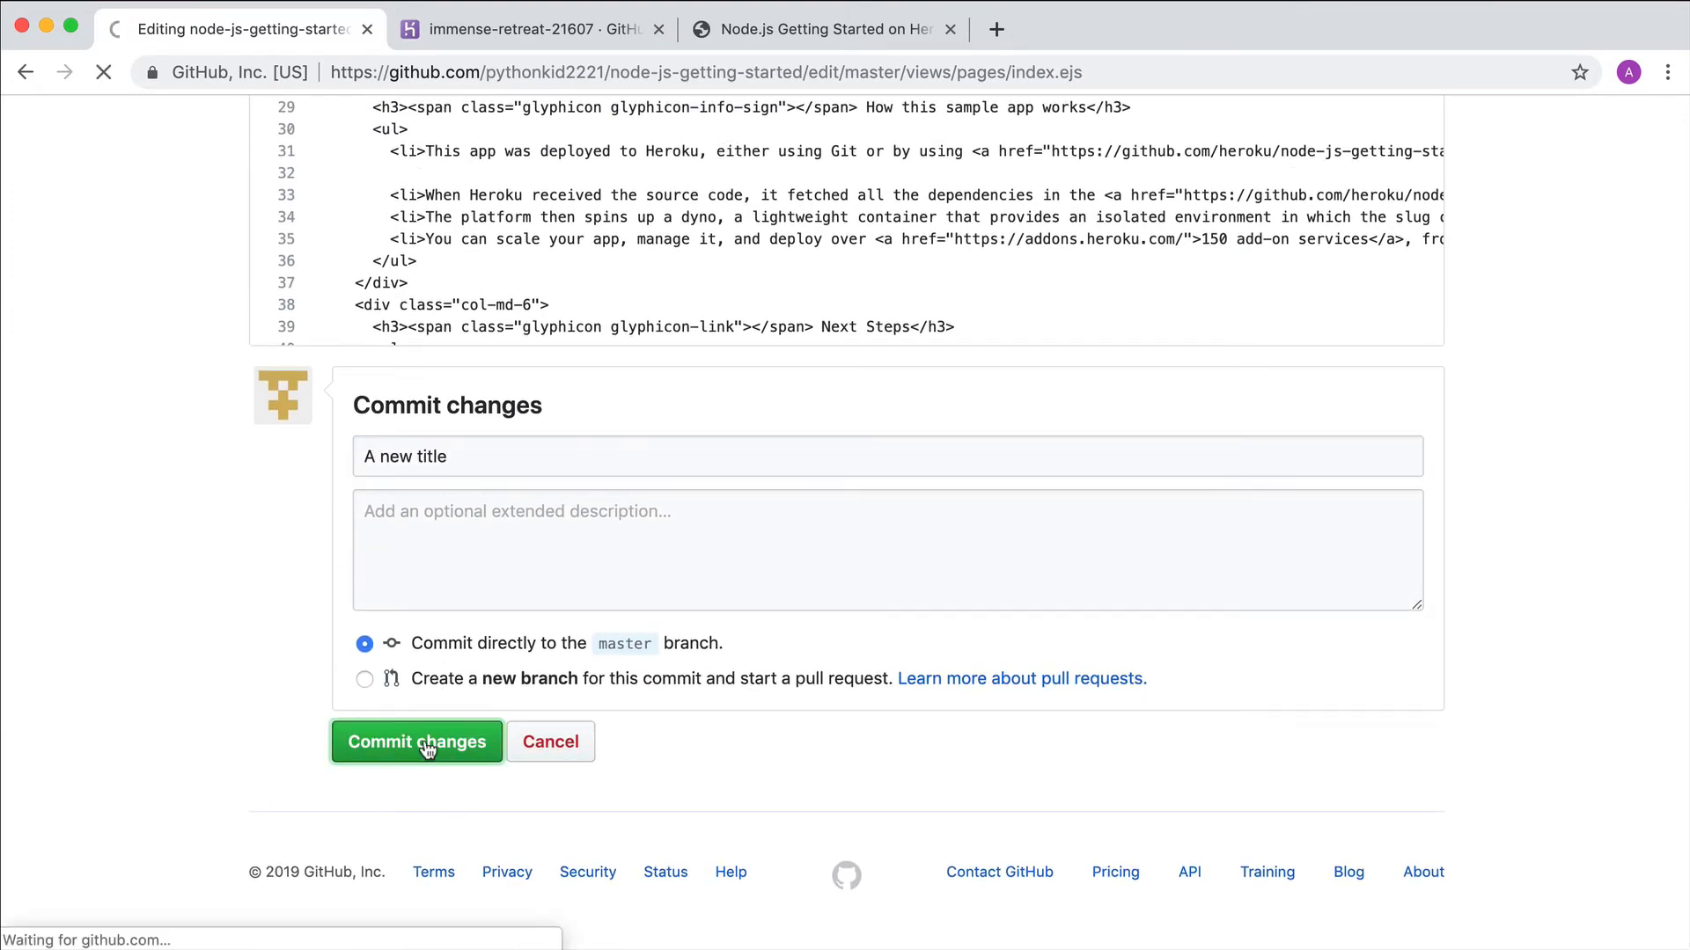
left_click(415, 741)
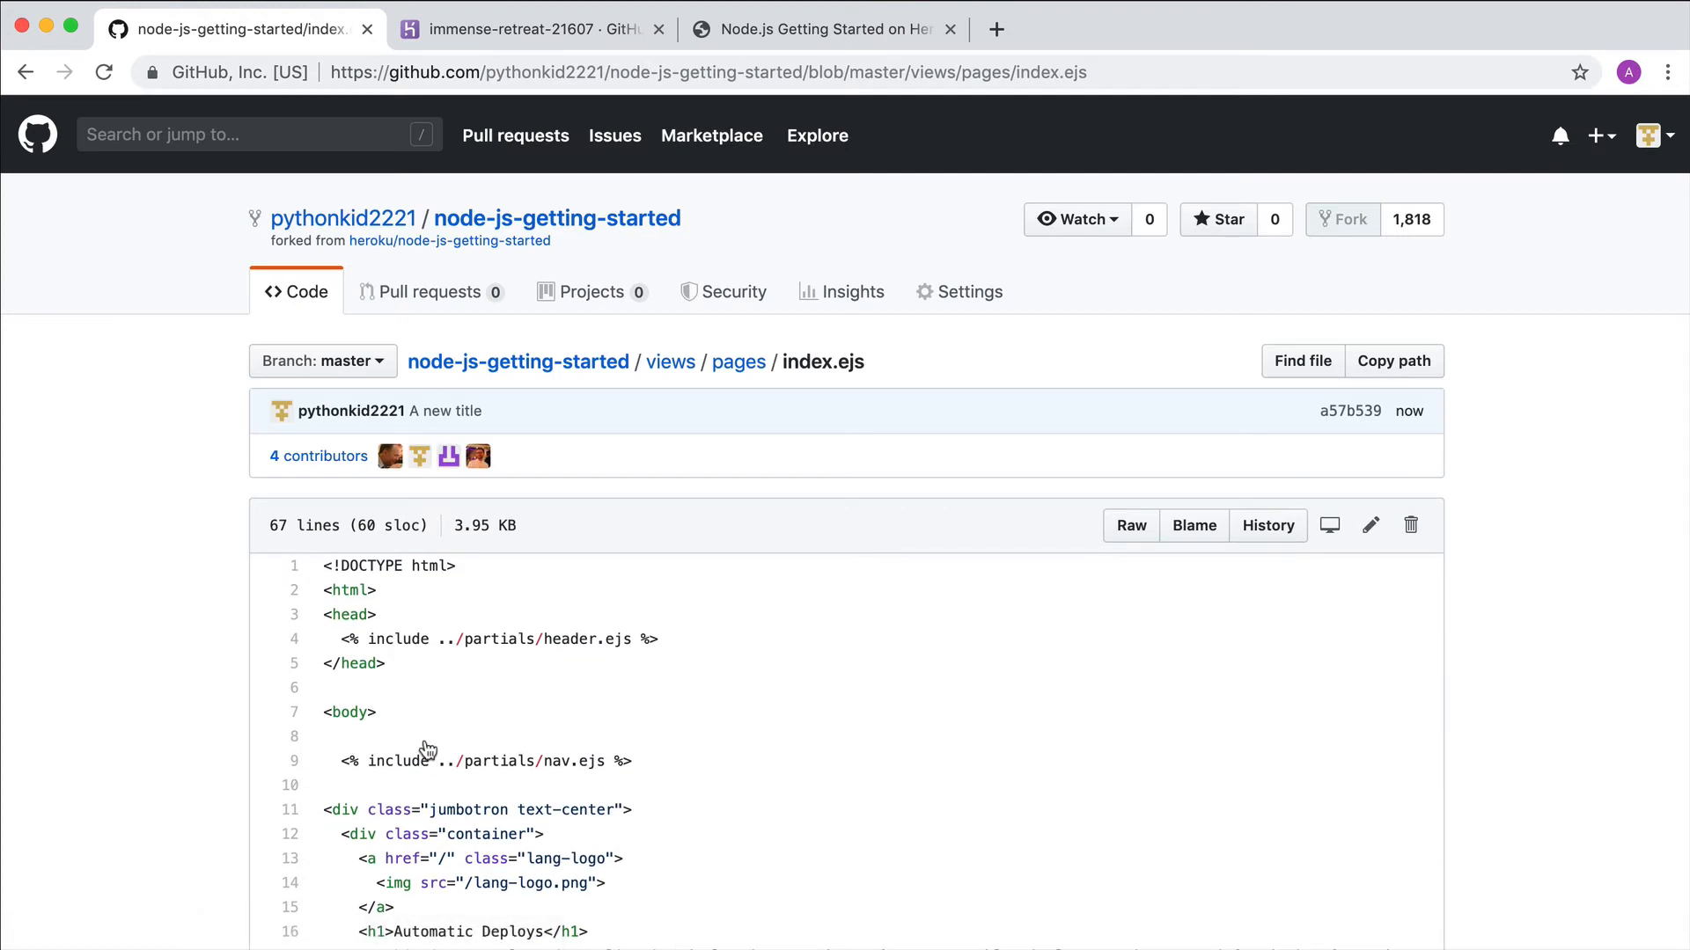
left_click(823, 30)
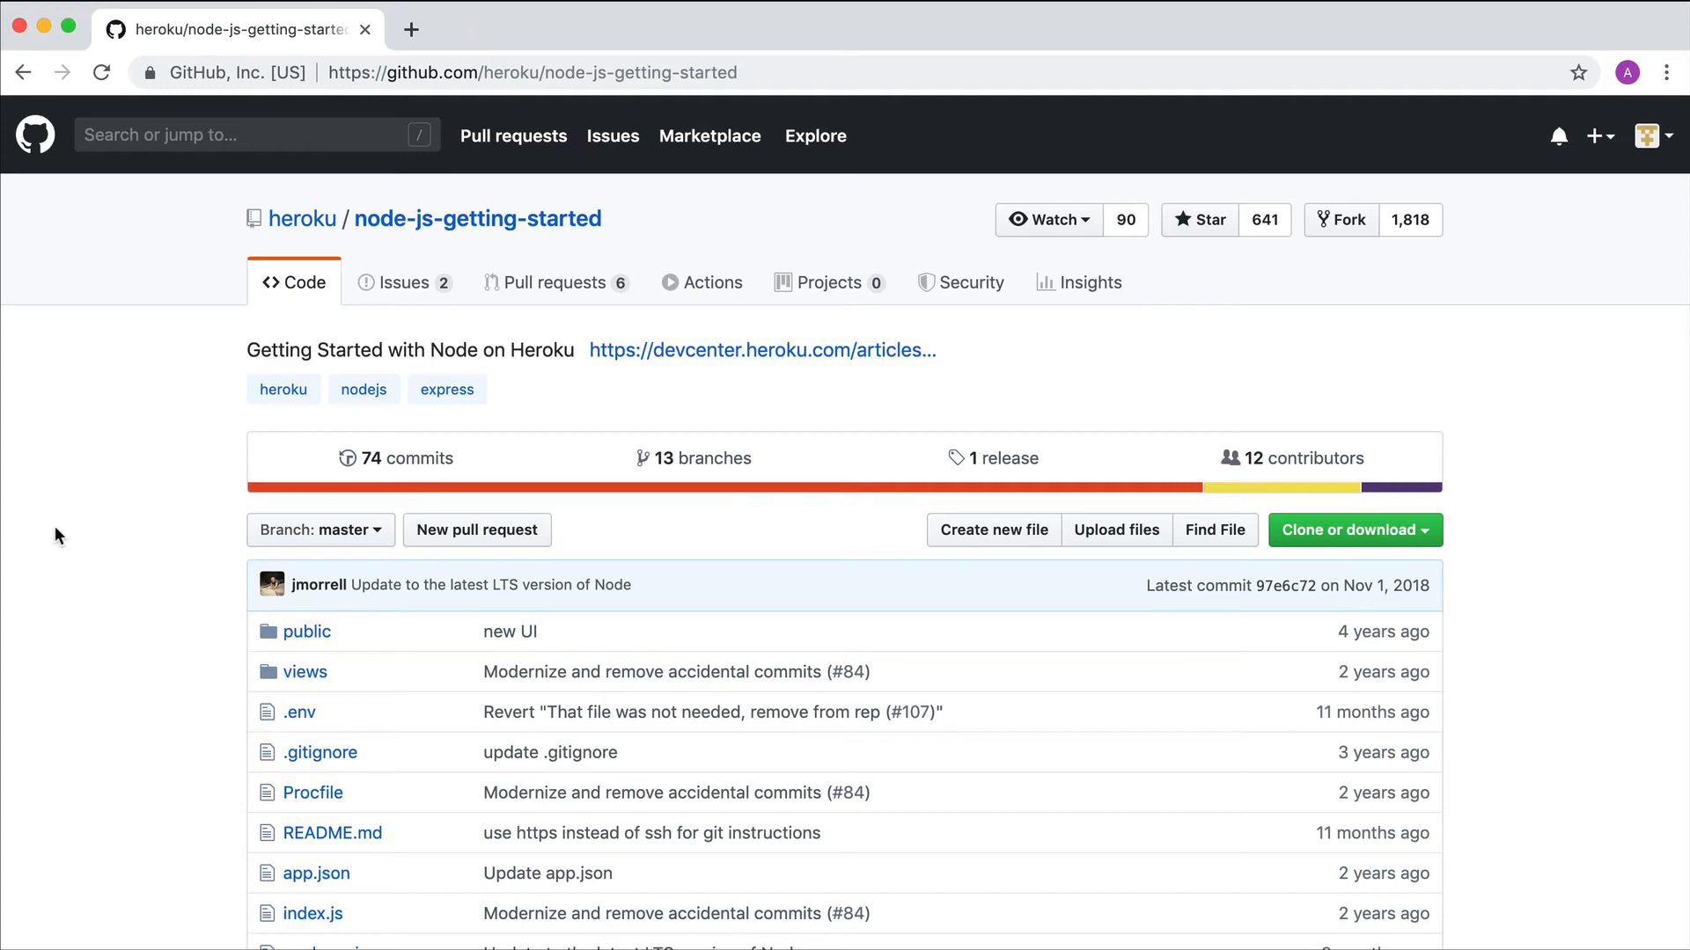
Launch the Deploy to Heroku button from the heroku/node-js-getting-started README
scroll("down", 3)
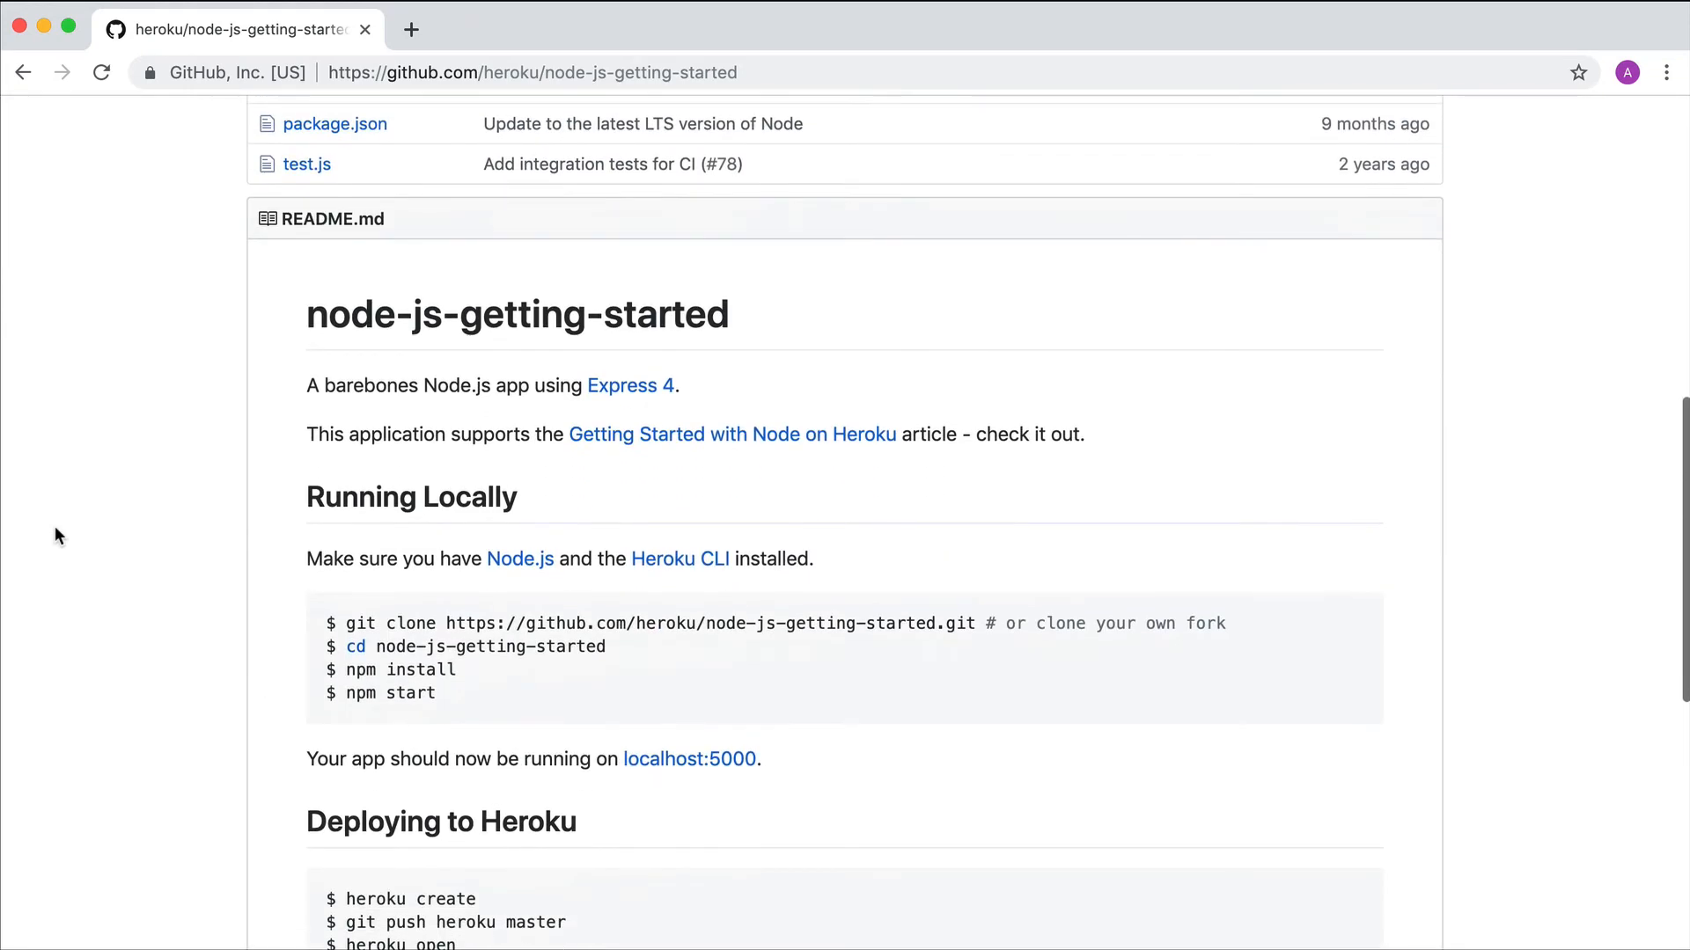
scroll("down", 3)
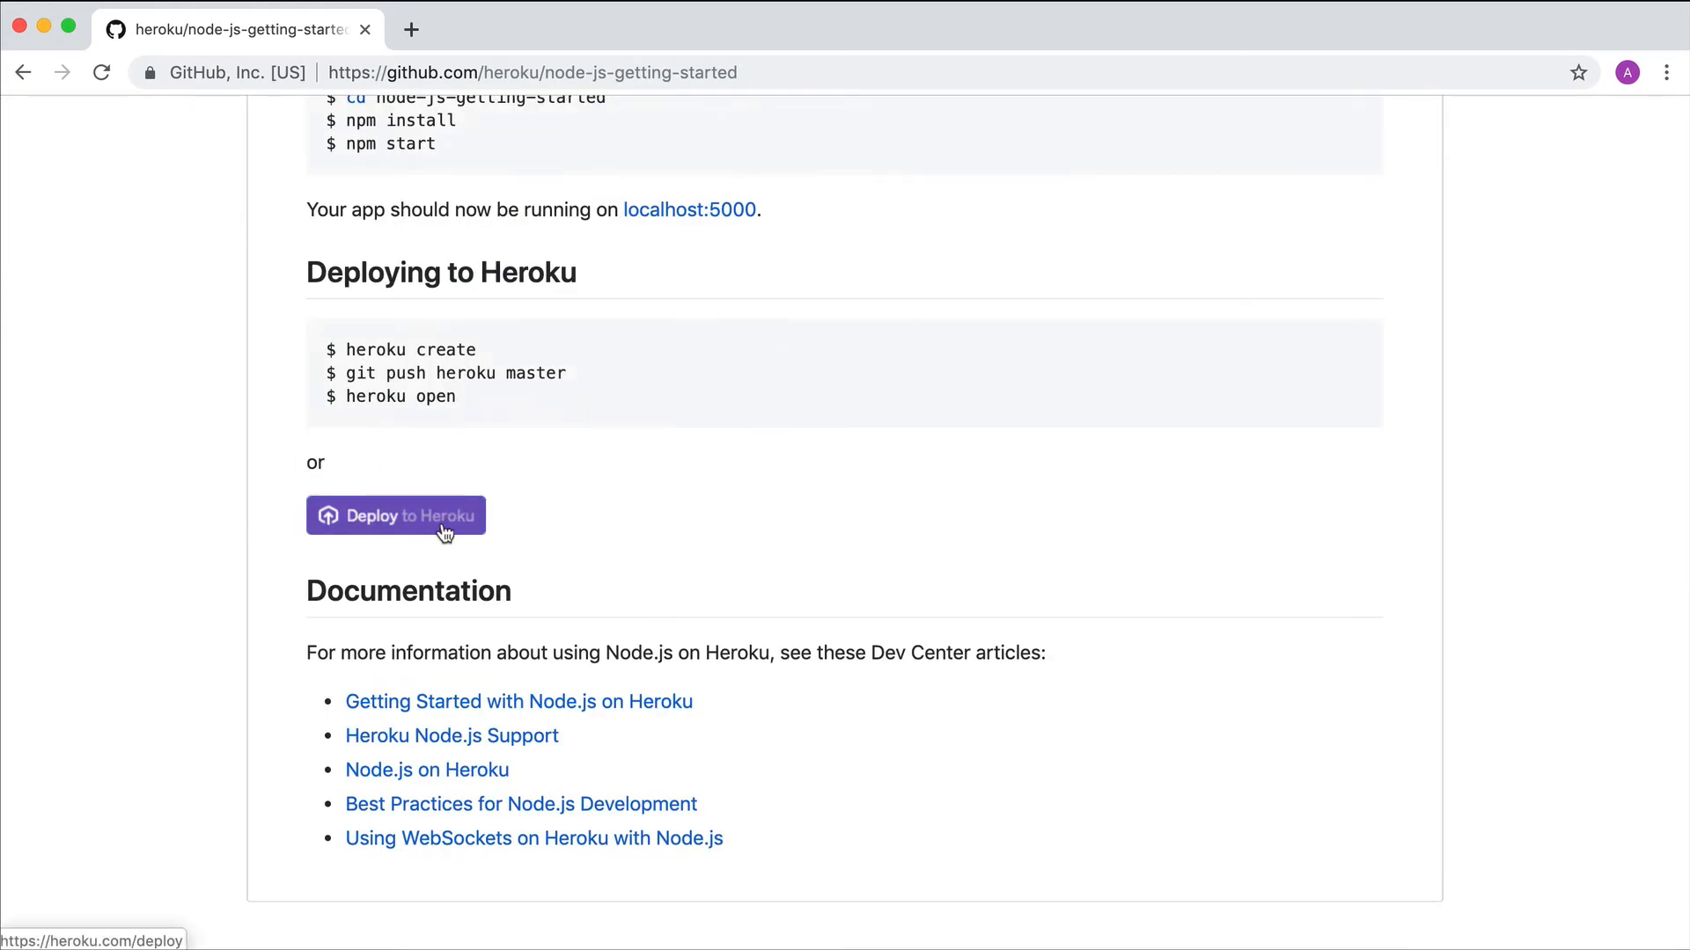
left_click(395, 516)
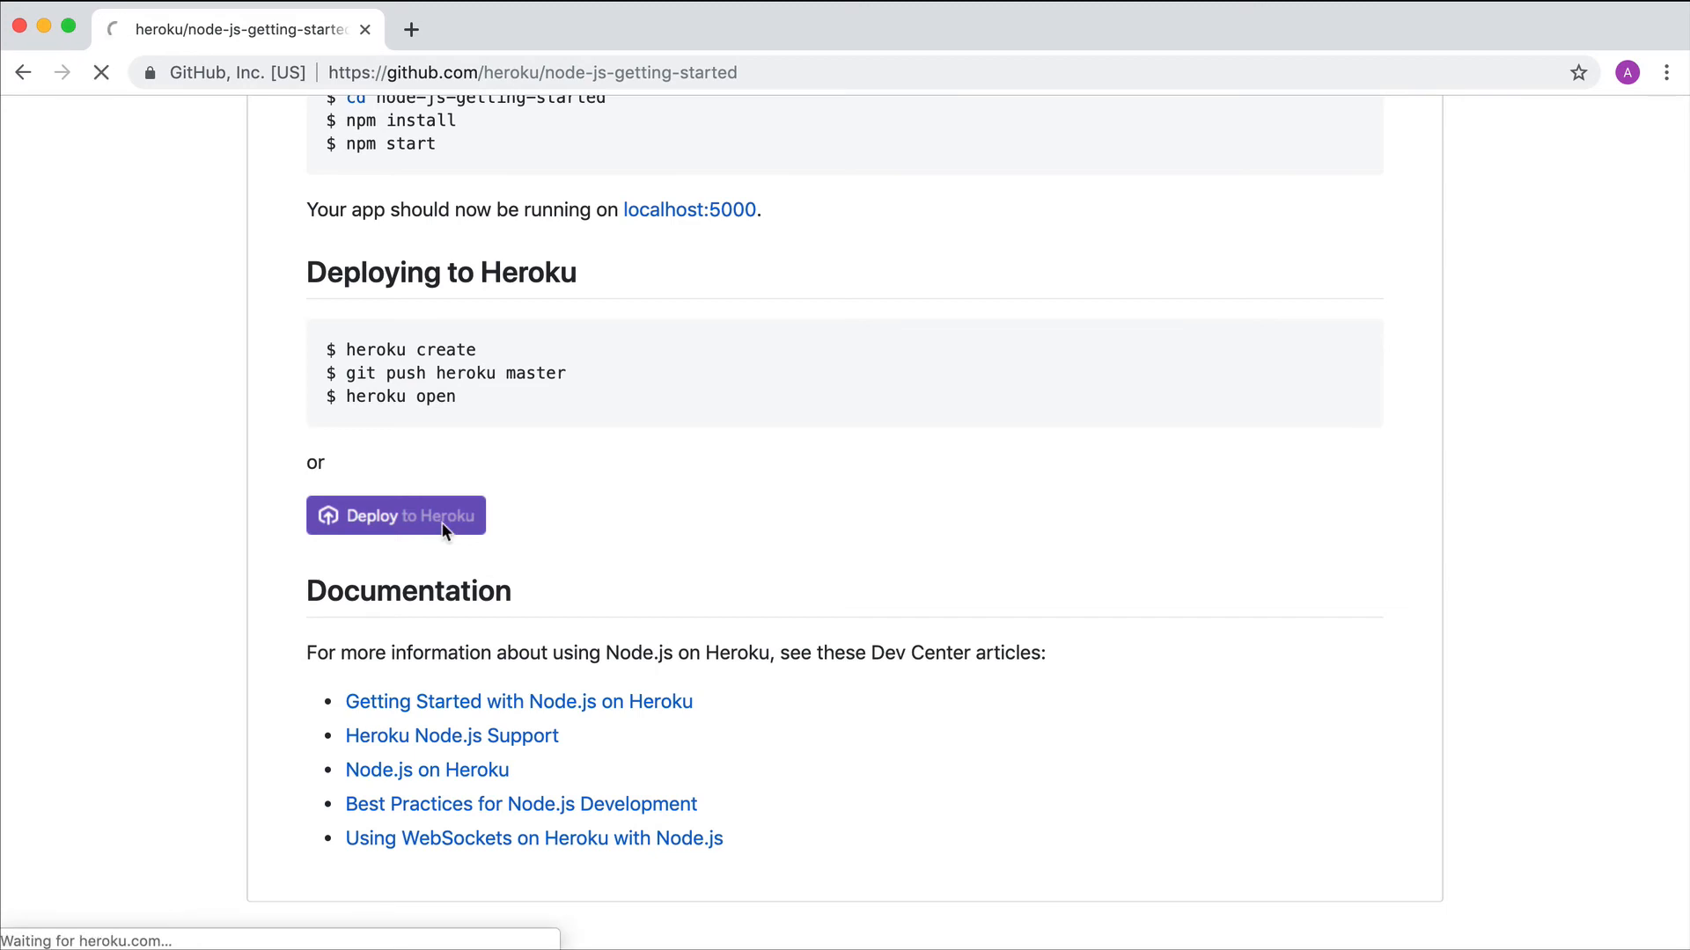
left_click(396, 515)
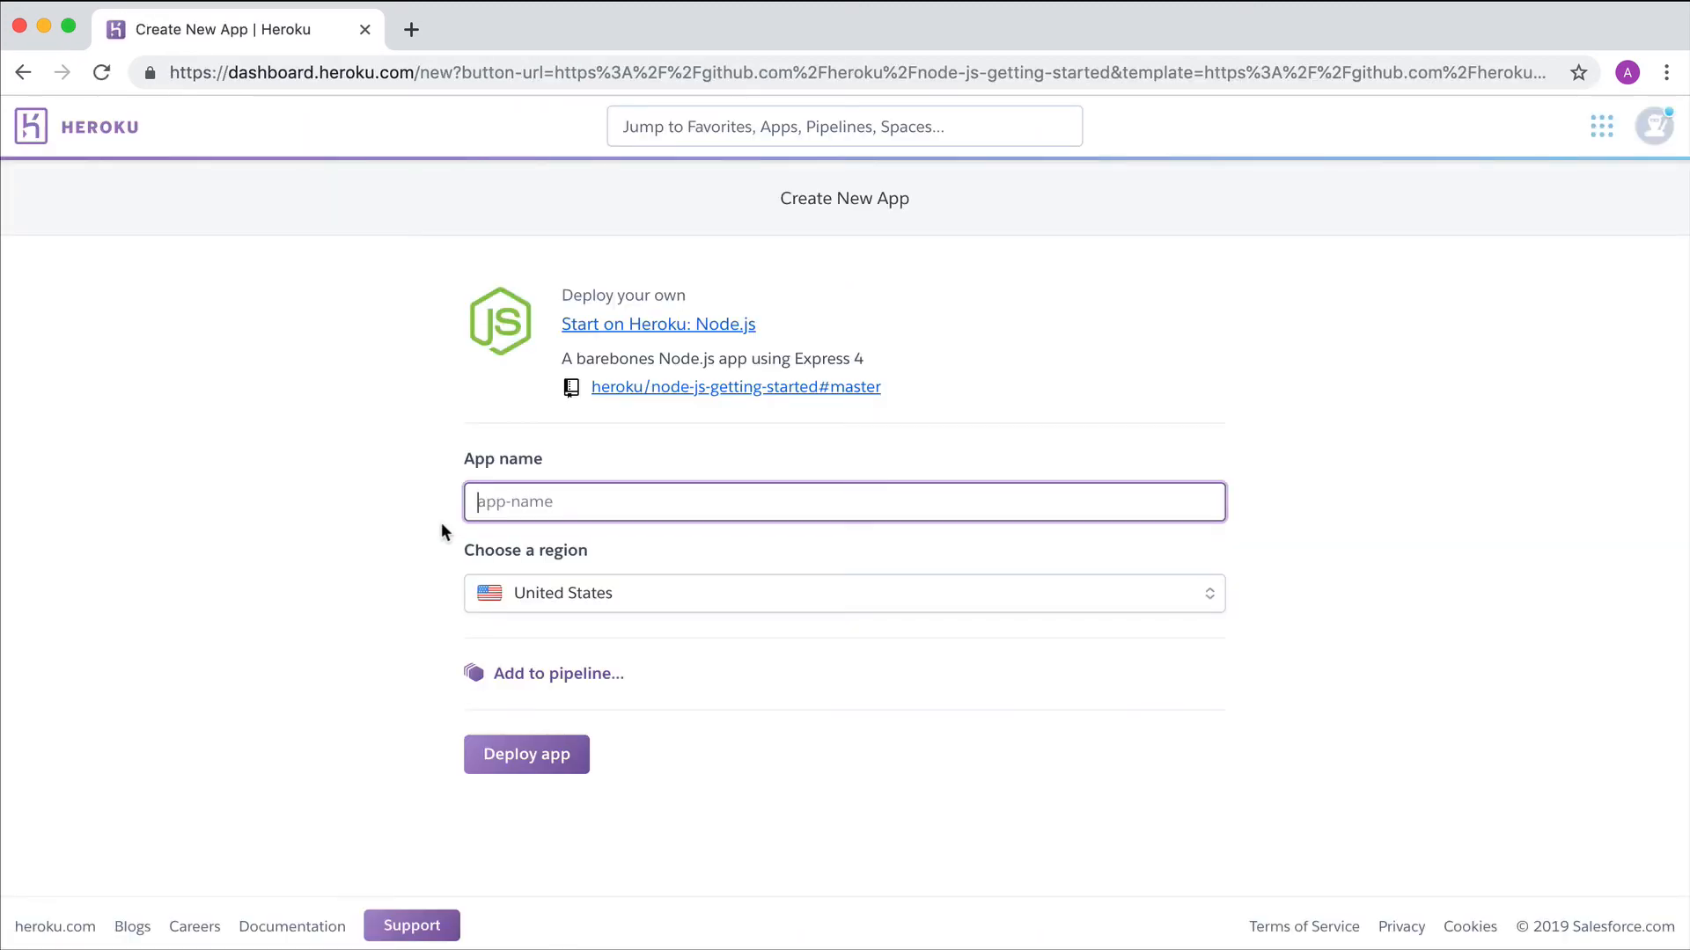
Deploy the Node.js template app with a generated name and view frozen-stream-11275 live
left_click(527, 753)
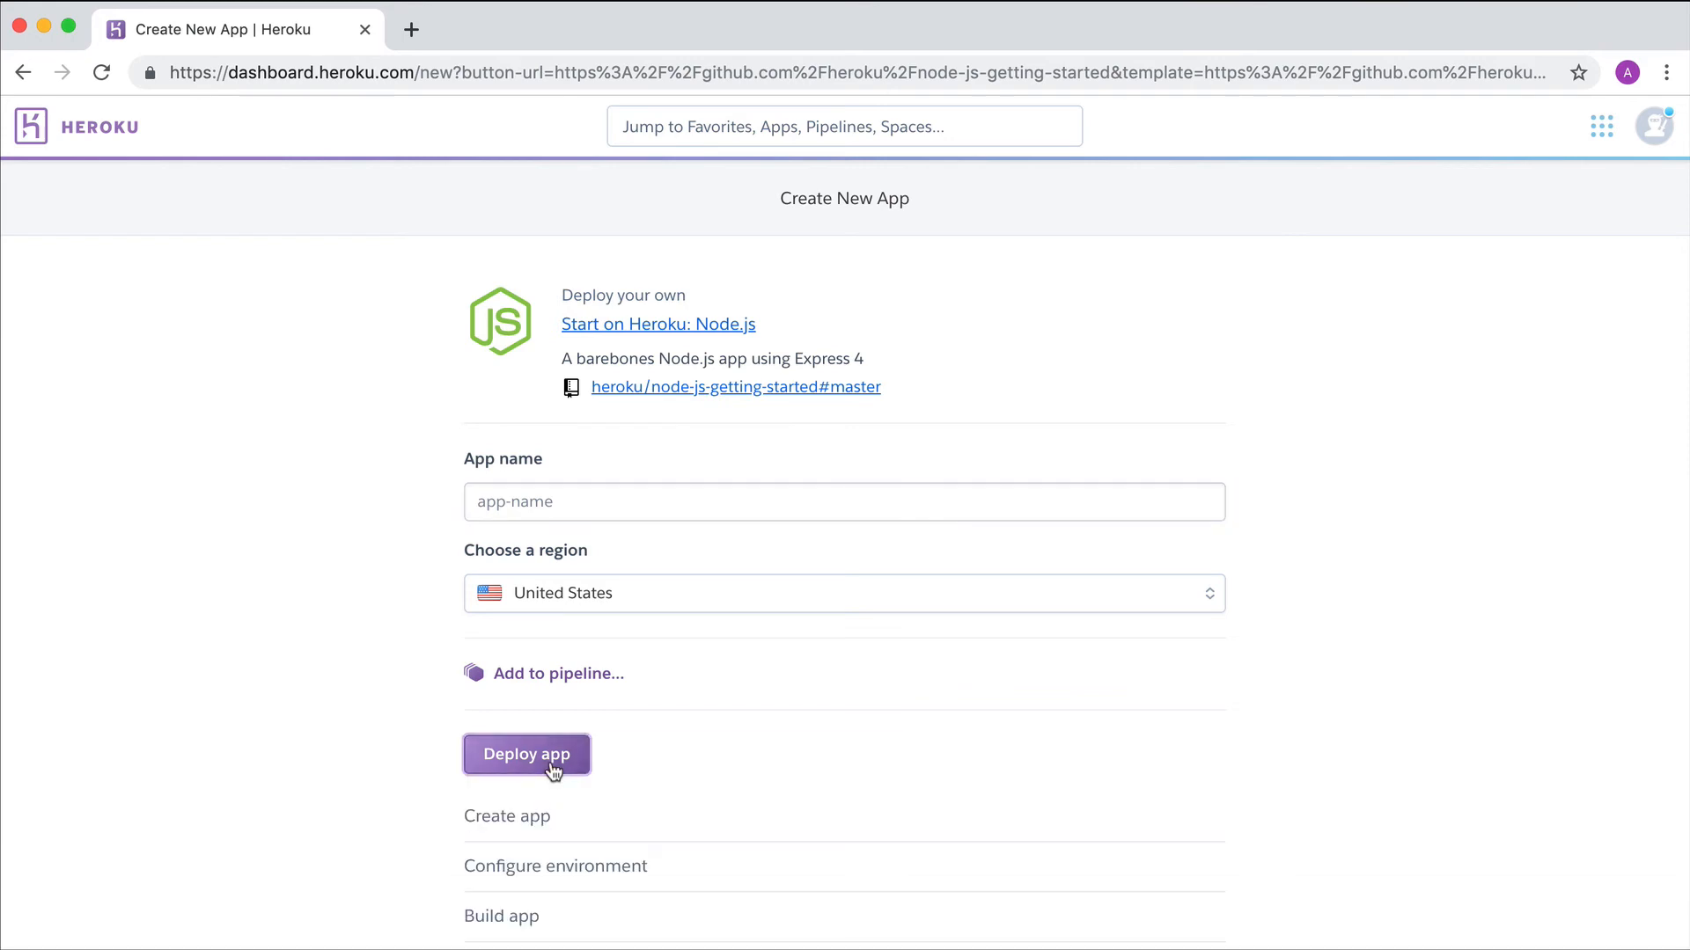
left_click(526, 755)
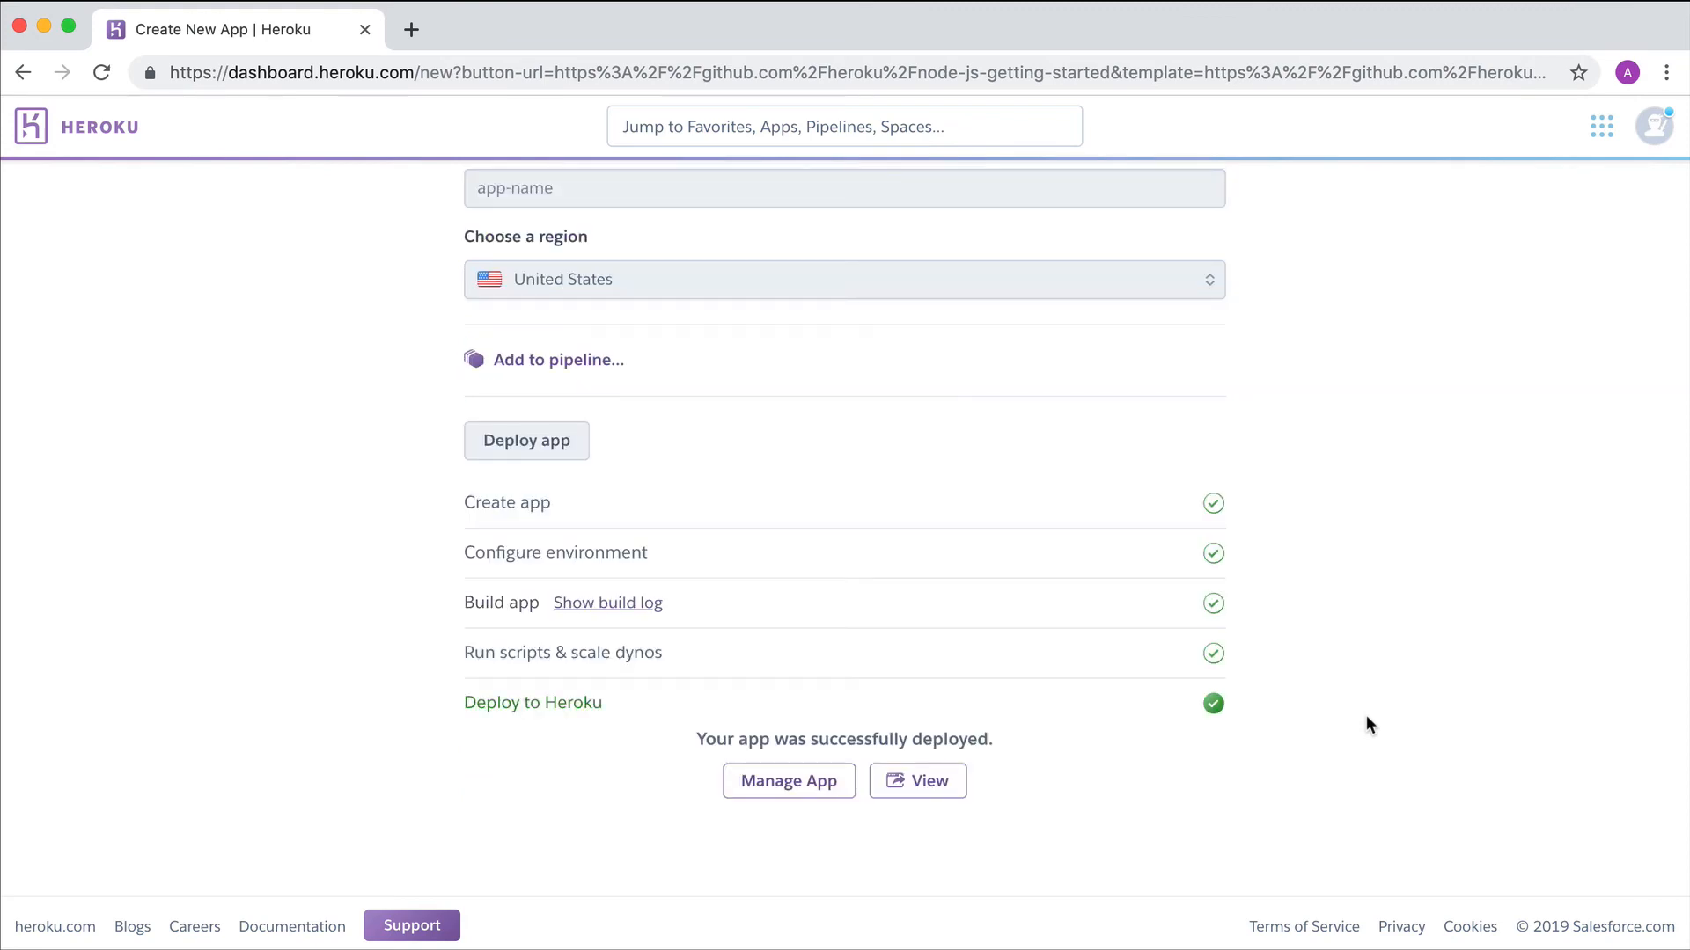
left_click(917, 779)
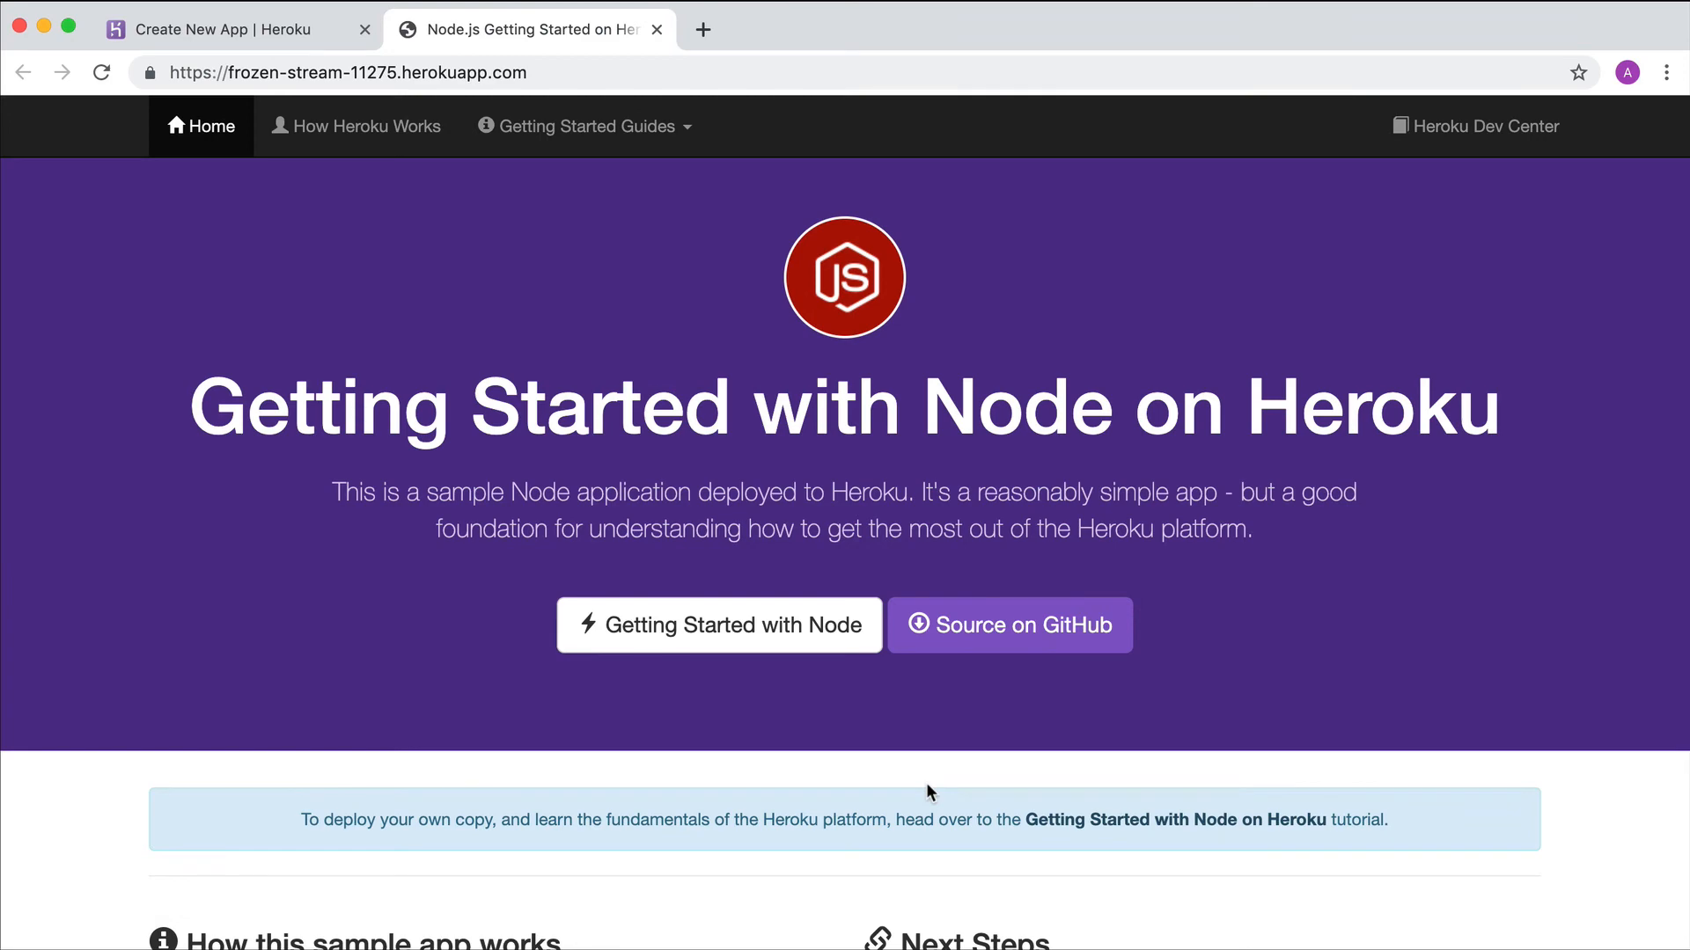
Navigate from the app to its GitHub source repository and view README.md
left_click(1008, 625)
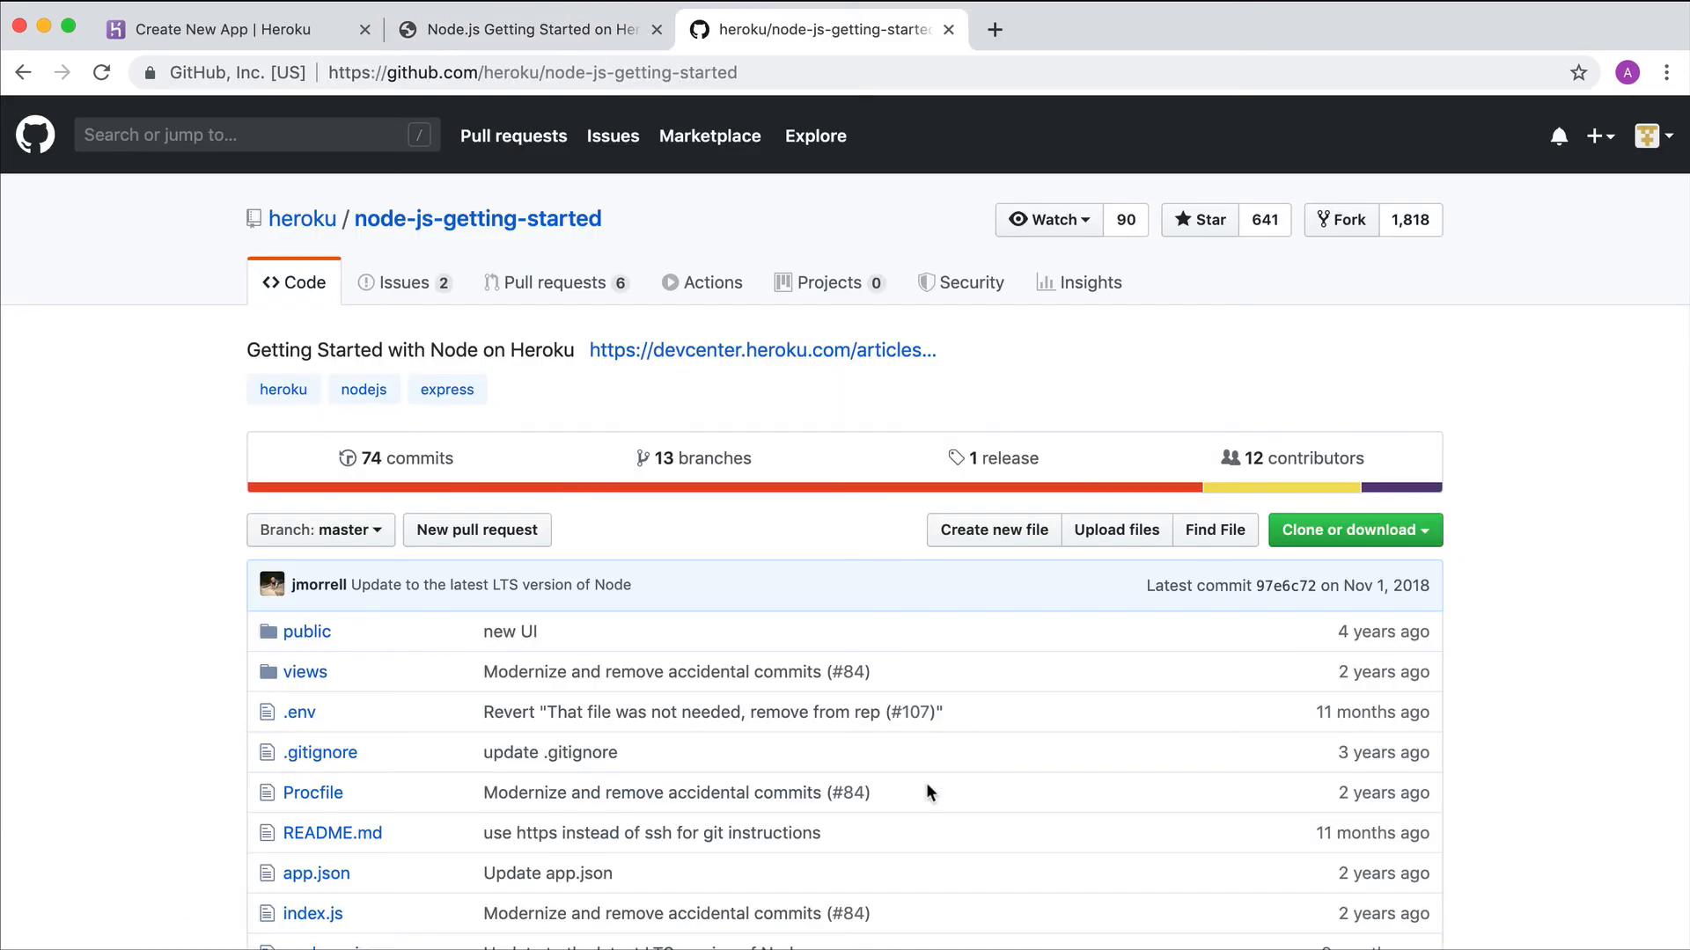
scroll("down", 3)
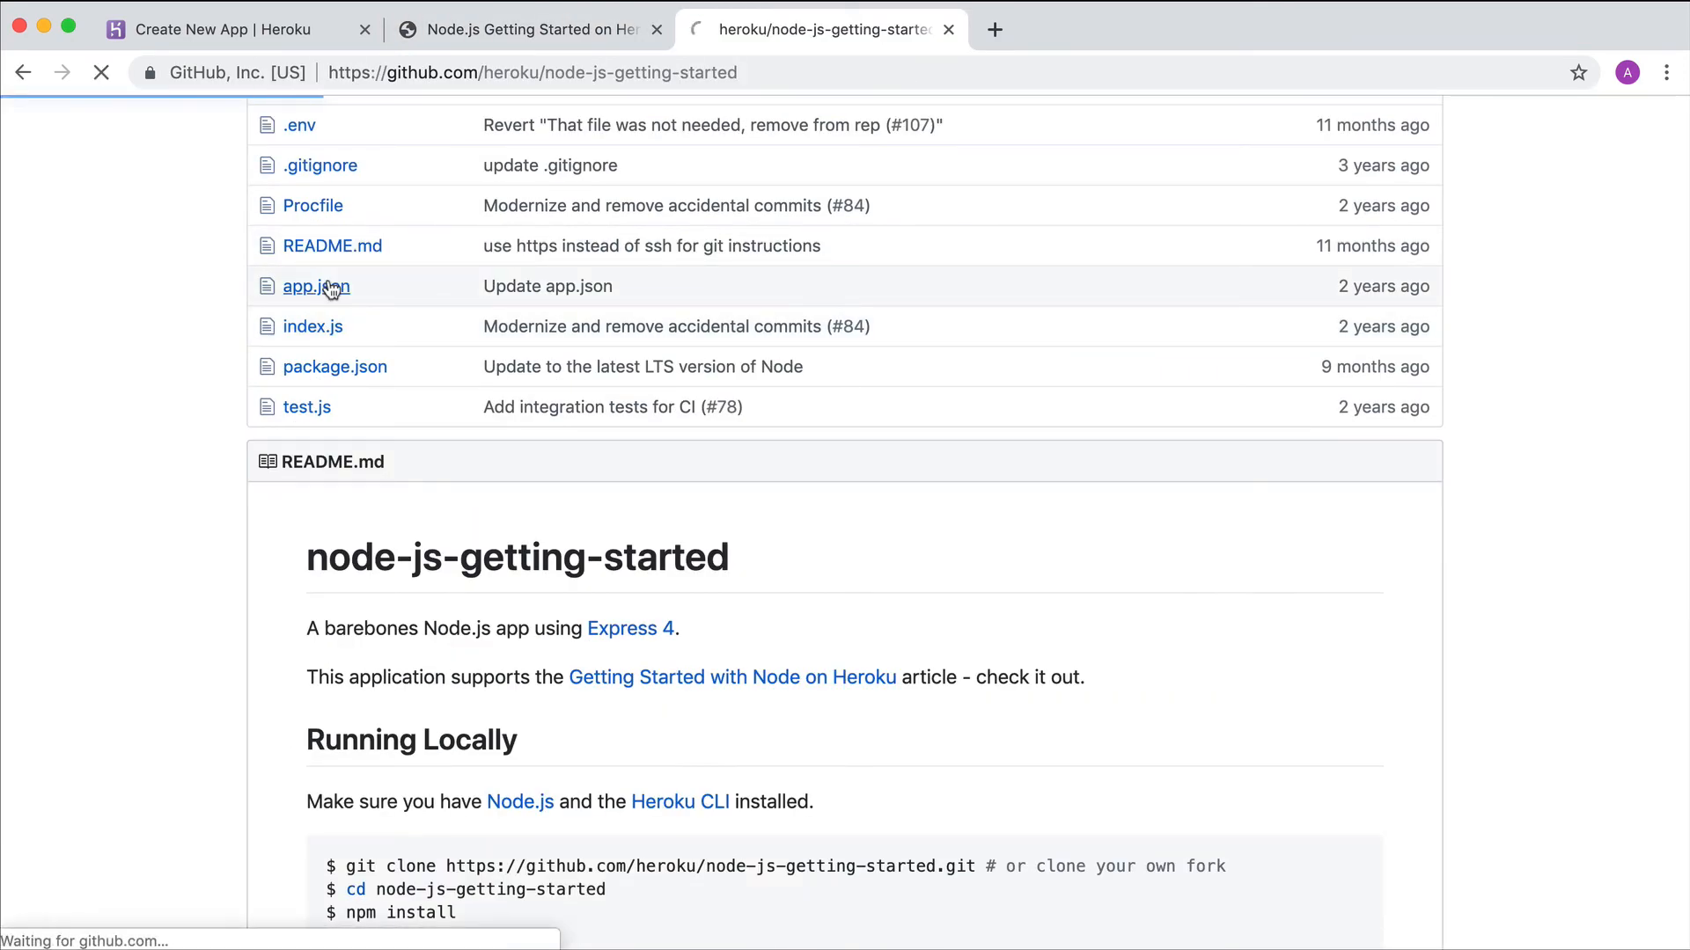
left_click(315, 285)
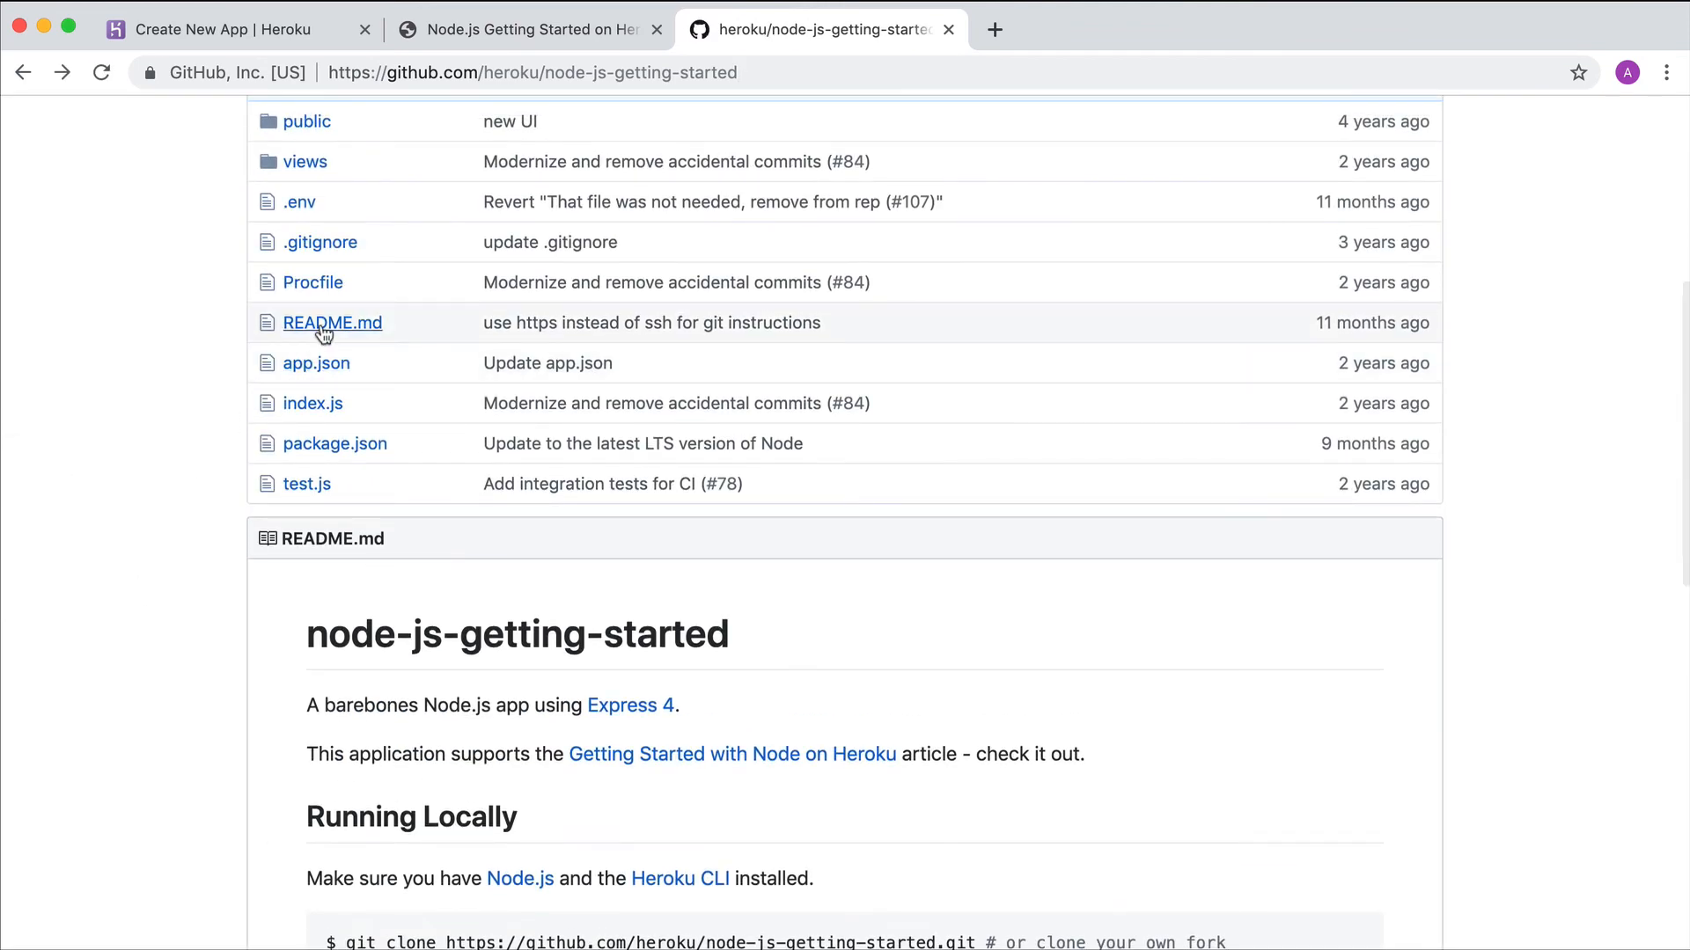
left_click(332, 322)
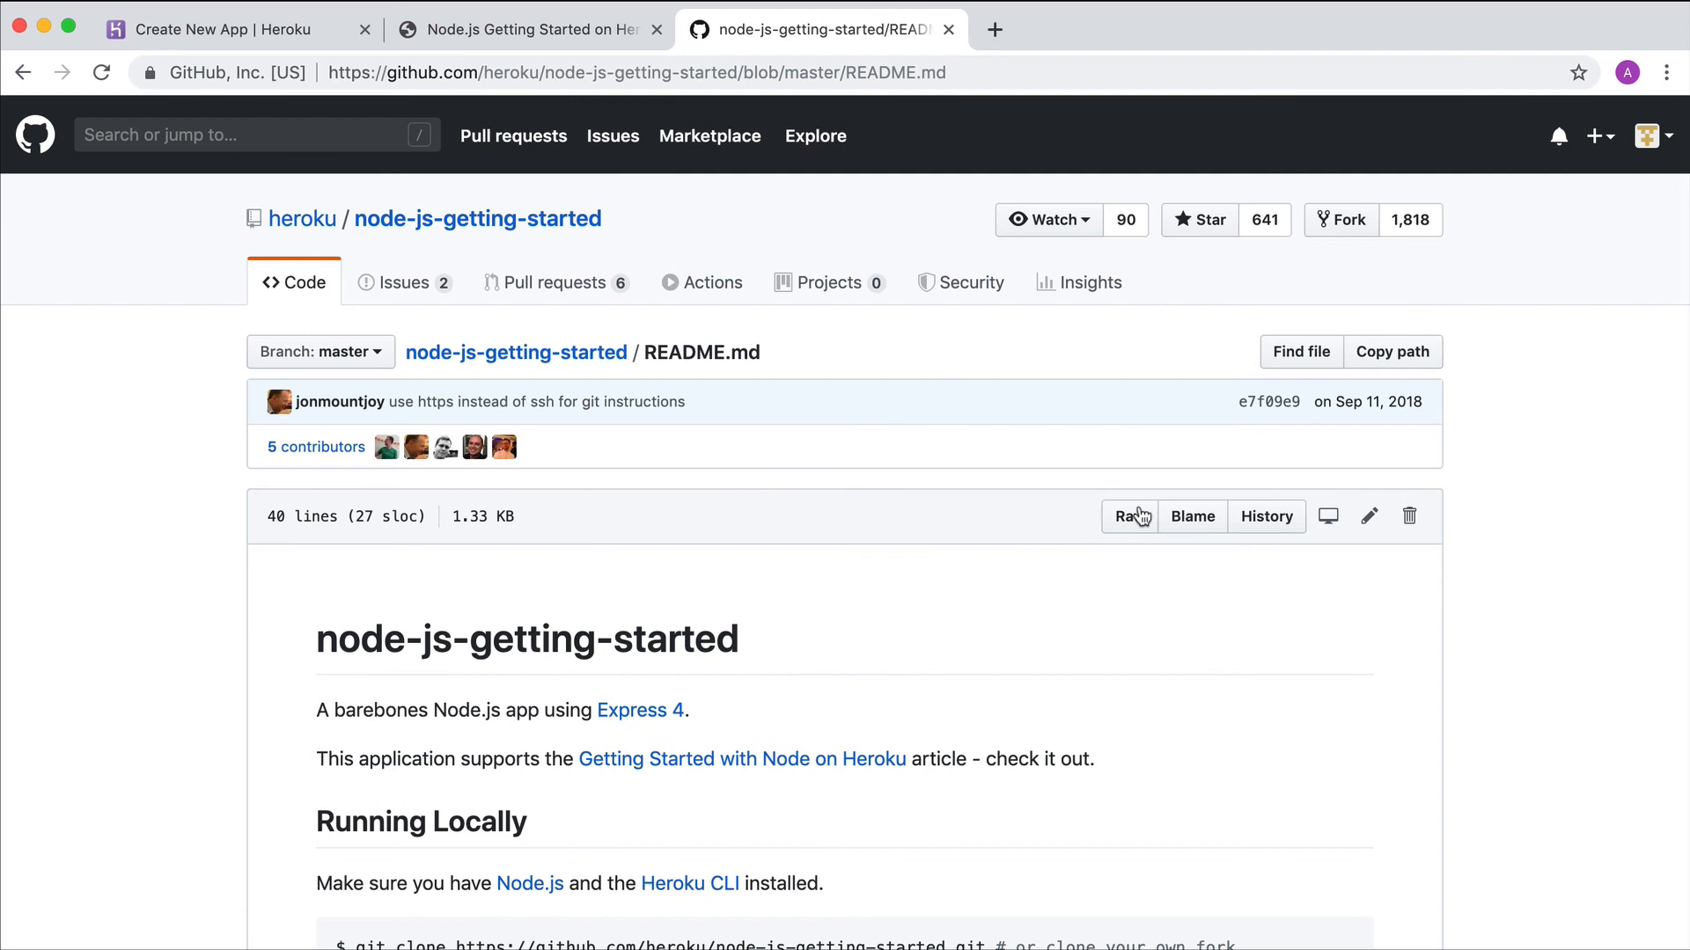
Show README.md as raw markdown and select the Deploy to Heroku button line
left_click(1124, 515)
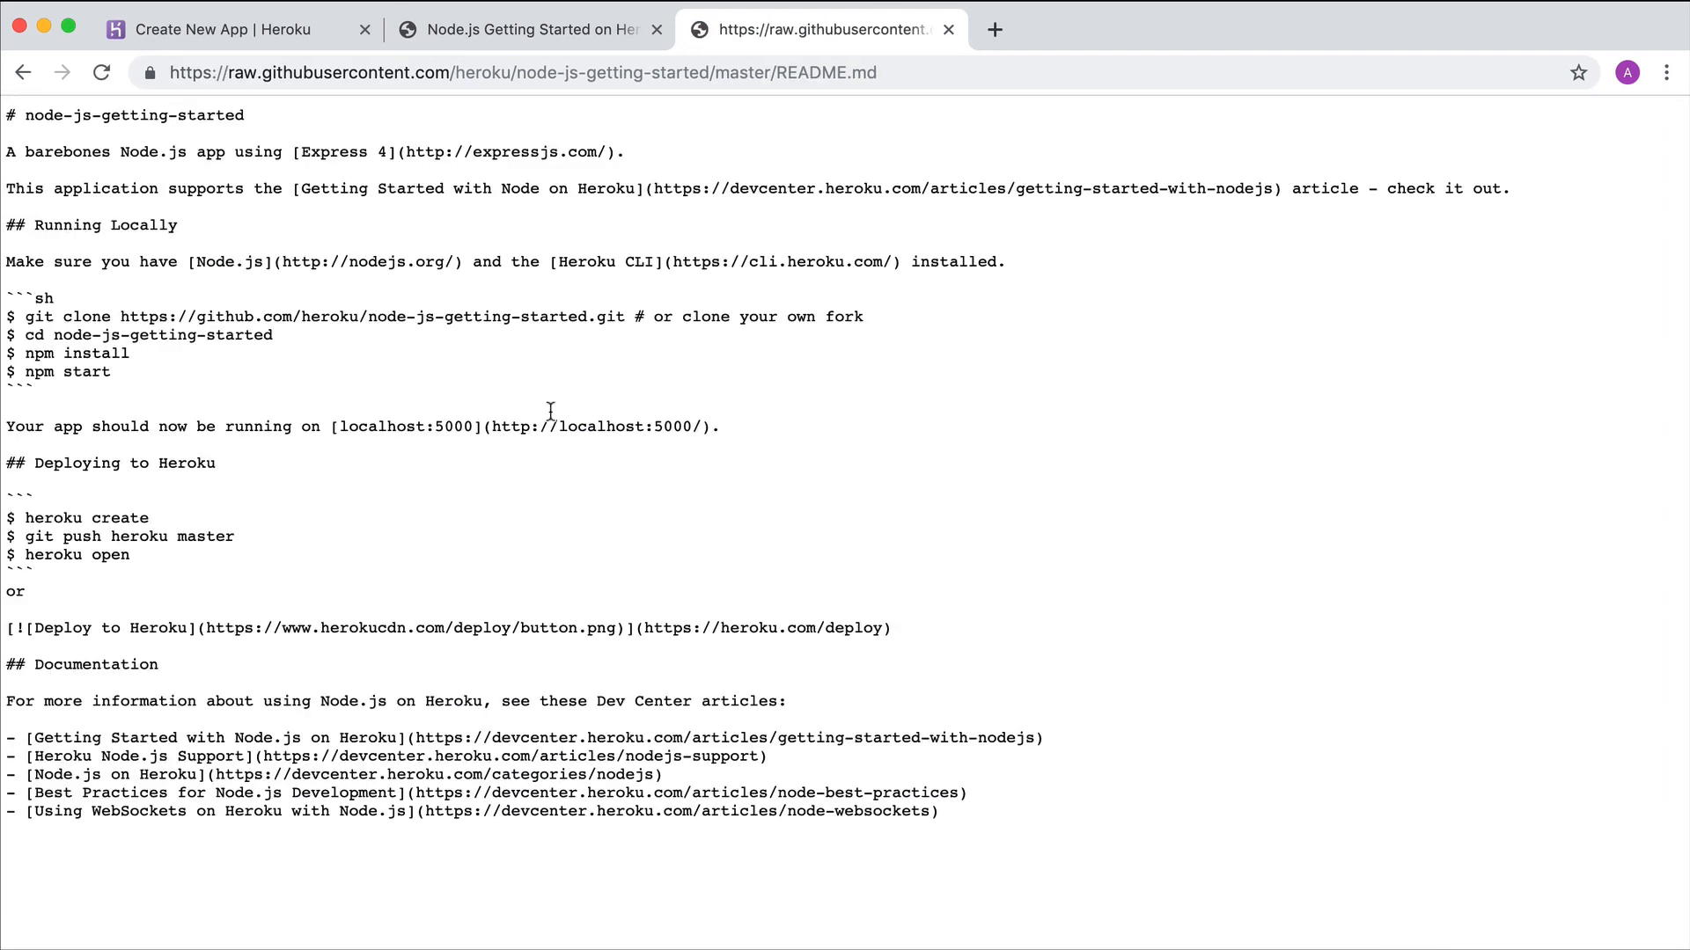
triple_click(452, 627)
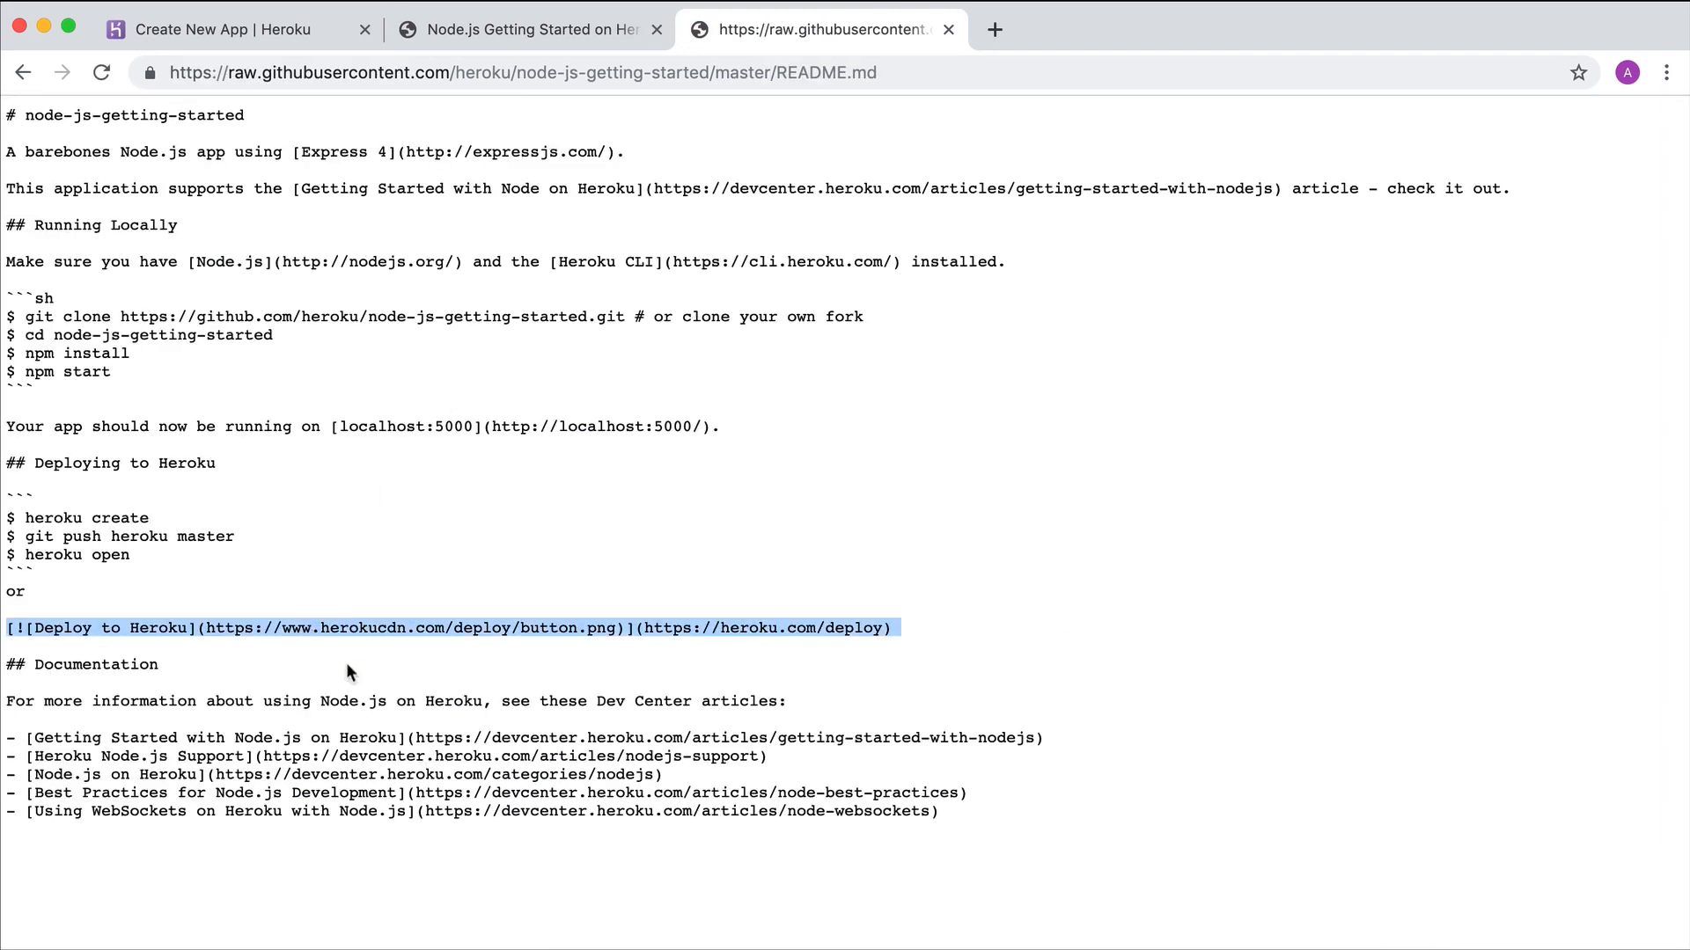